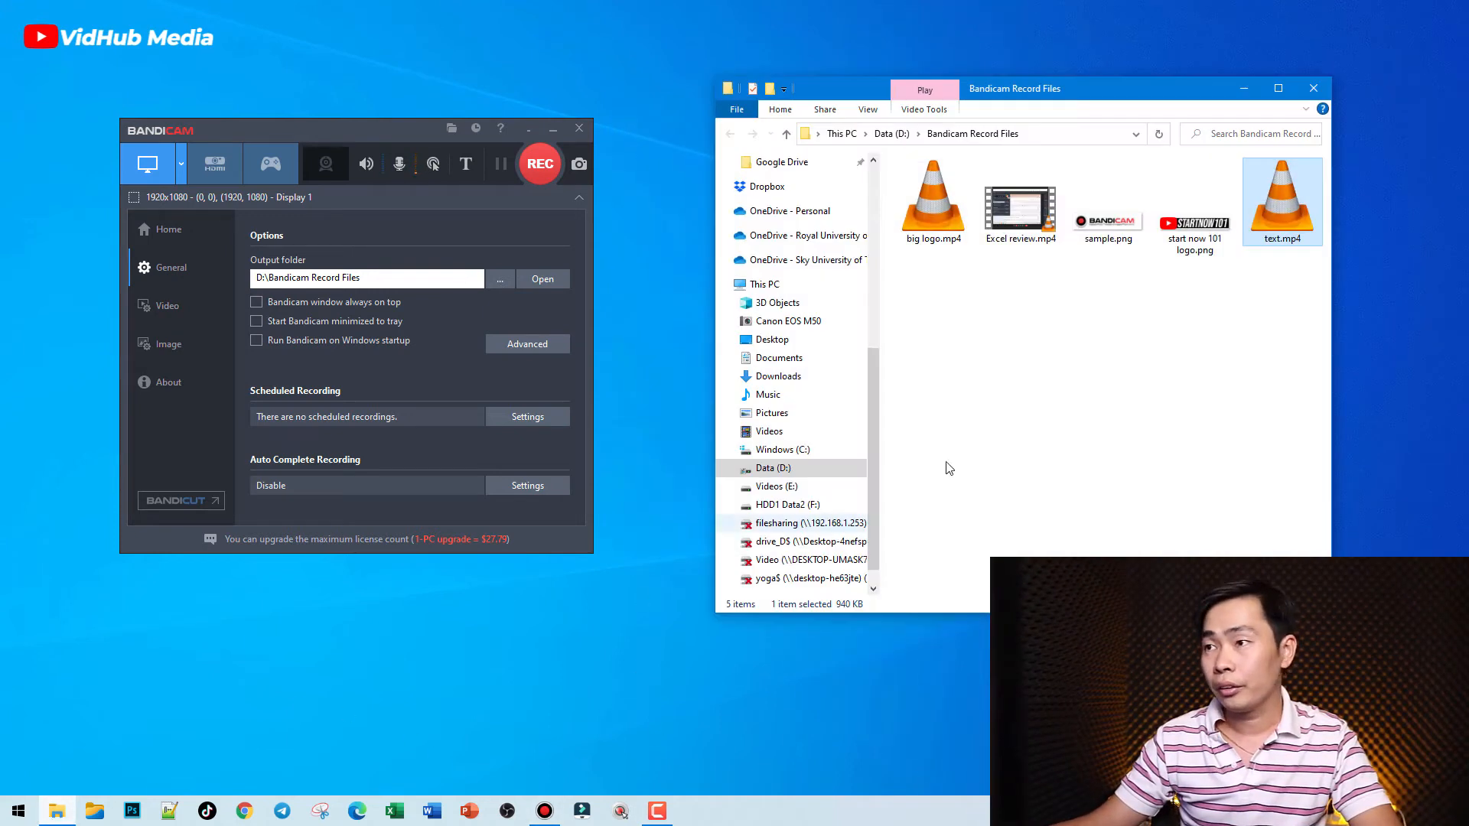
- Delete the existing PC-usage text overlay in Bandicam's text settings
double_click(1281, 197)
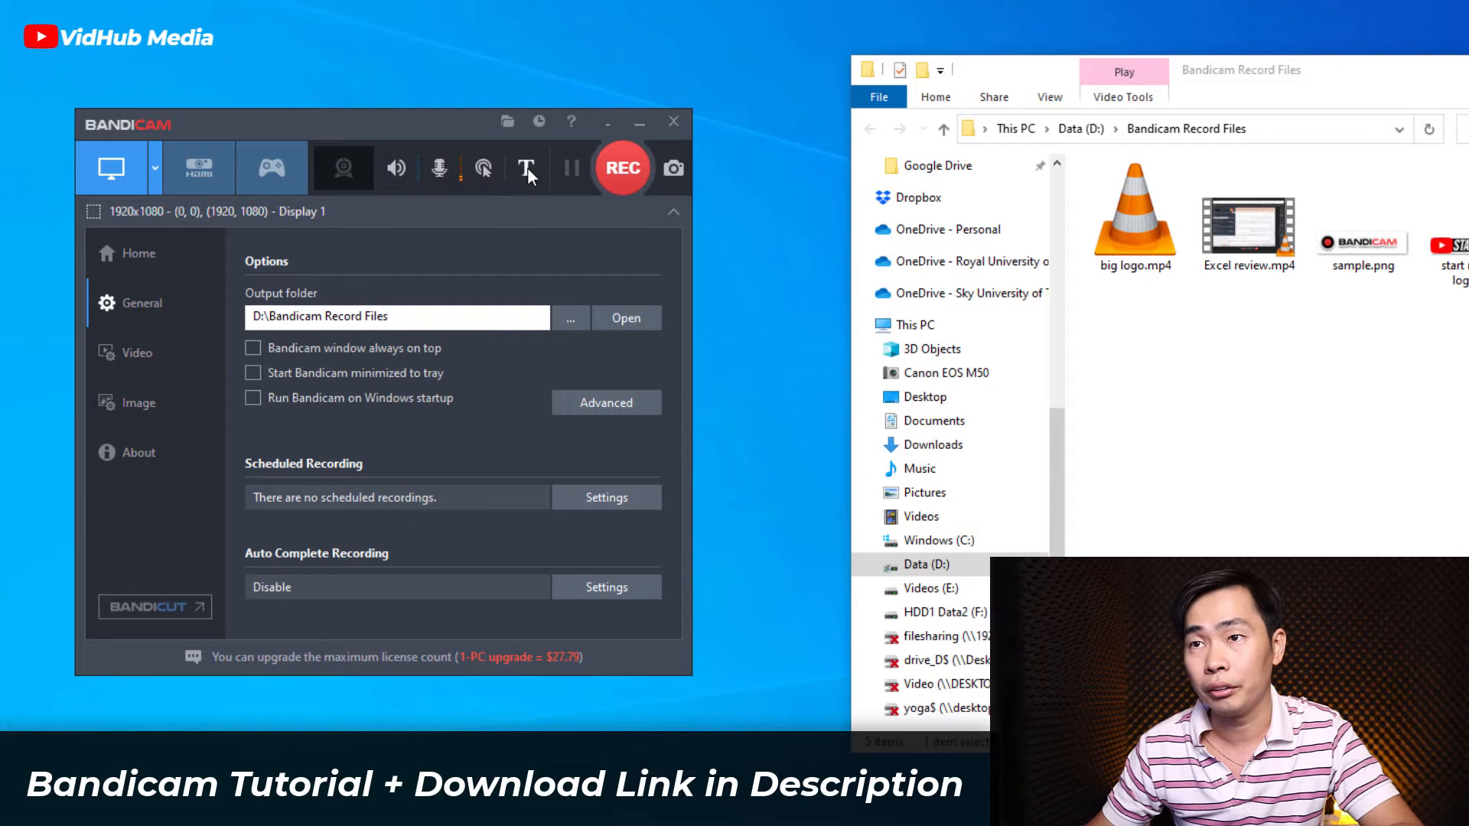
click(527, 168)
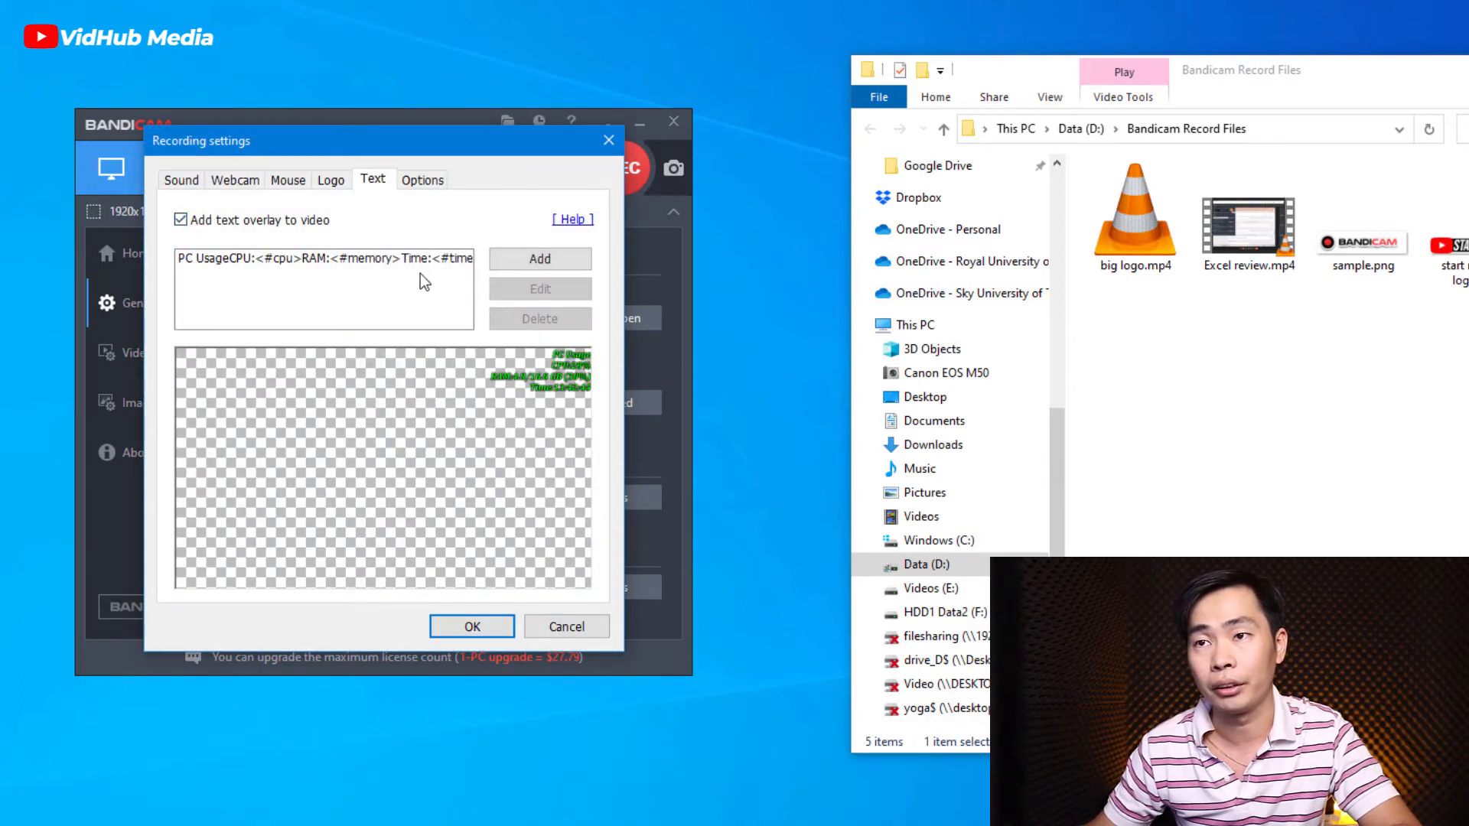
click(323, 258)
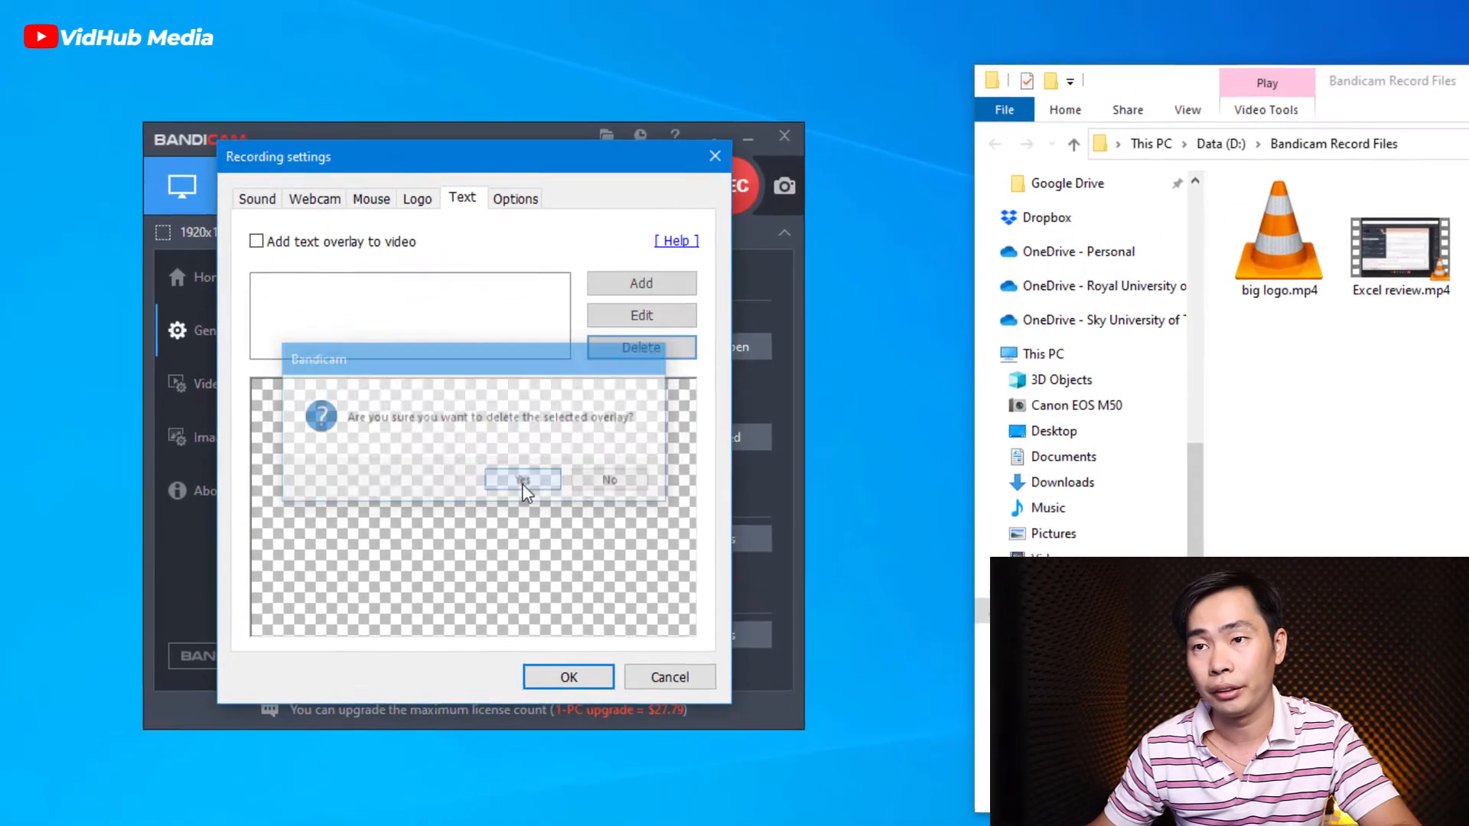
click(523, 480)
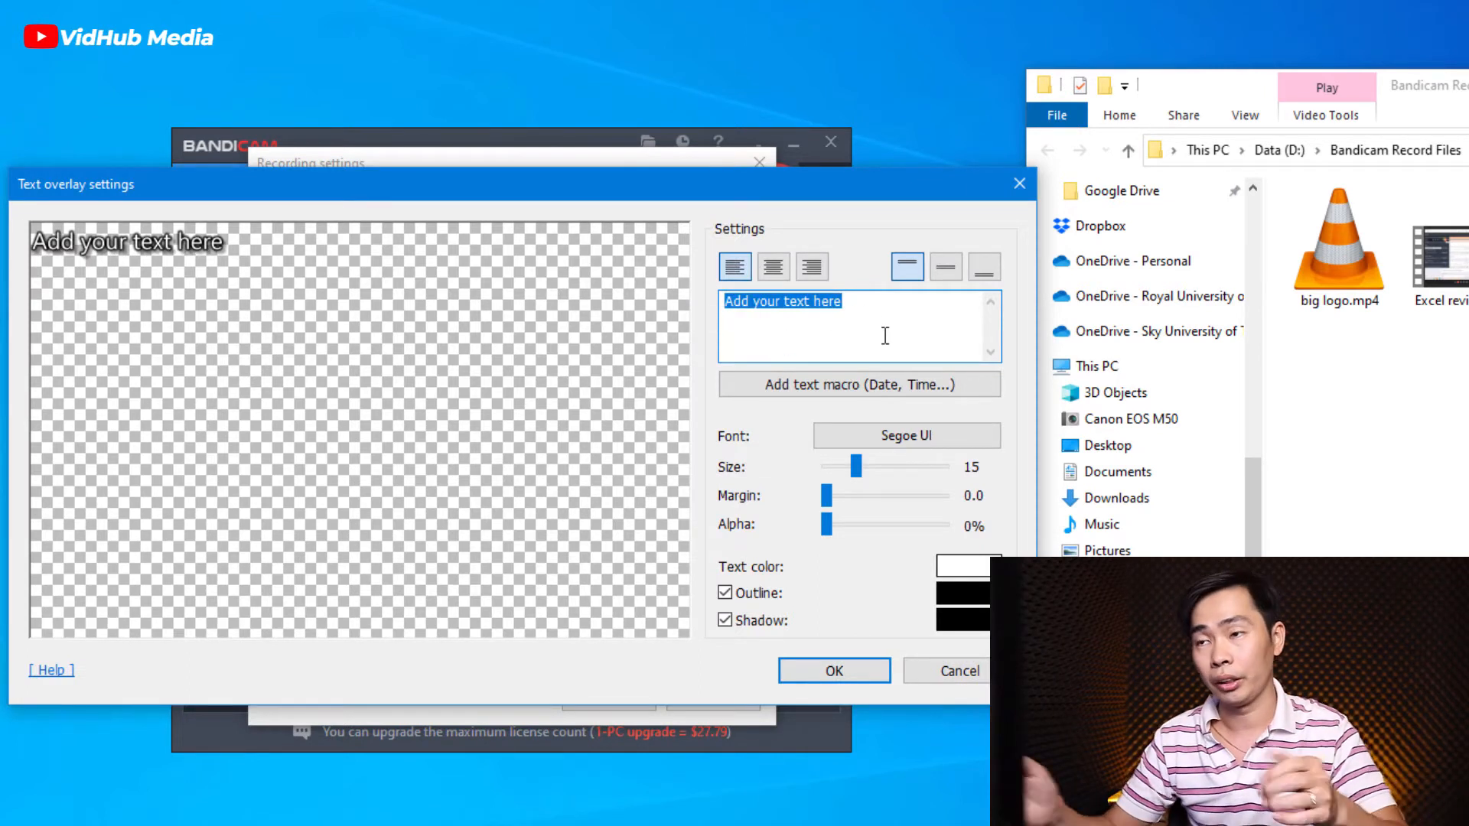
- Replace the placeholder overlay text with 'StartNow101'
text(StartNo)
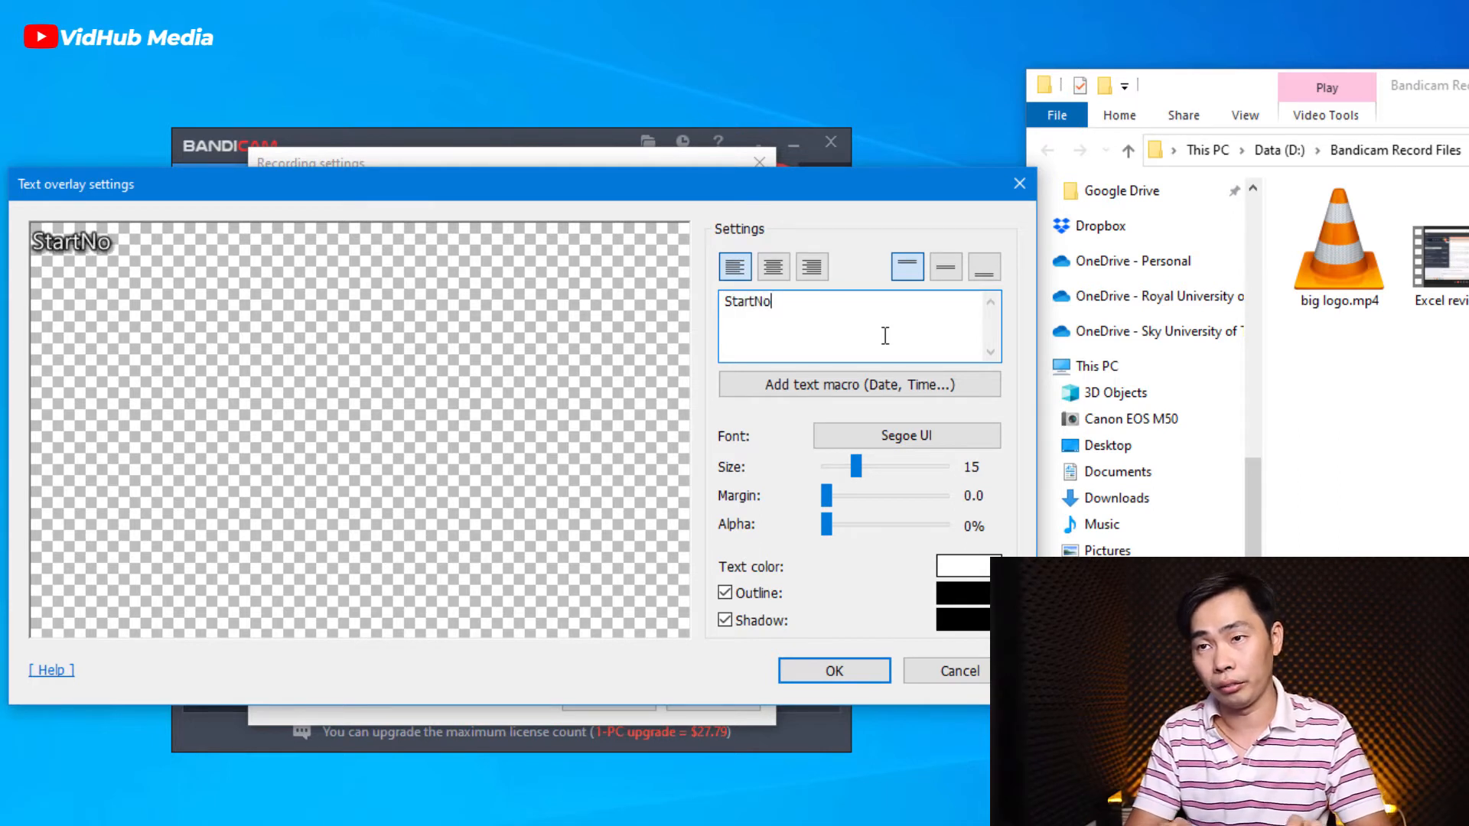
text(w101)
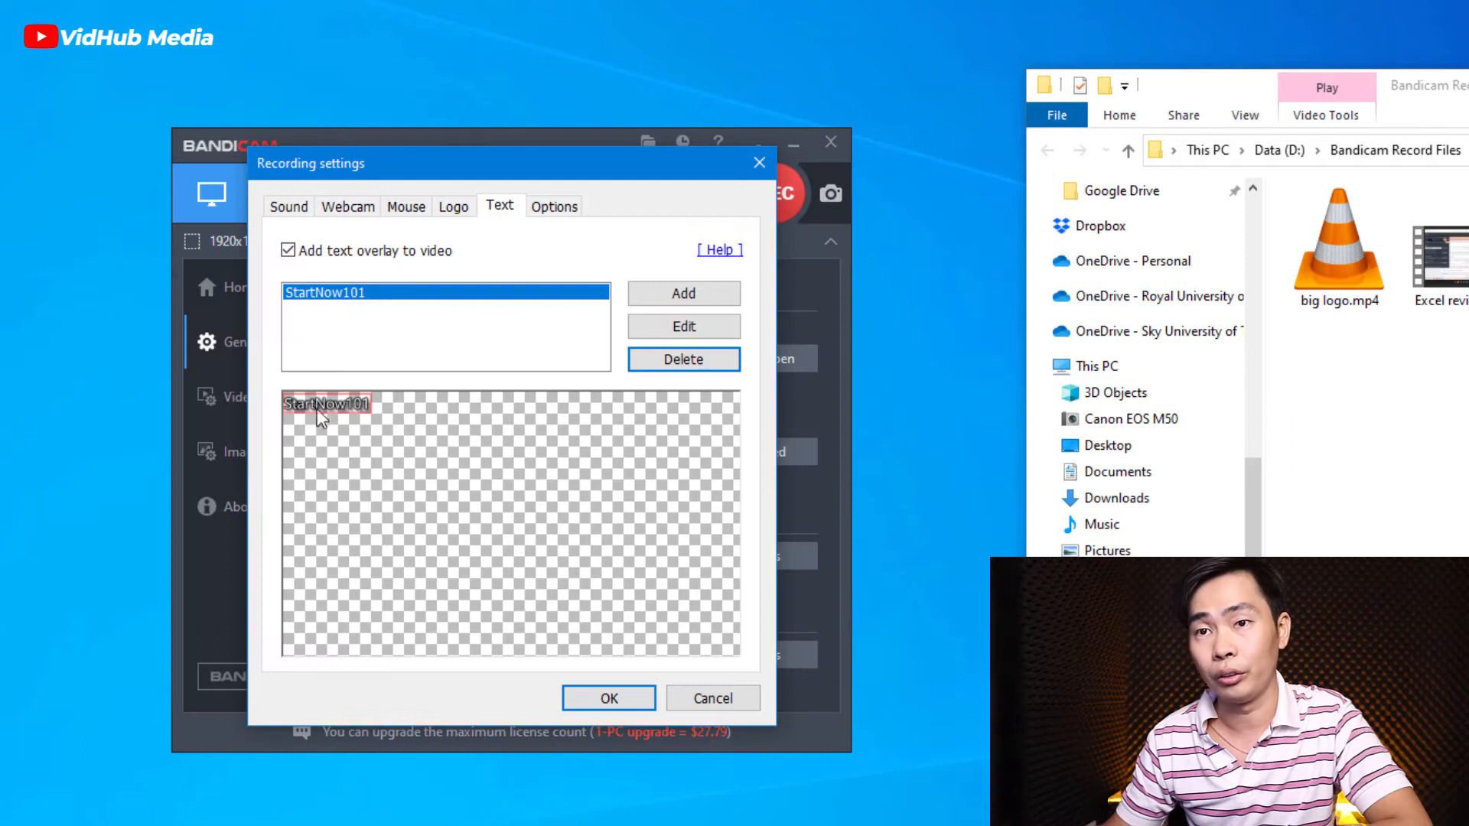
- Try several alignments, then set the StartNow101 overlay to right and top alignment
click(683, 326)
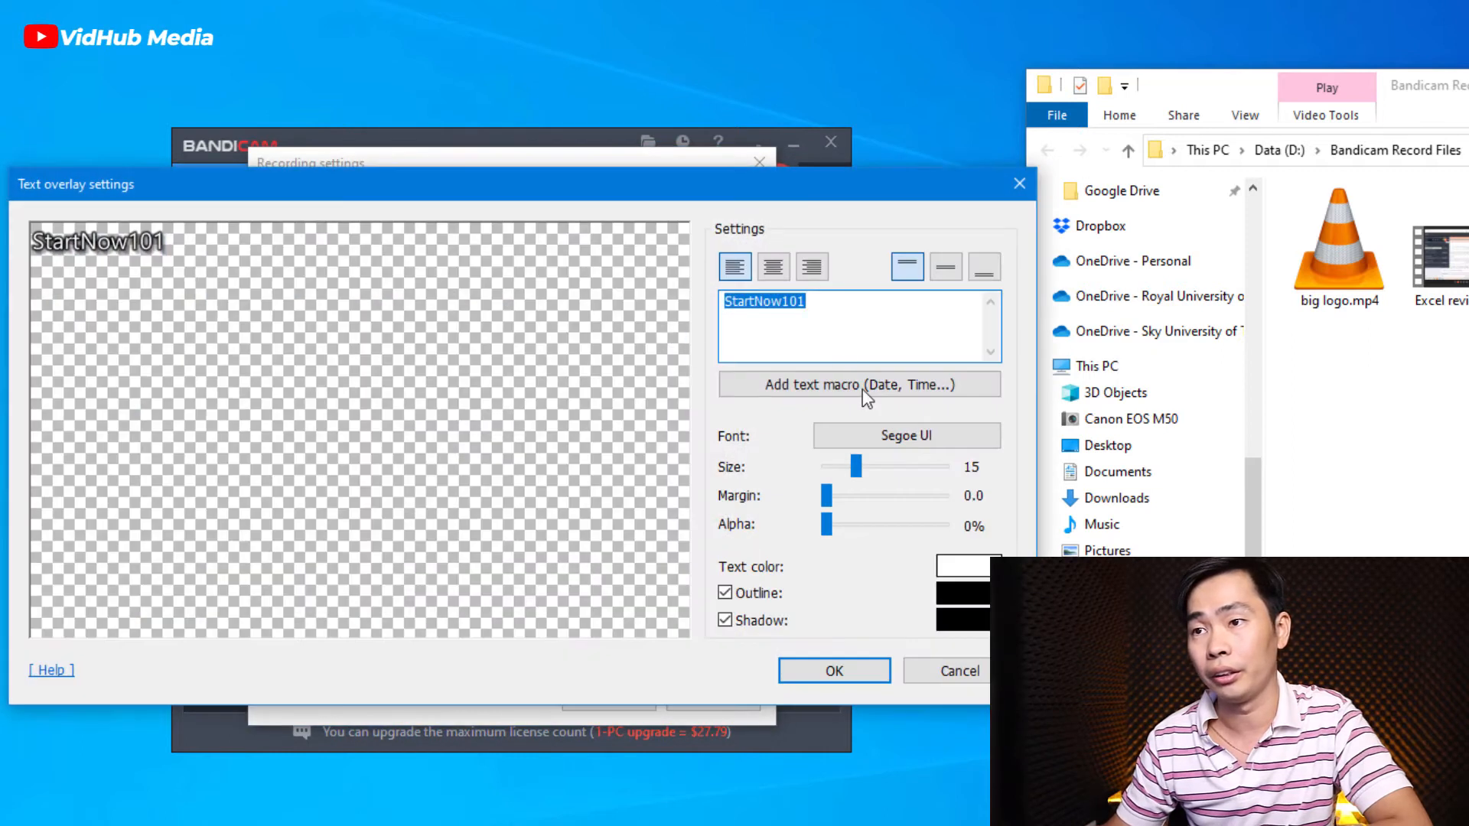
click(810, 267)
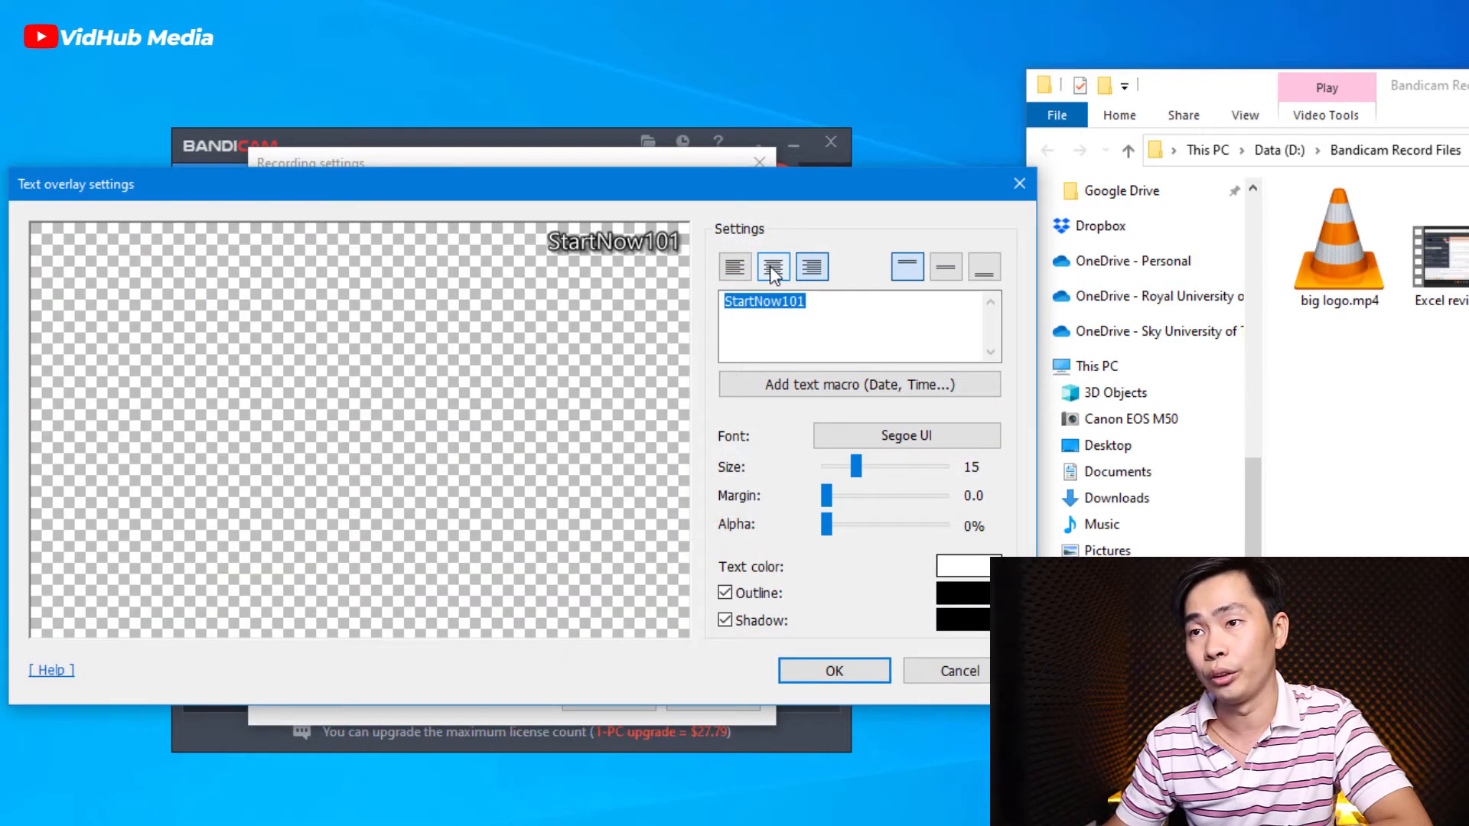
click(735, 267)
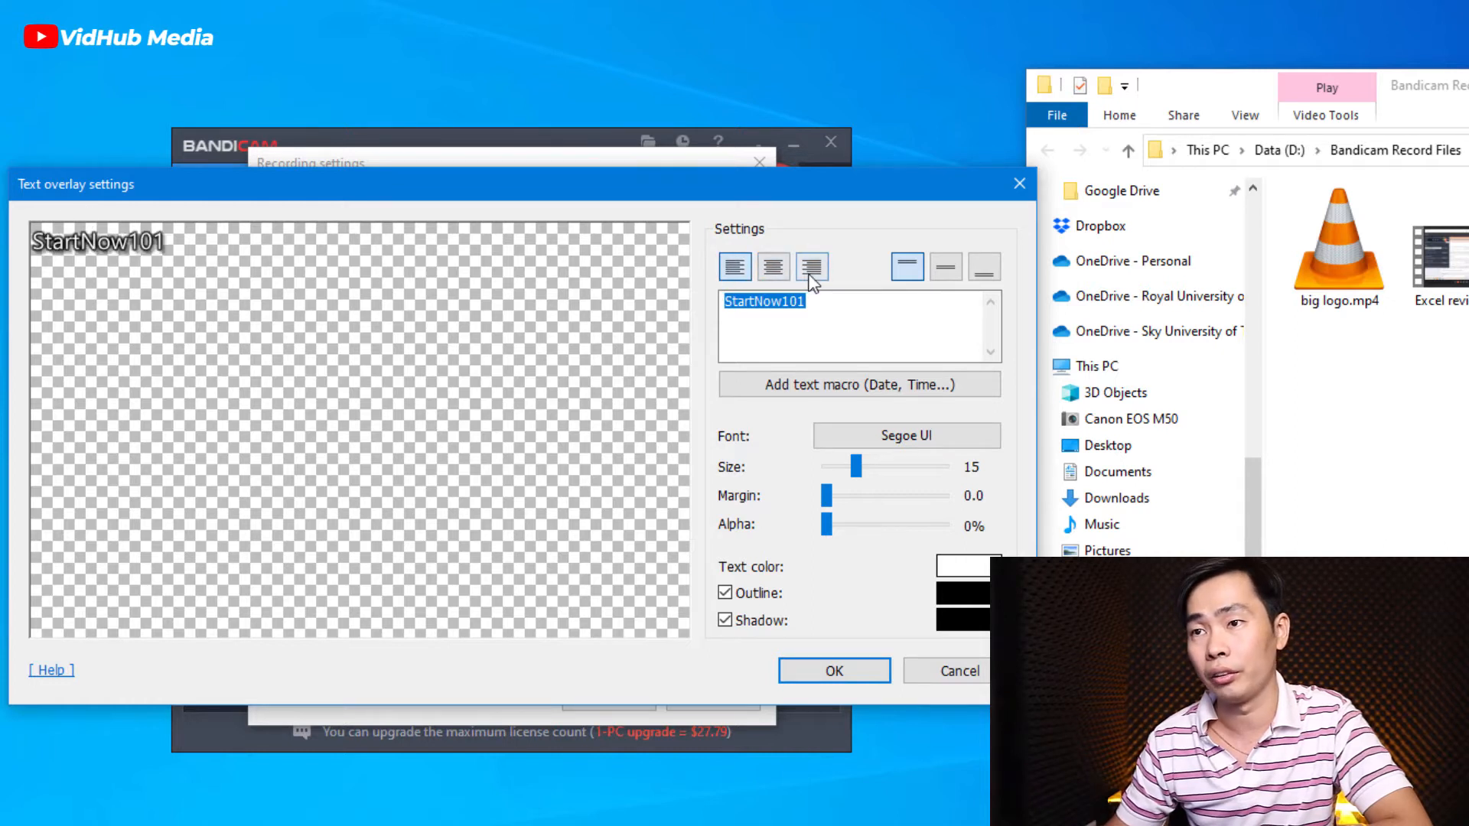
click(810, 267)
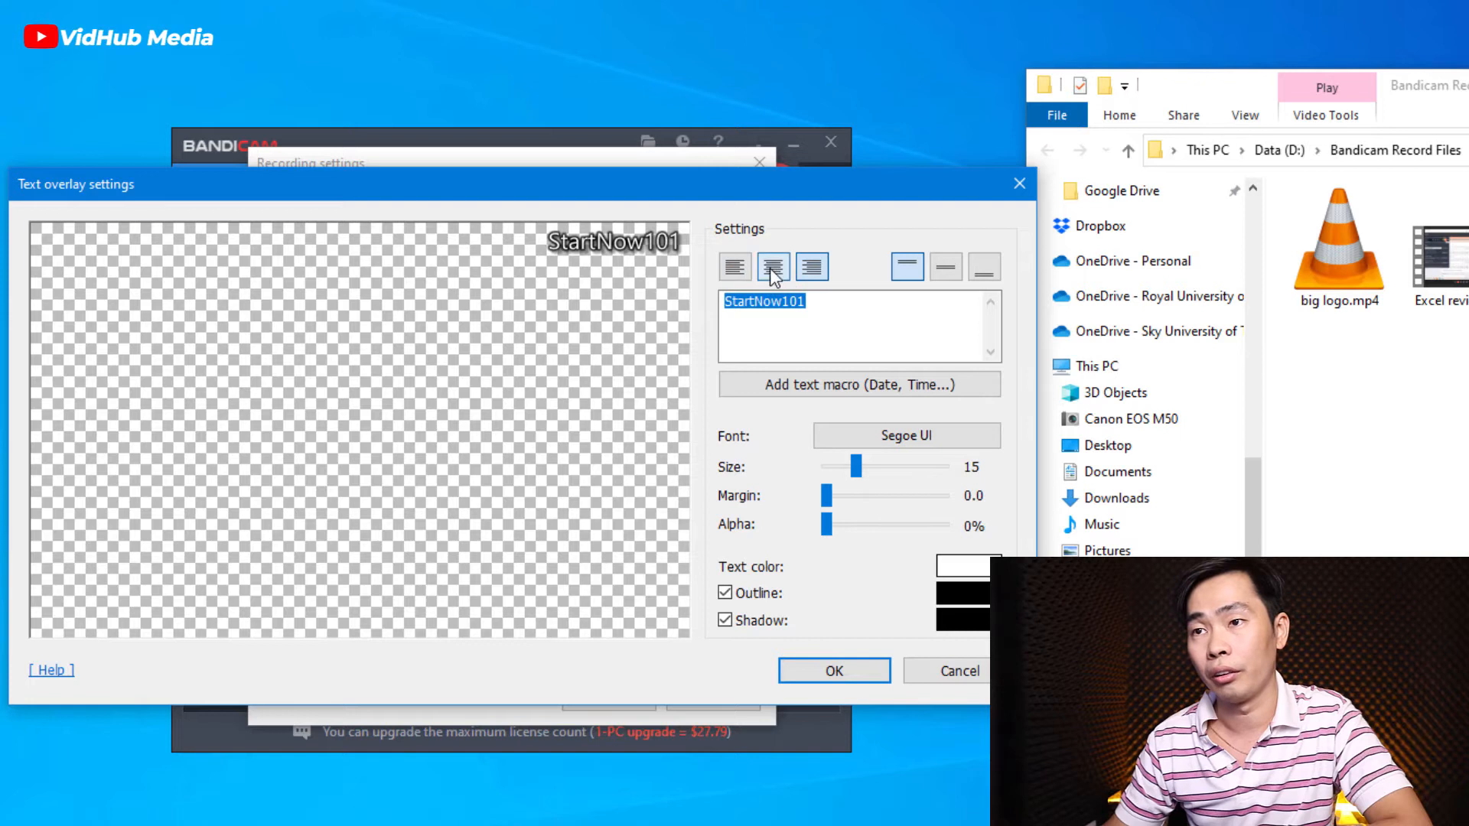
click(945, 266)
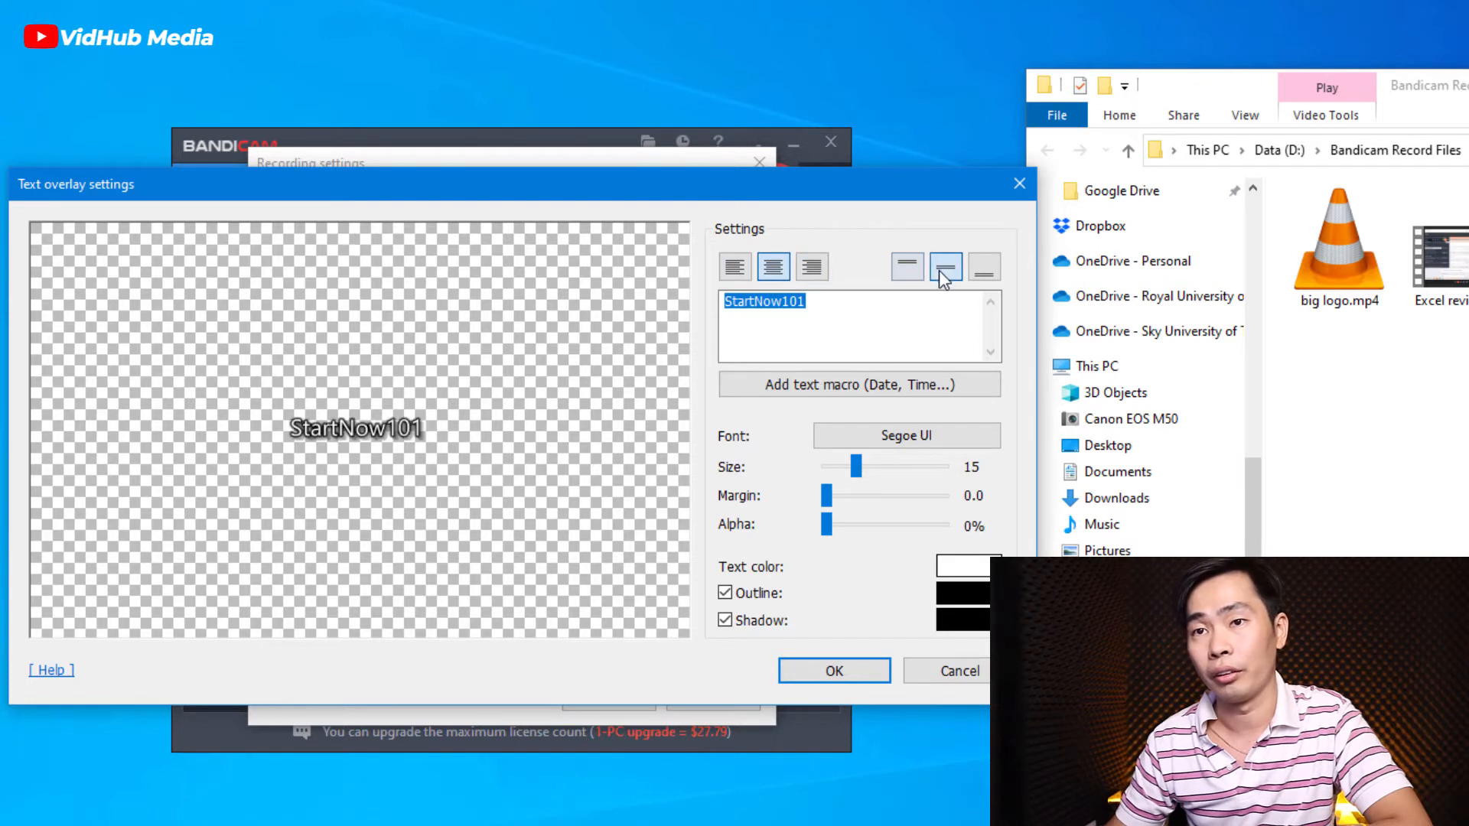
click(983, 266)
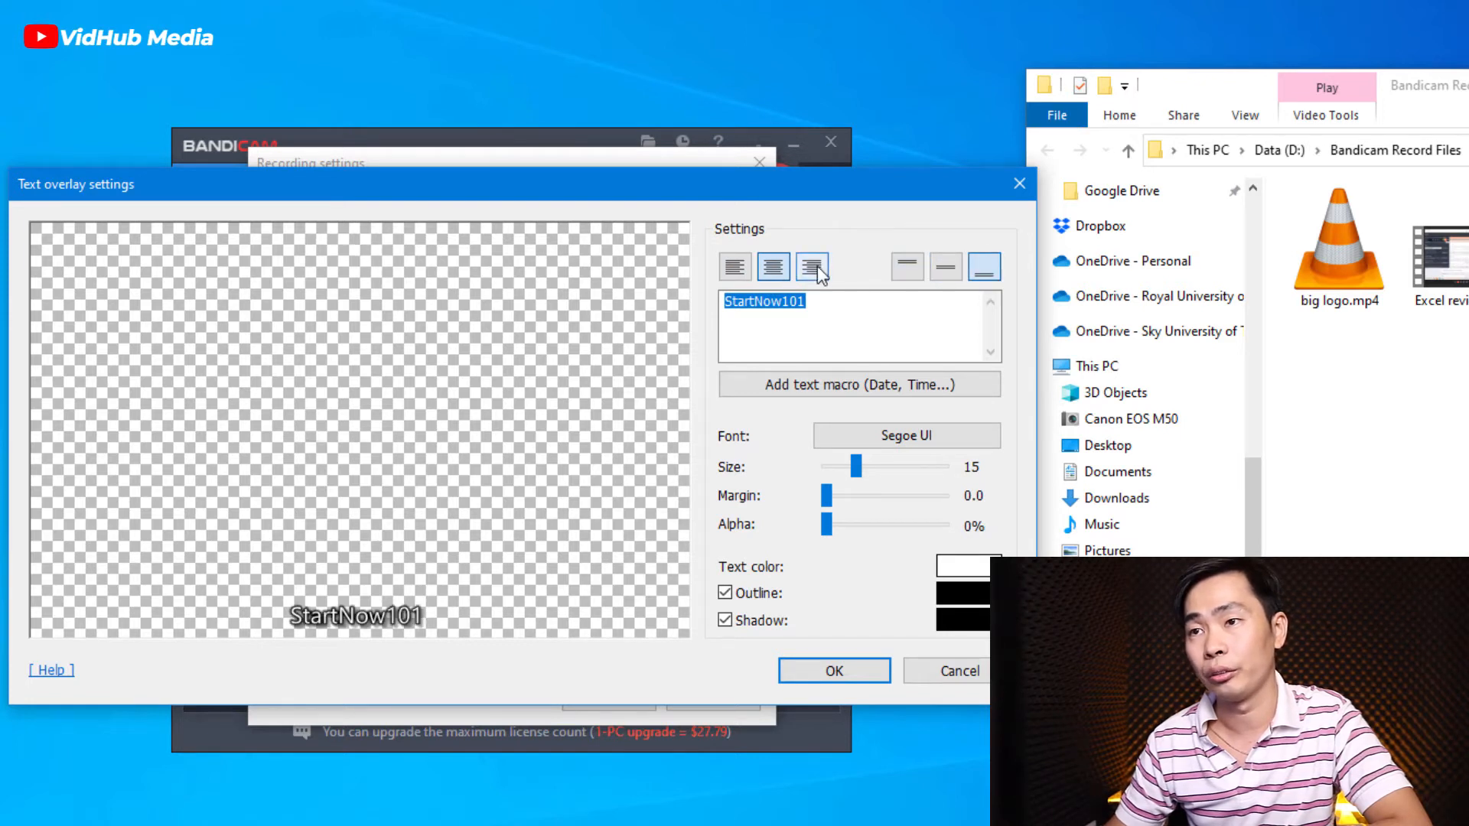
click(811, 266)
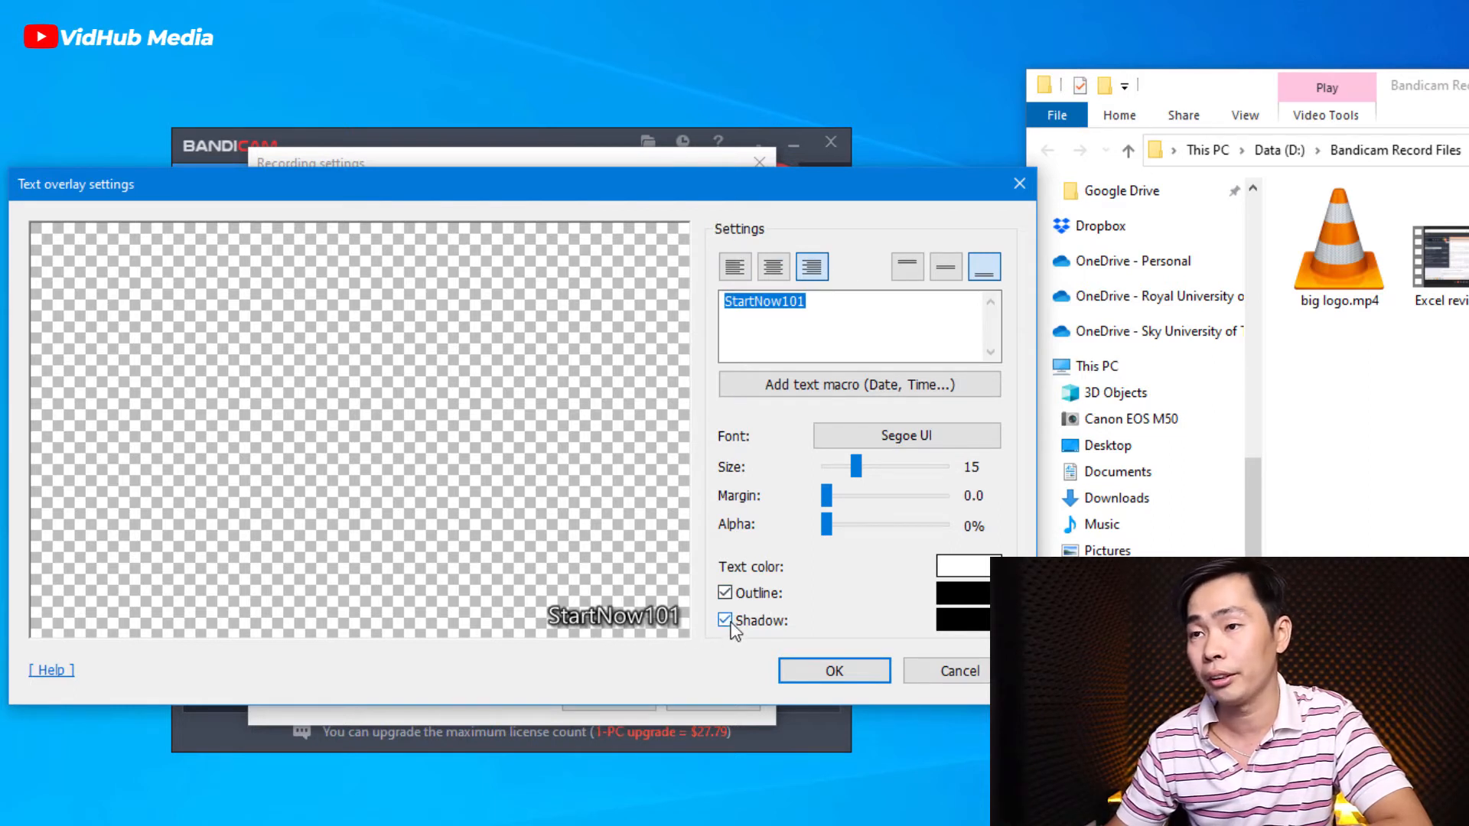
click(724, 621)
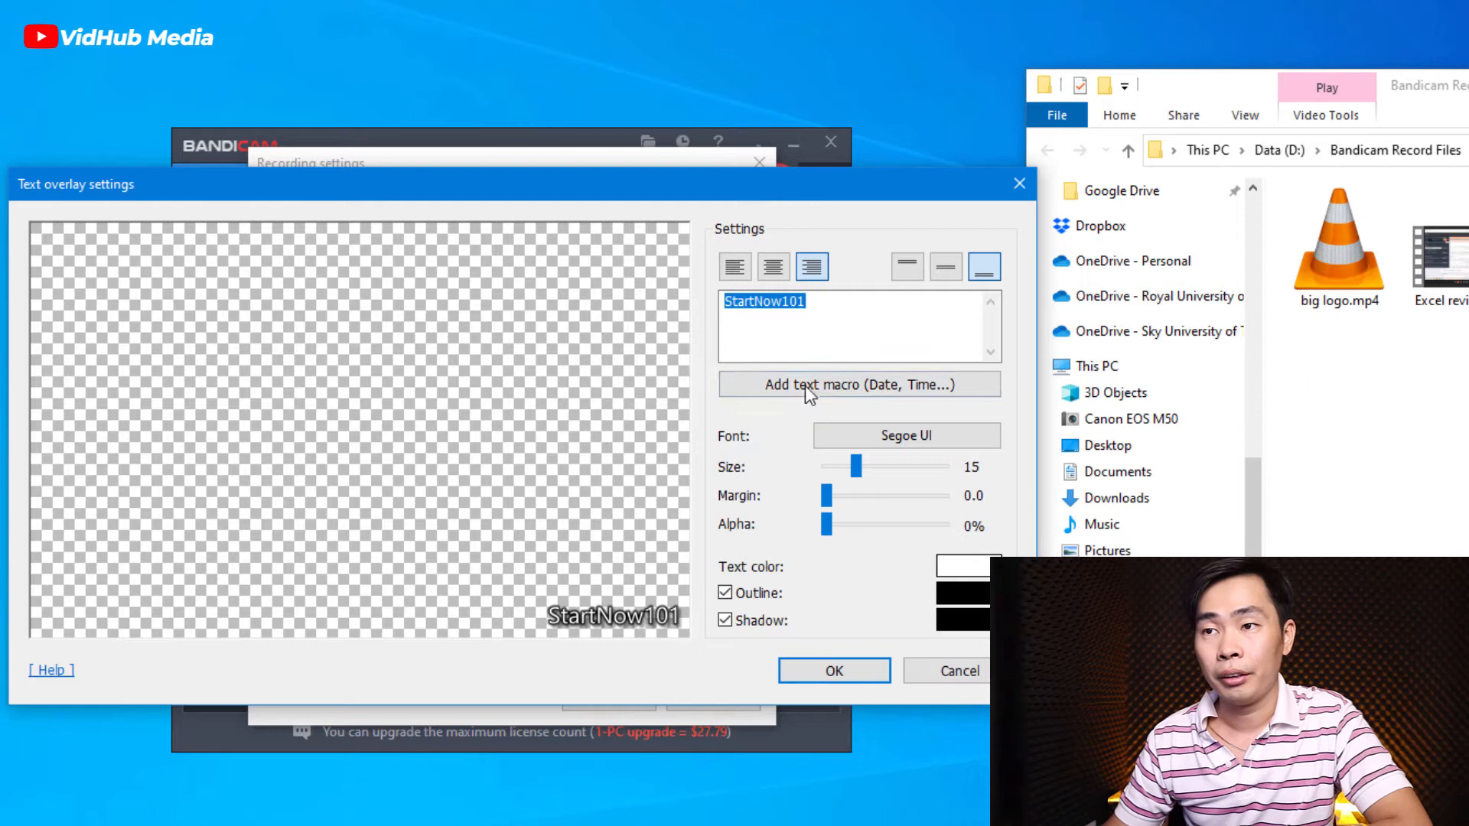
click(735, 267)
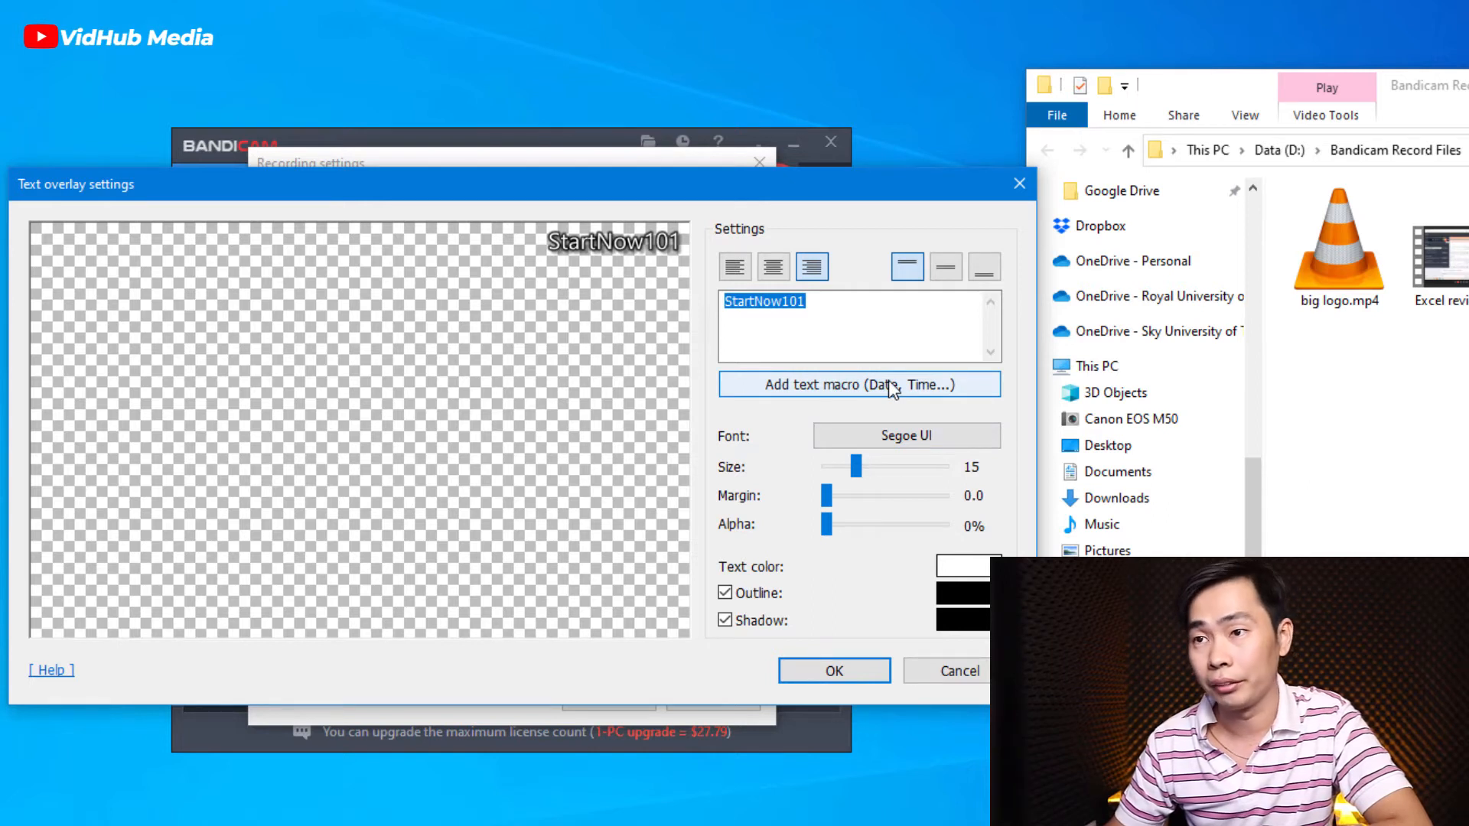
click(858, 384)
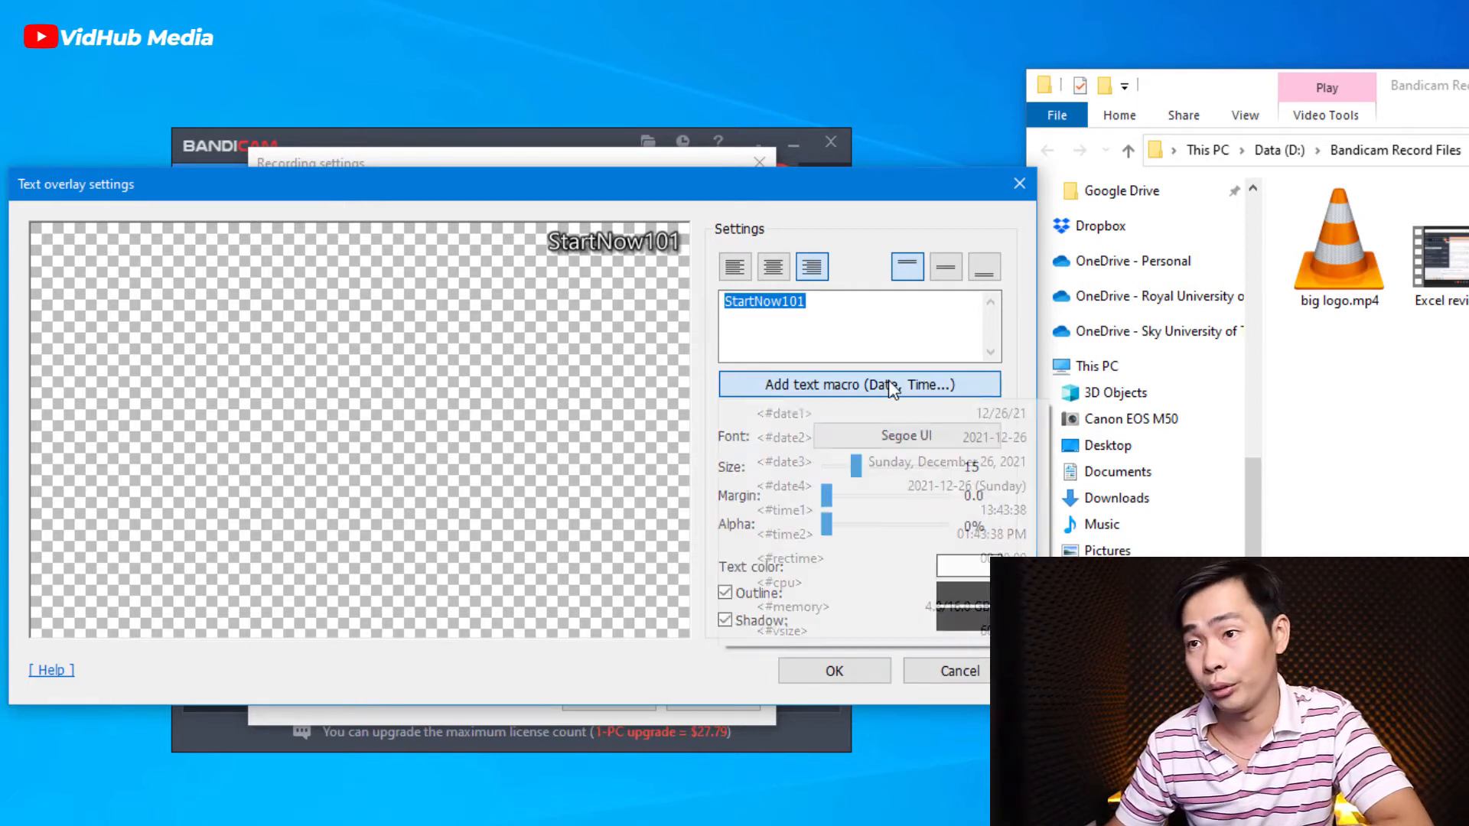
- Insert the <#cpu> macro and type the StartNow101 and CPU: labels
click(857, 385)
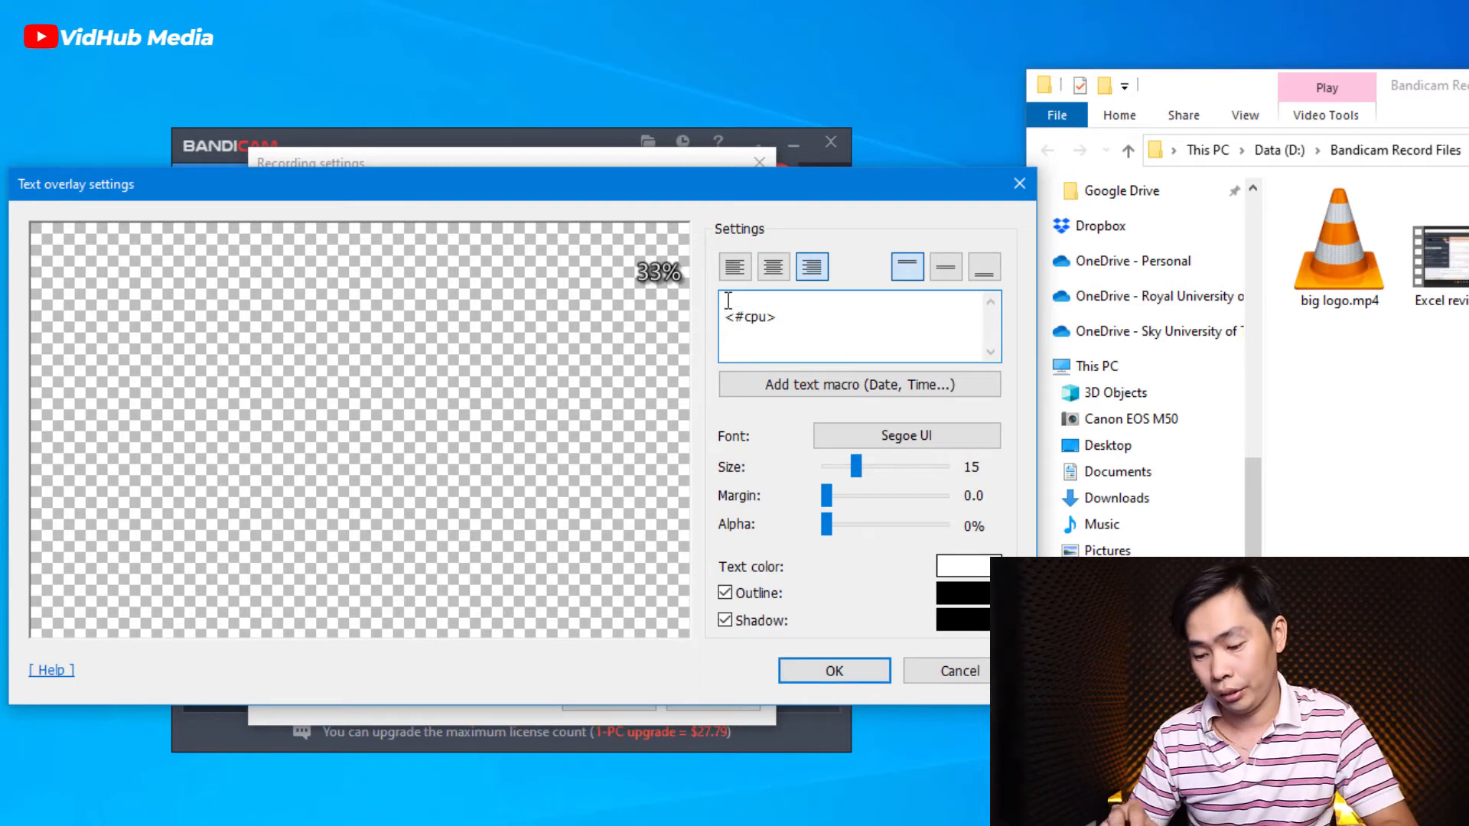
text(StartN)
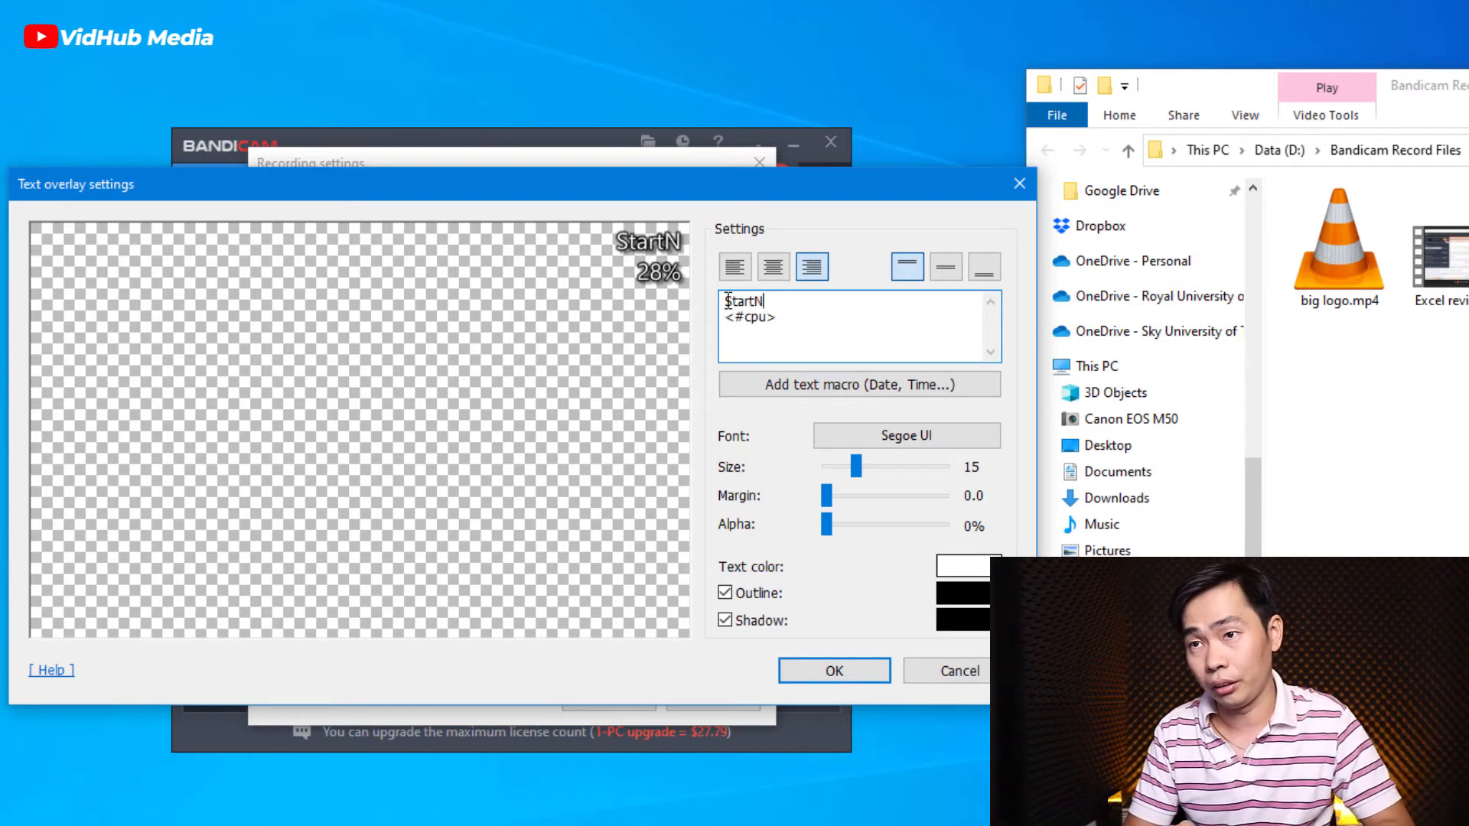
text(ow)
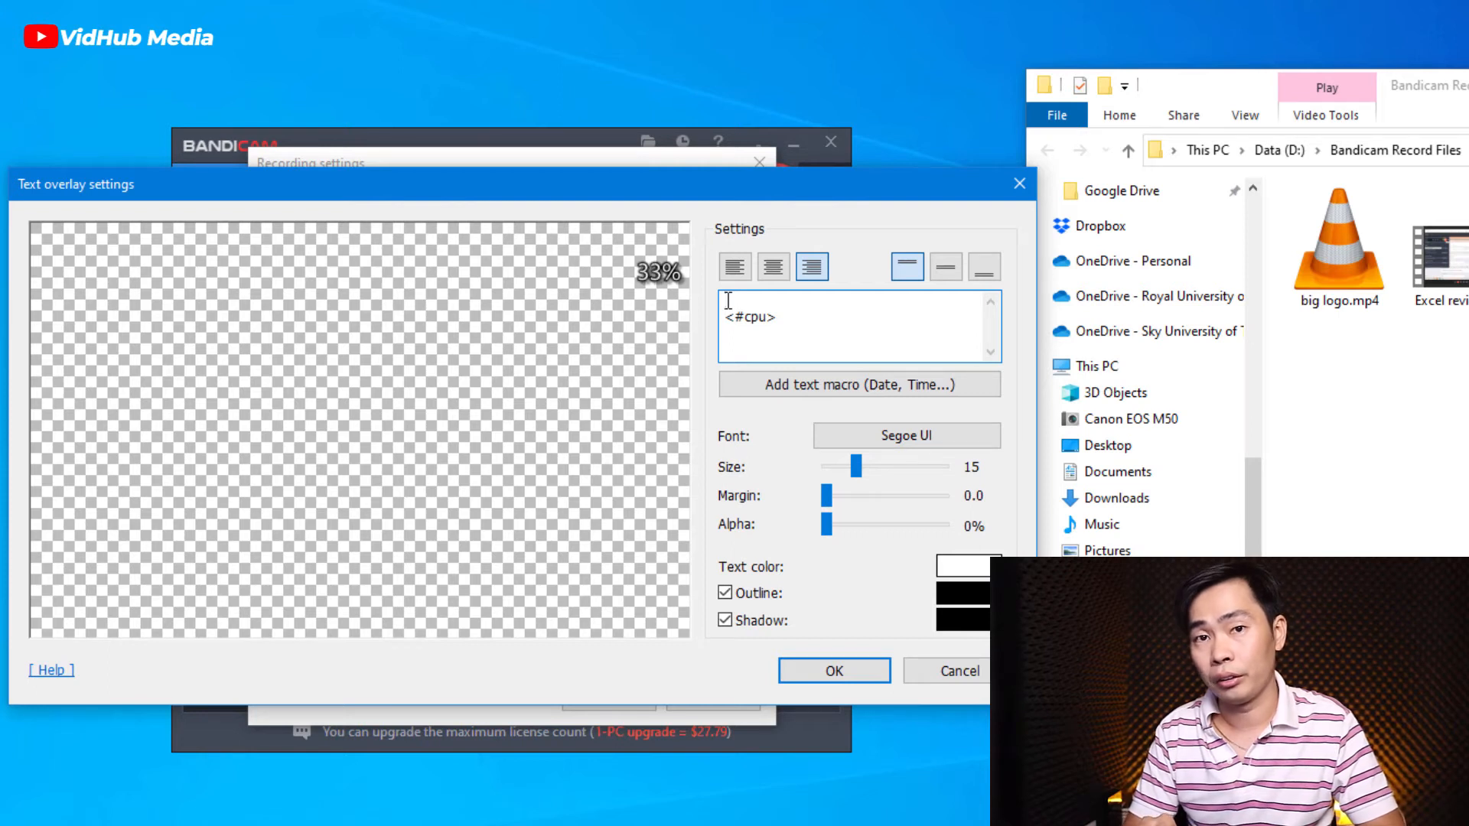
text(s)
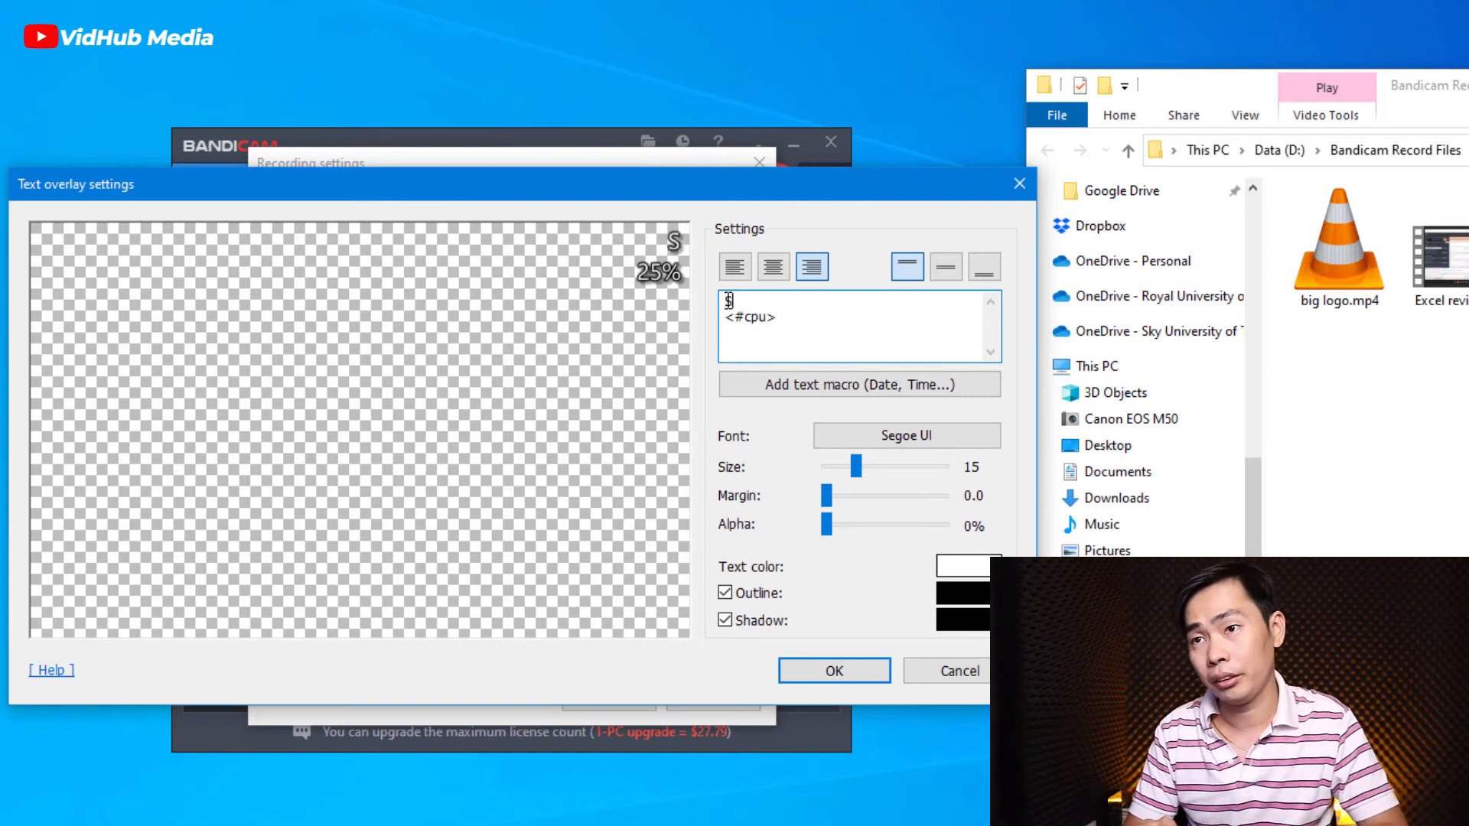
text(tartNow101)
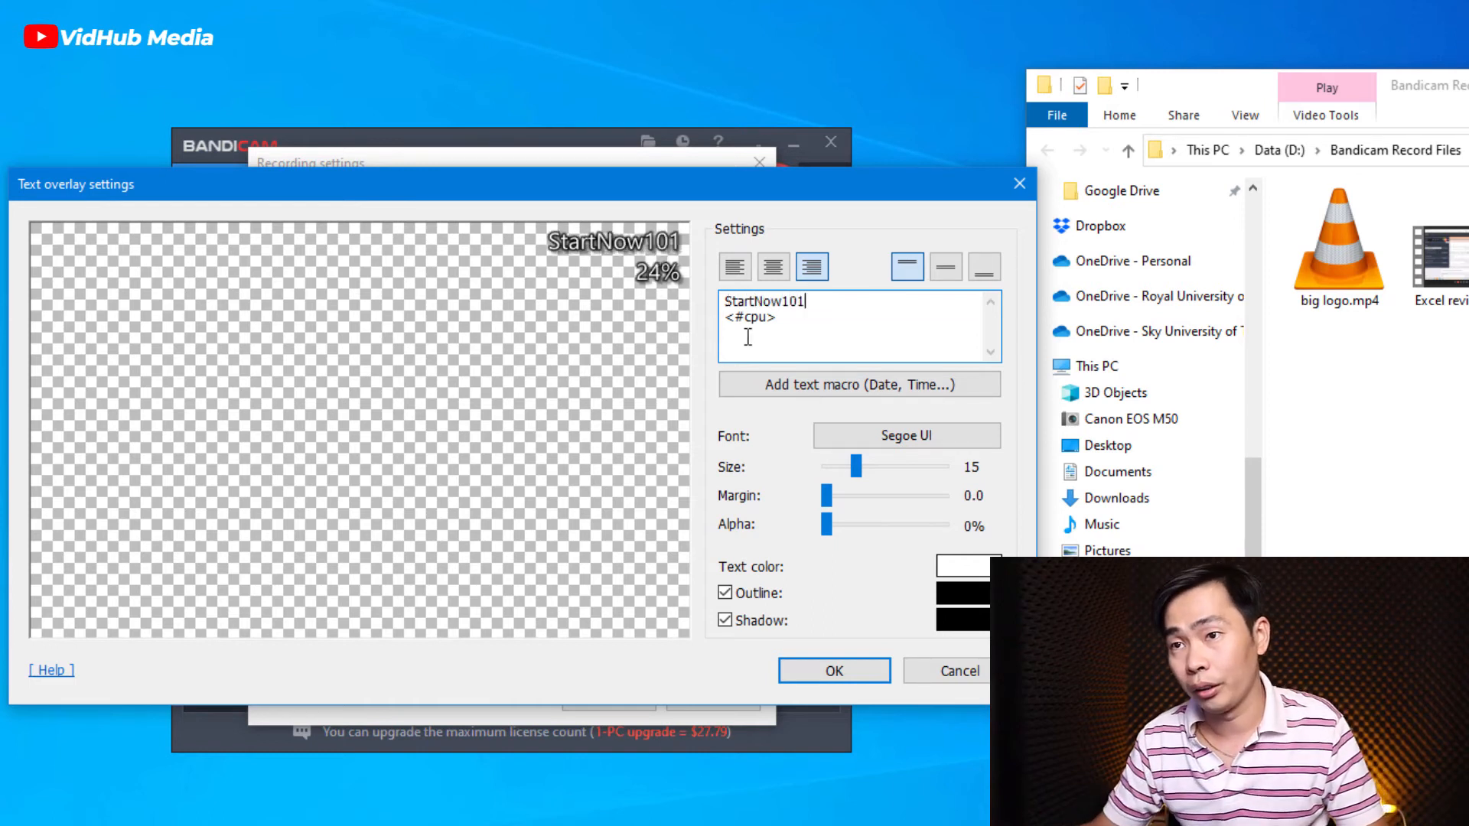
text(CPU:)
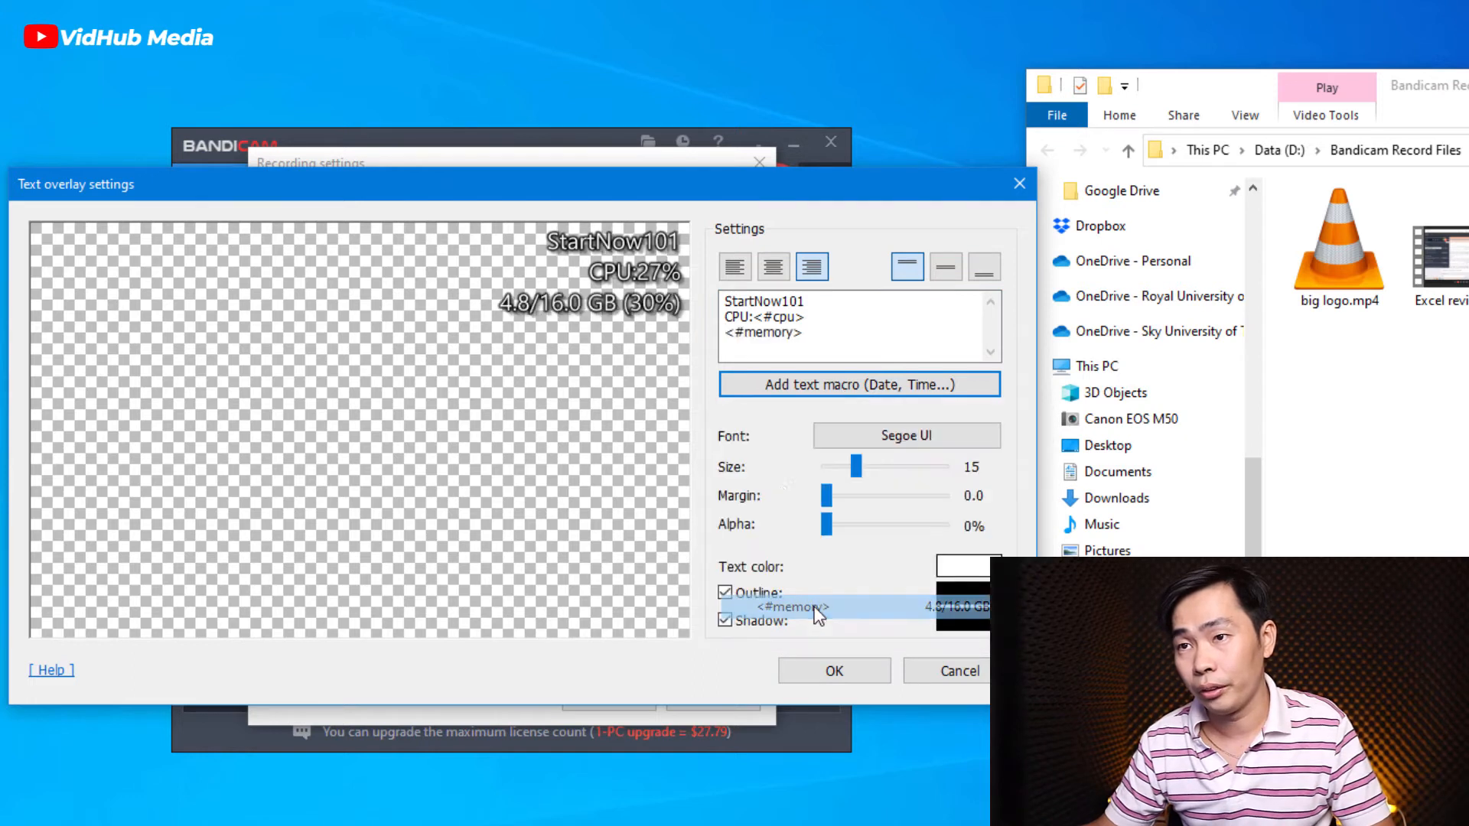
- Insert the <#memory> and <#time2> macros with RAM: and Time labels
click(832, 329)
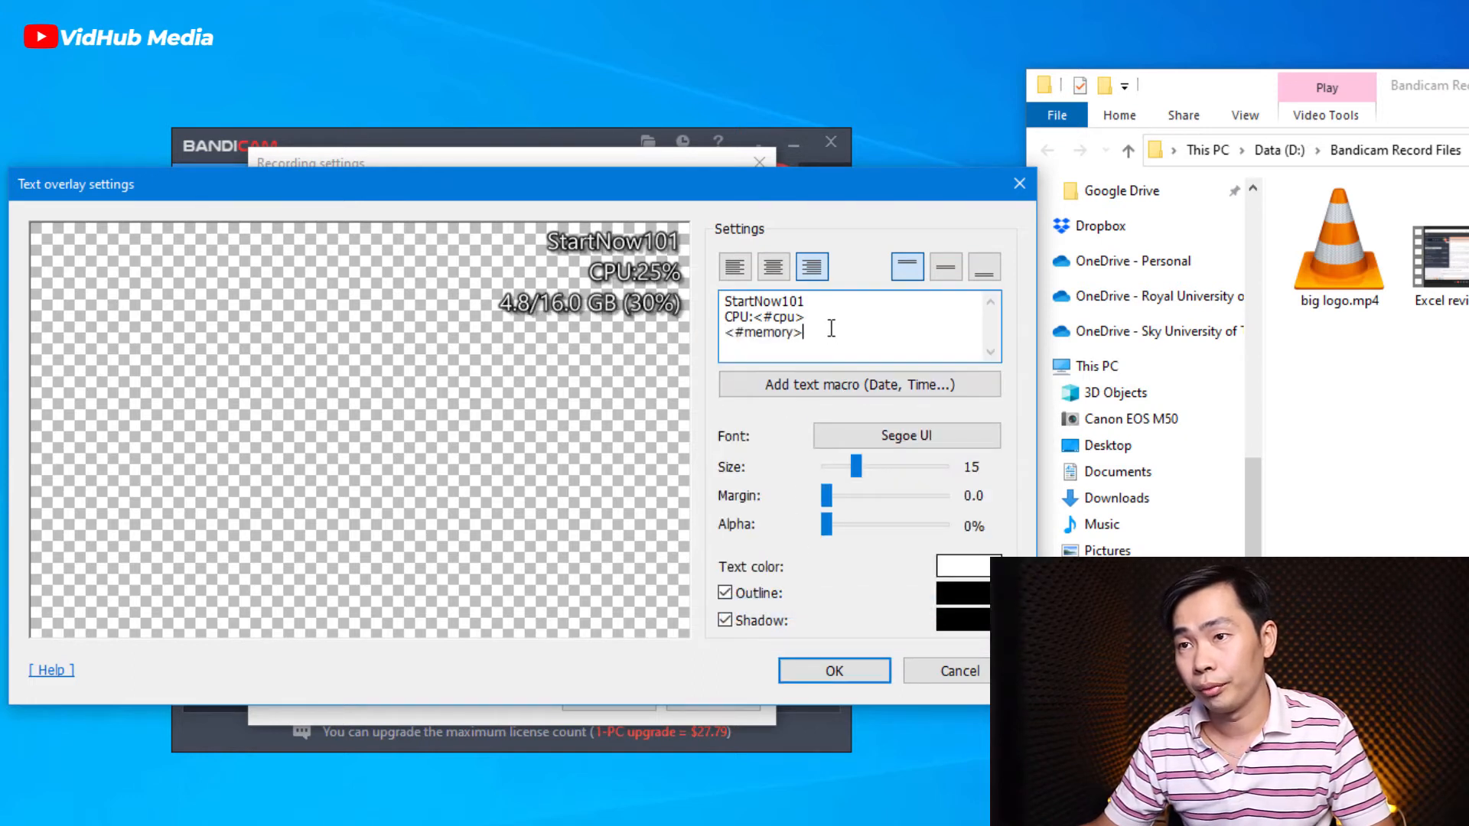
click(857, 384)
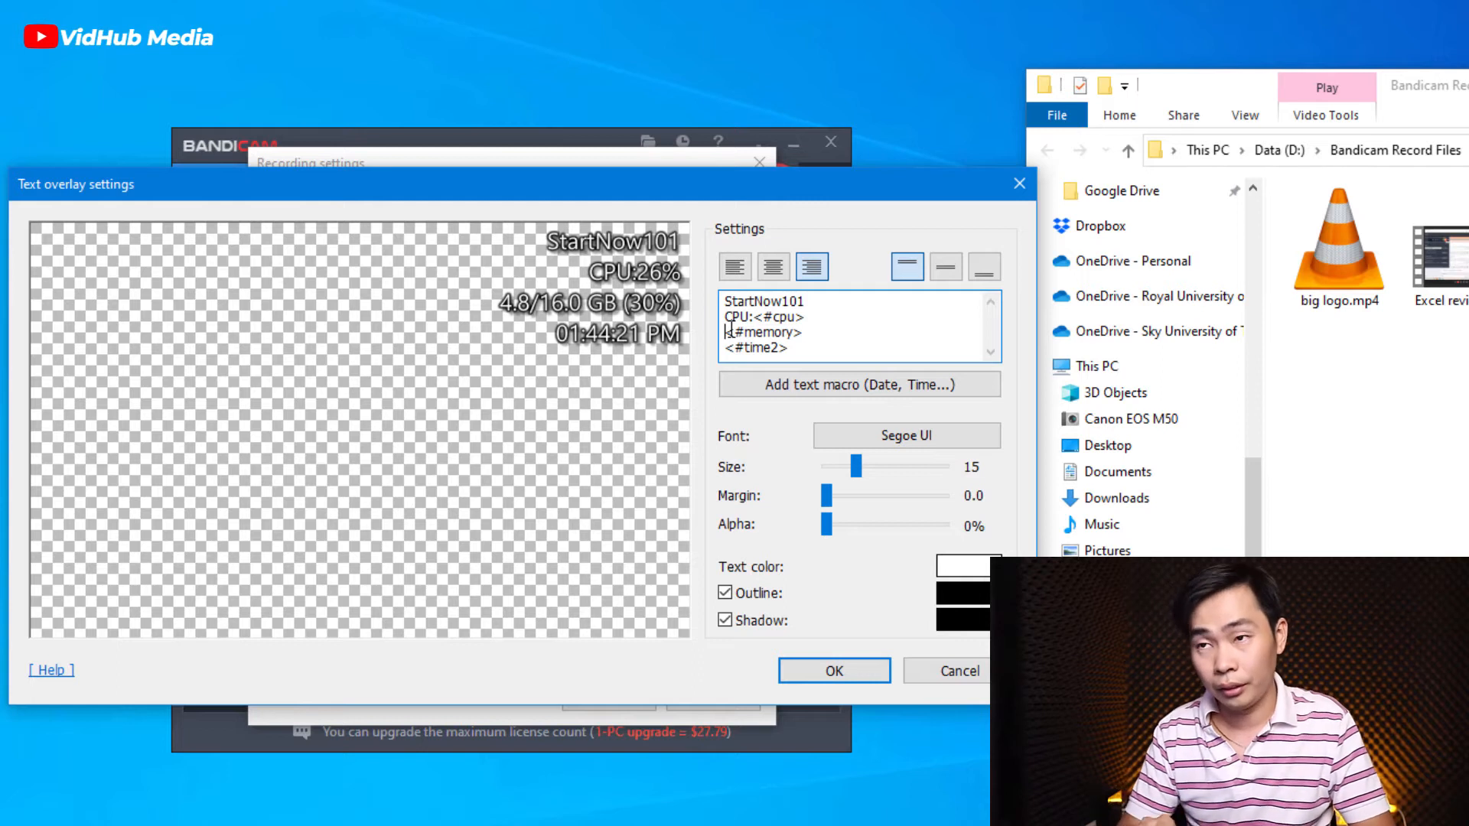
text(RAM:)
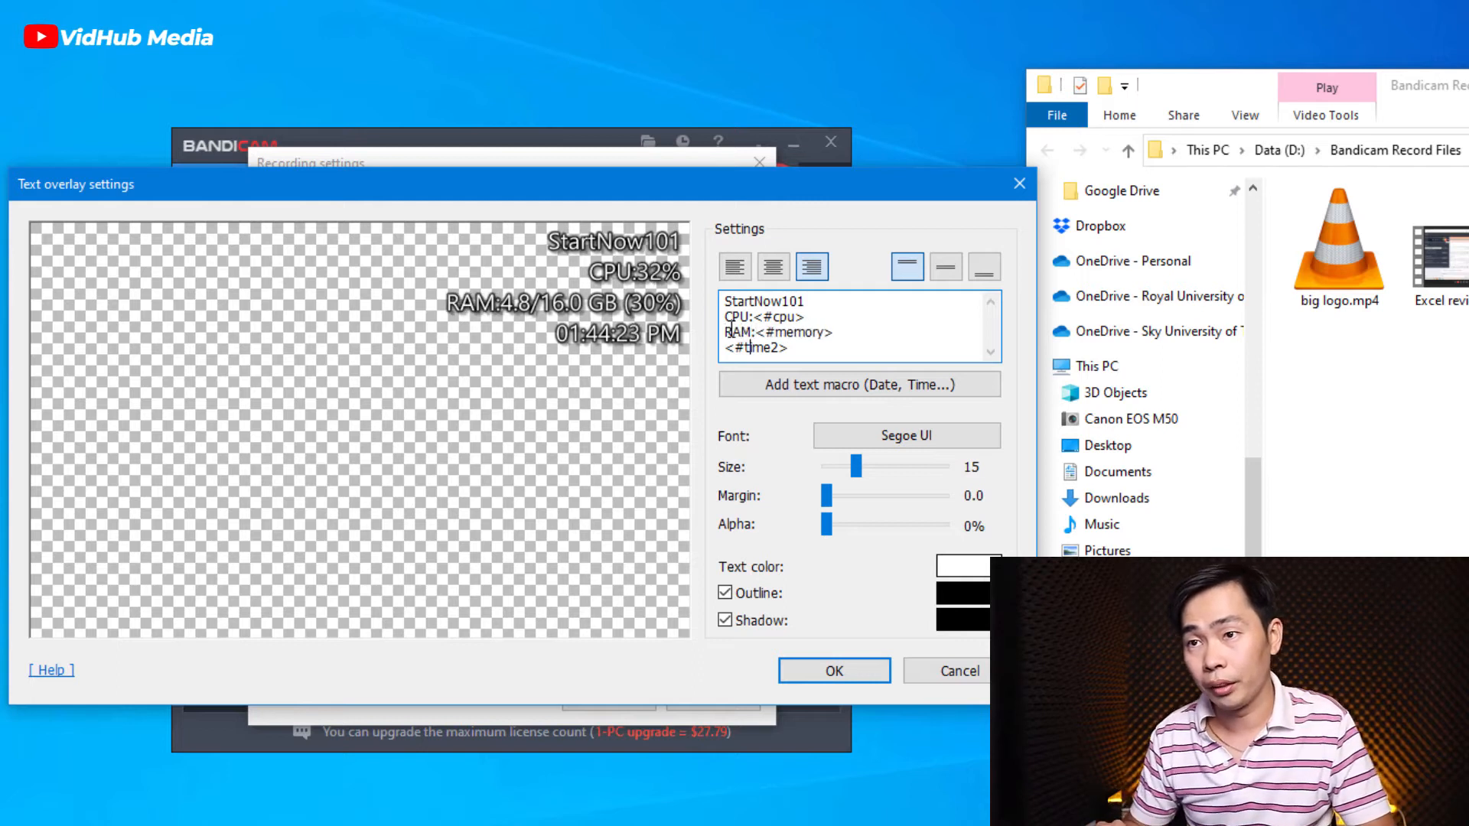
text(Time;)
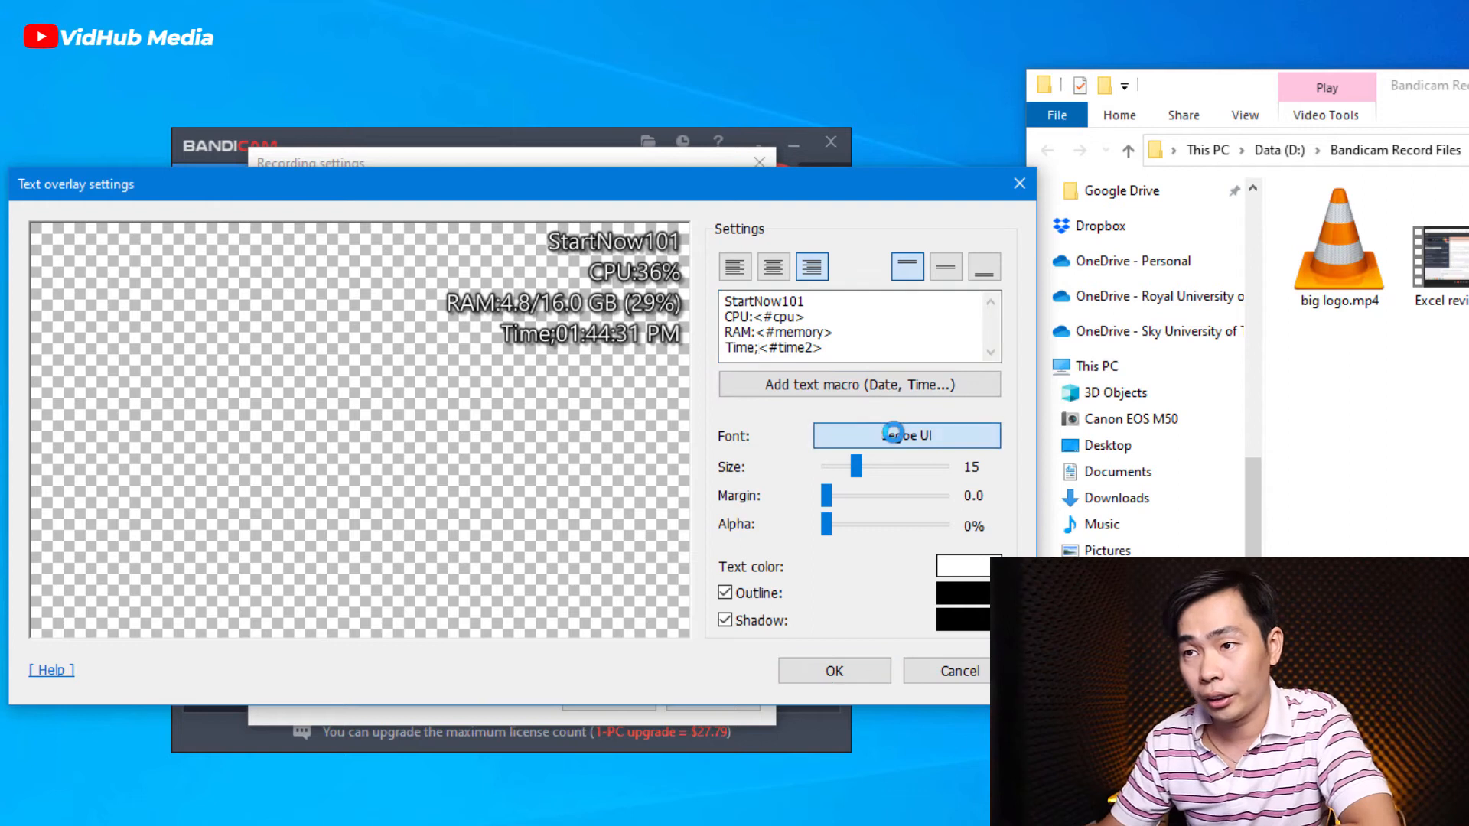
click(905, 435)
text(rom)
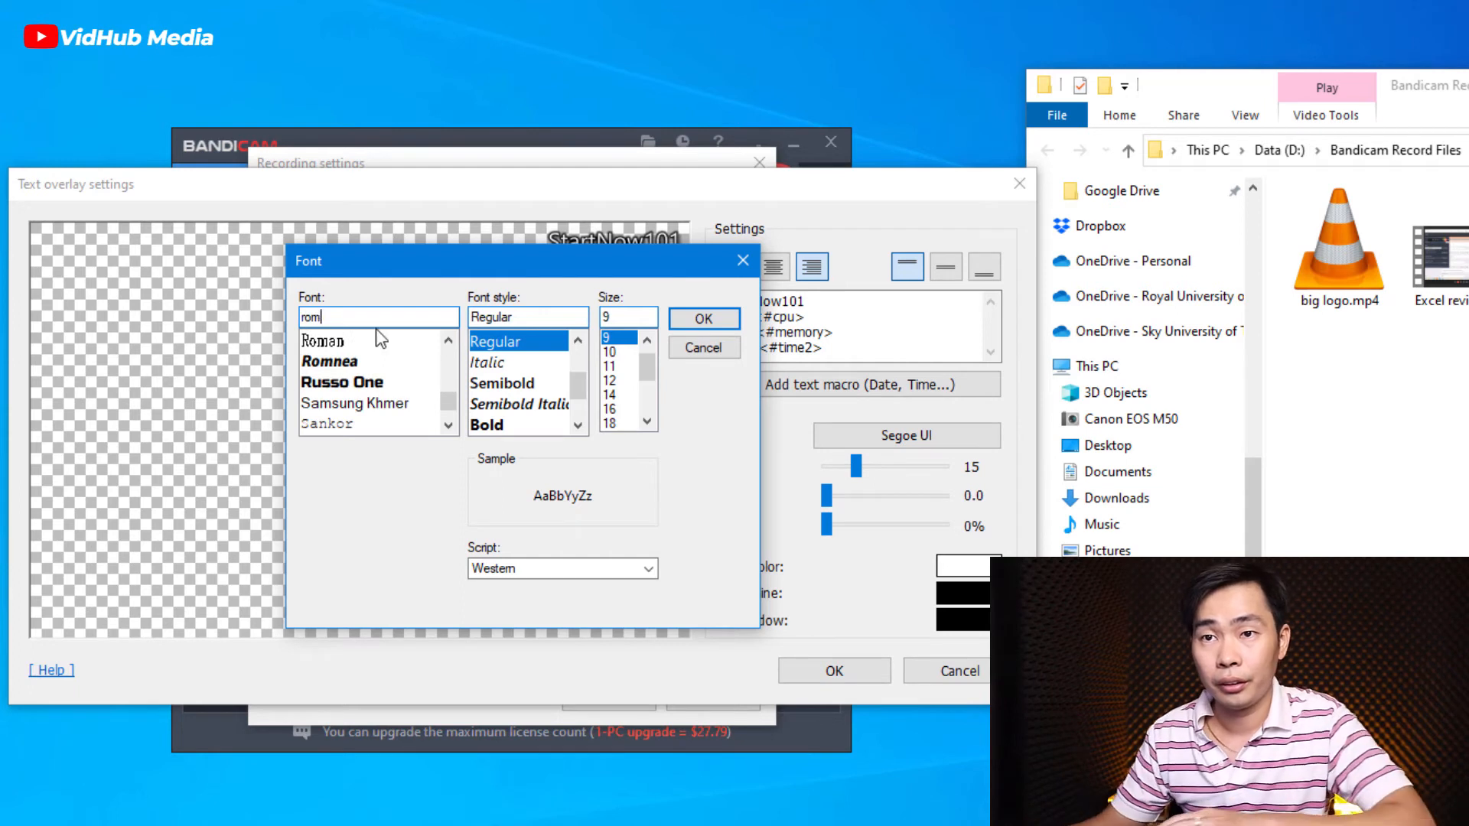
- Choose the italic Romnea font for the overlay text
click(329, 360)
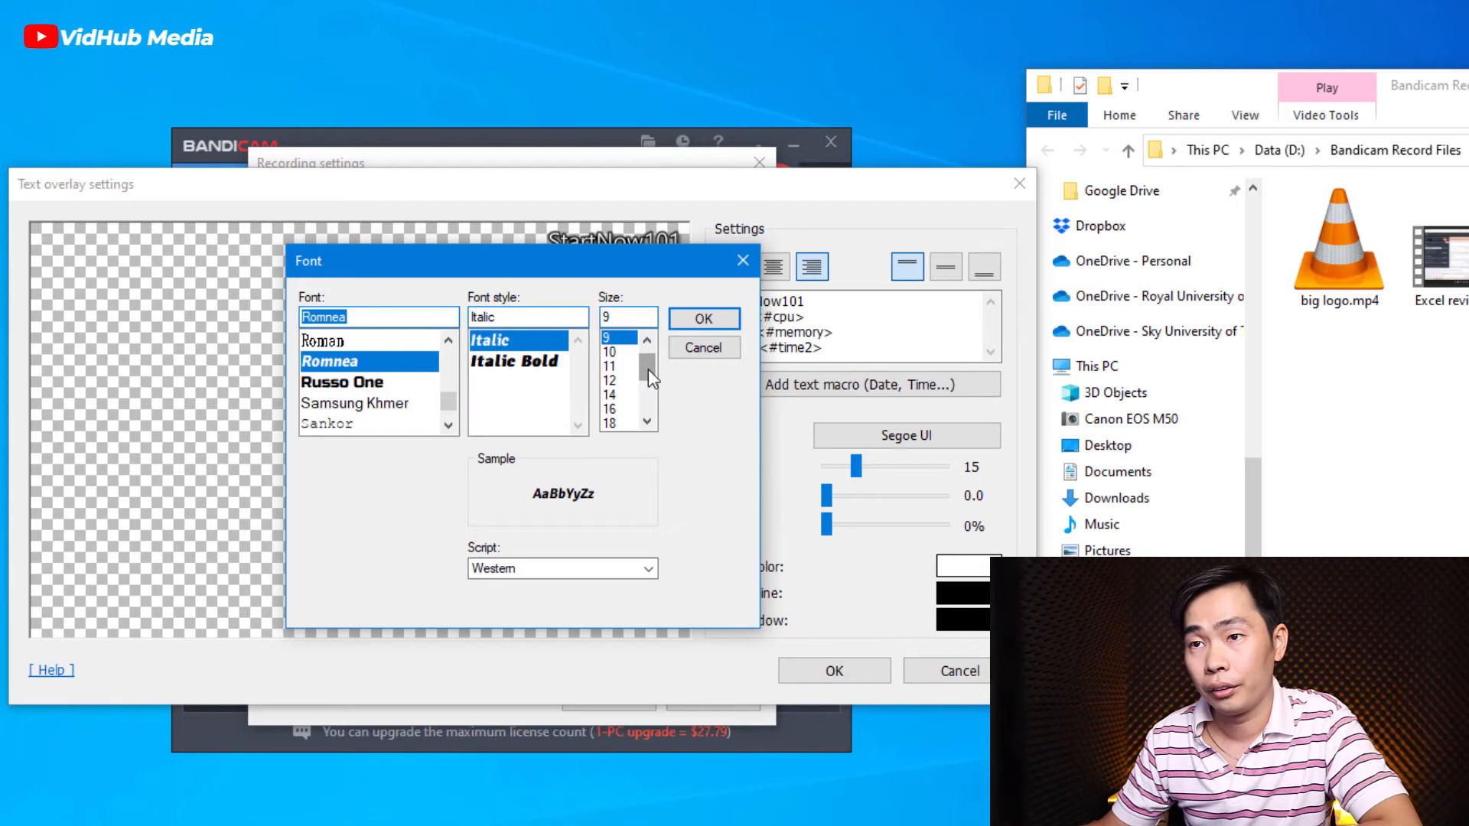
click(647, 338)
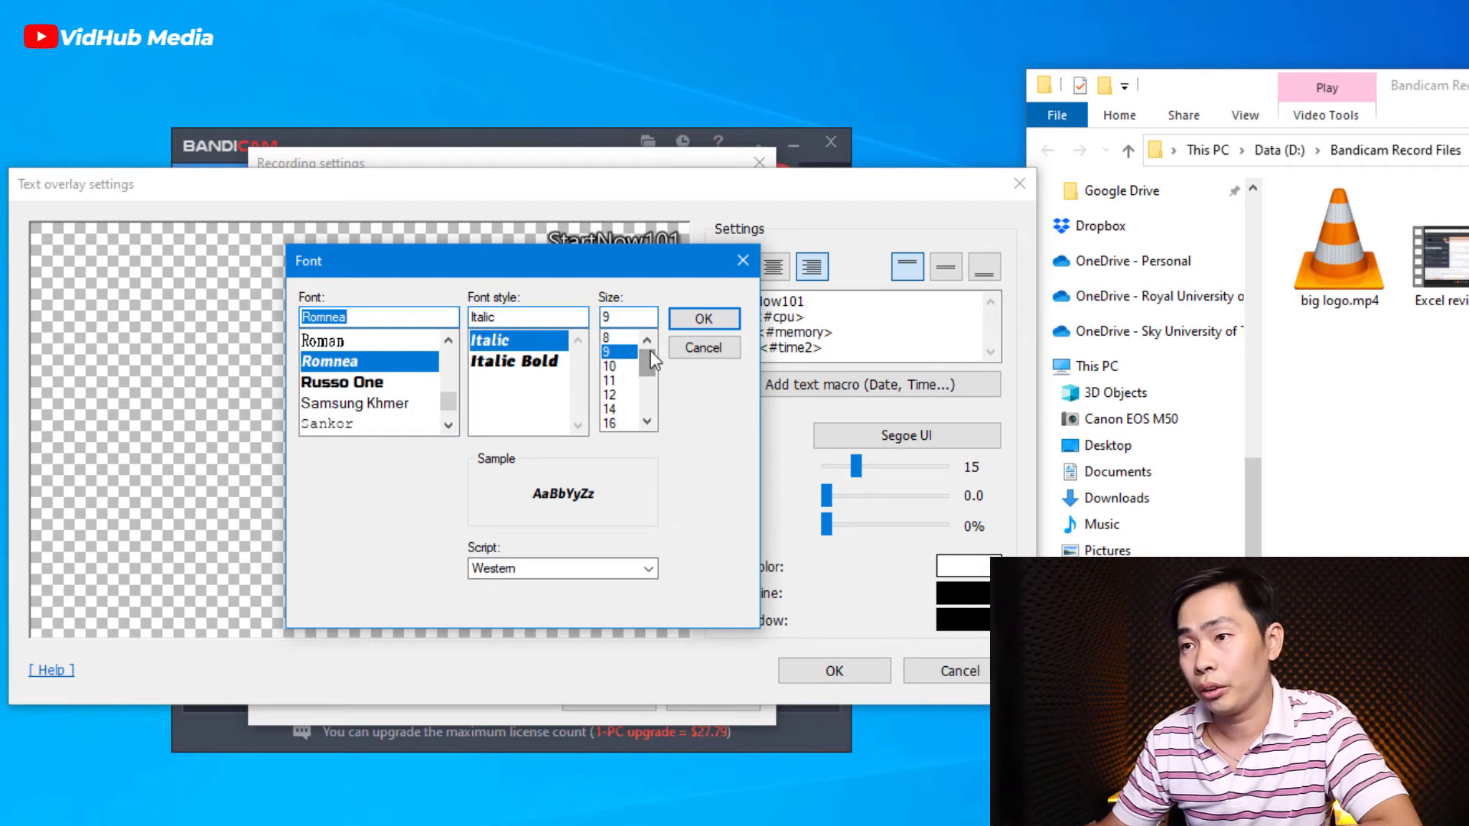
click(645, 338)
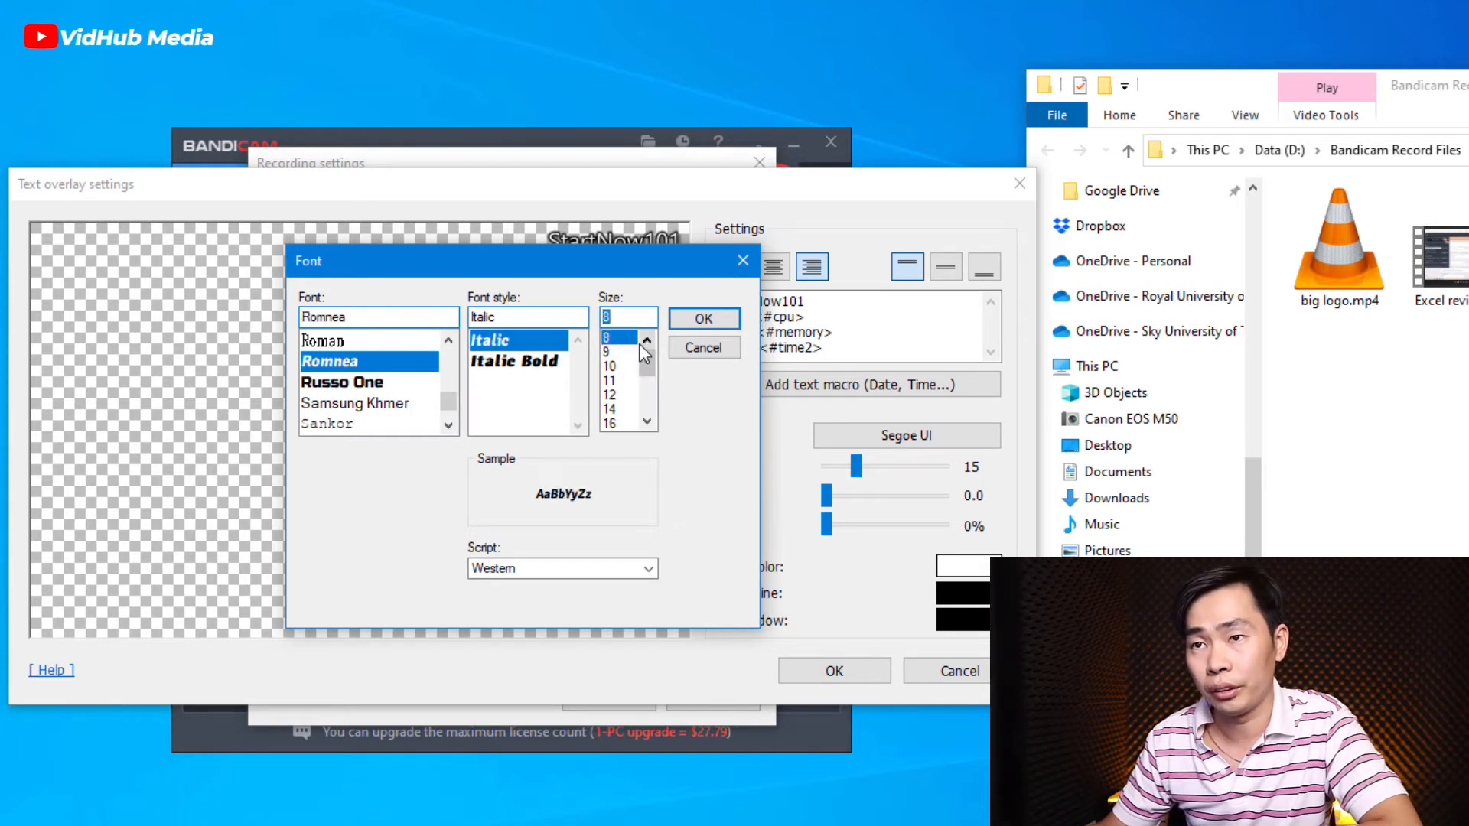
click(704, 318)
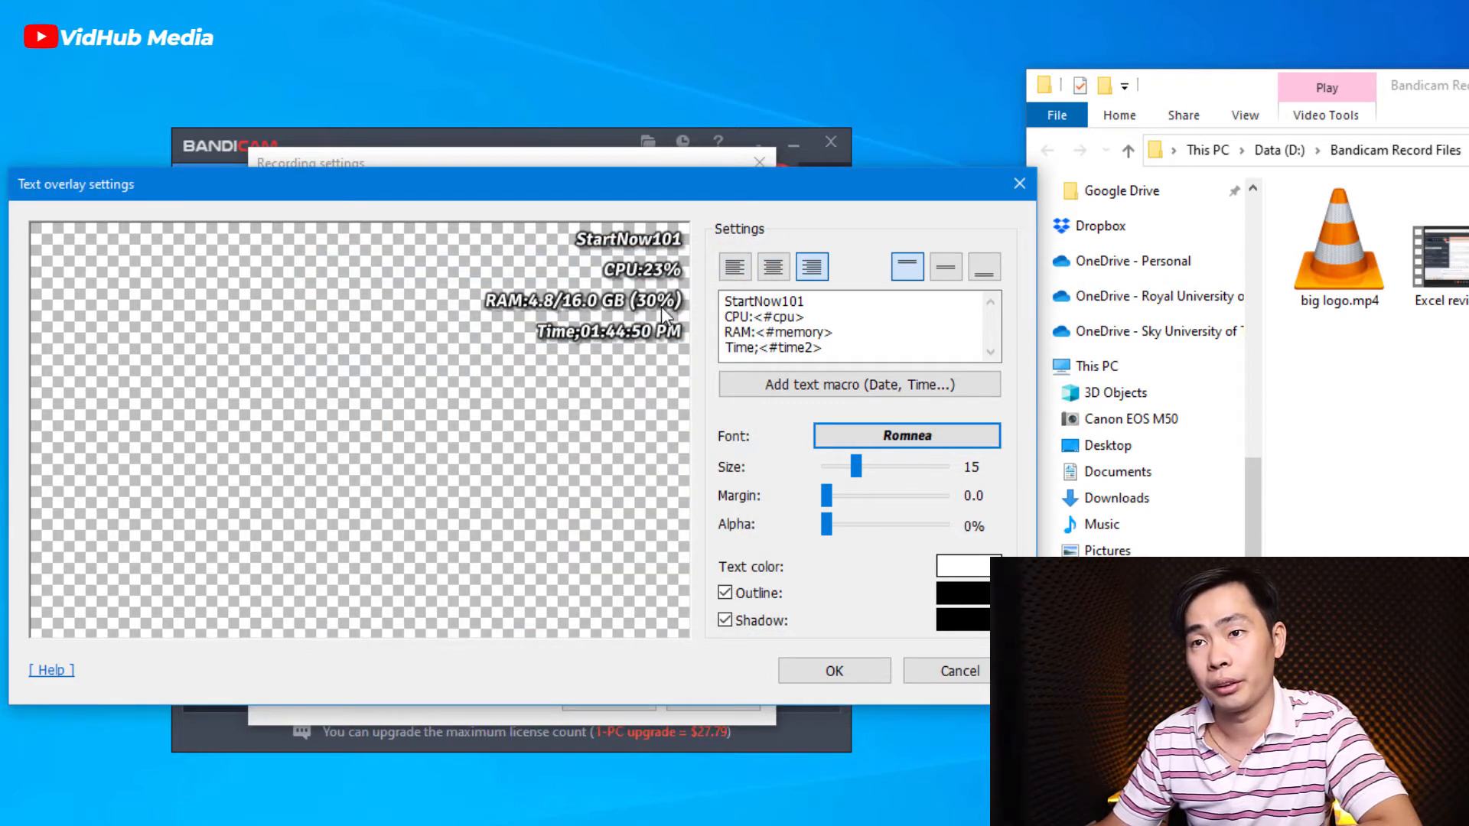
- Adjust the overlay text size, settling on size 10
click(905, 435)
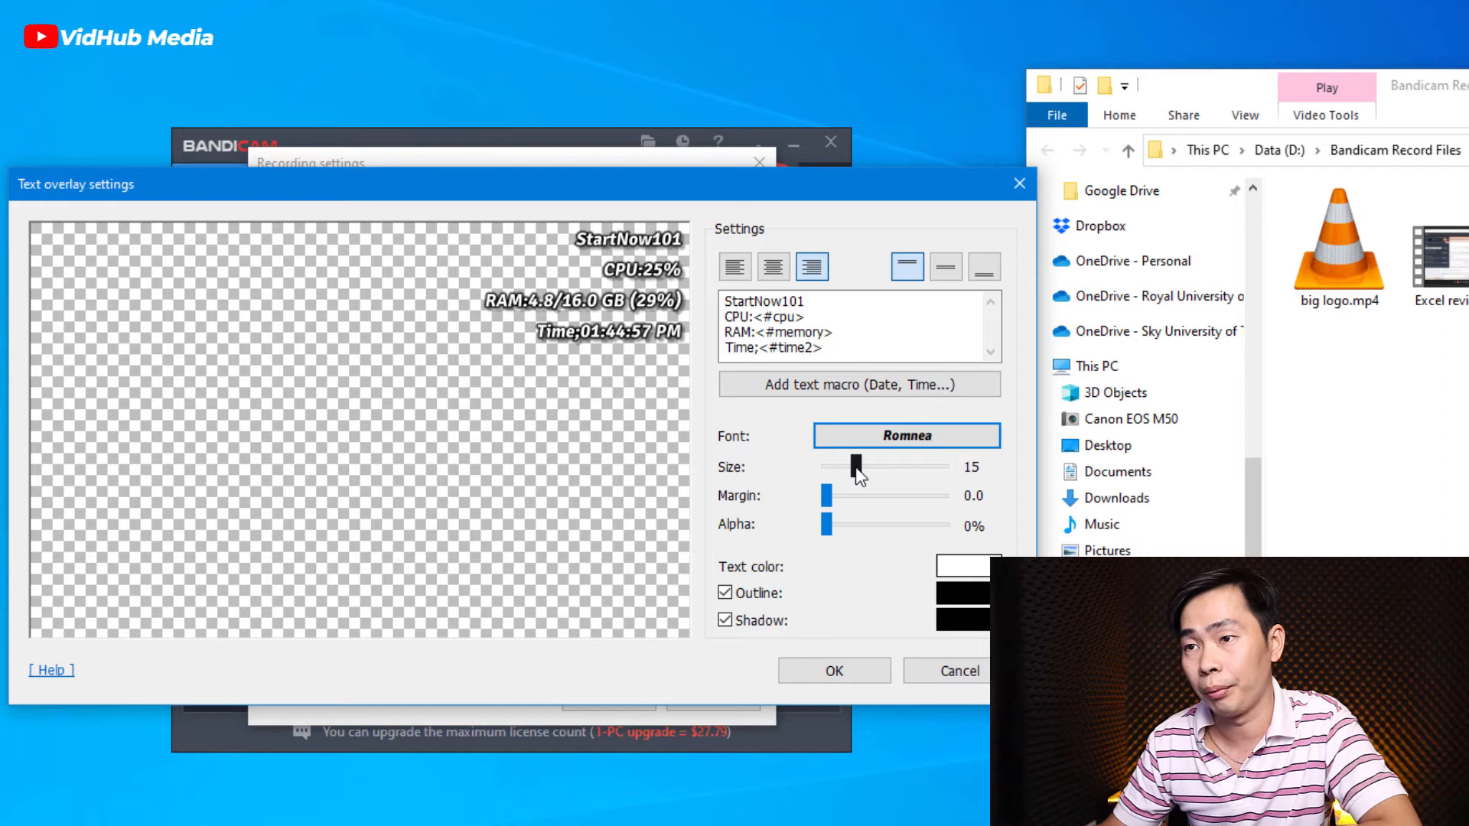
drag(854, 467, 846, 467)
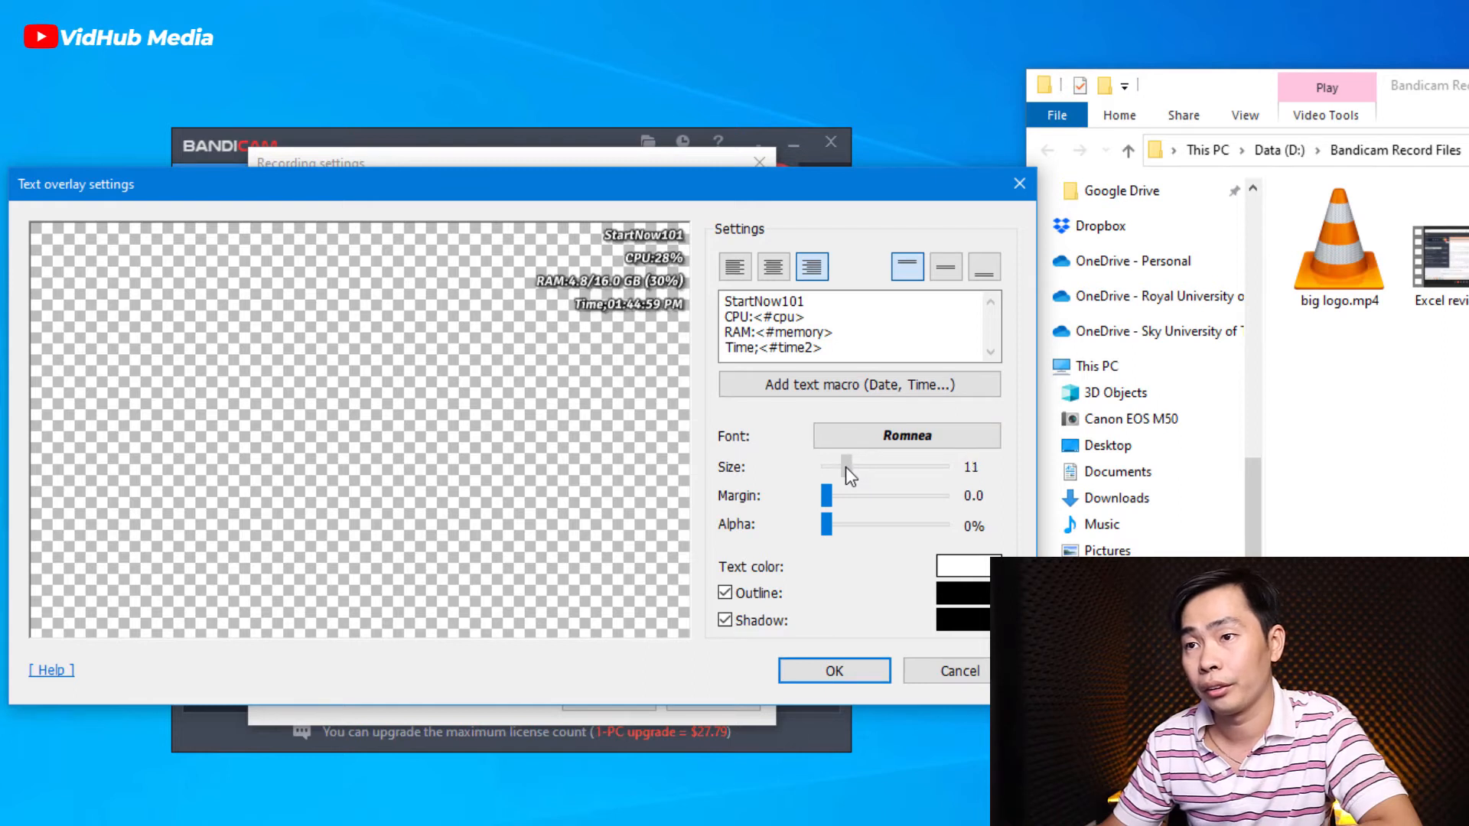
drag(846, 466, 825, 466)
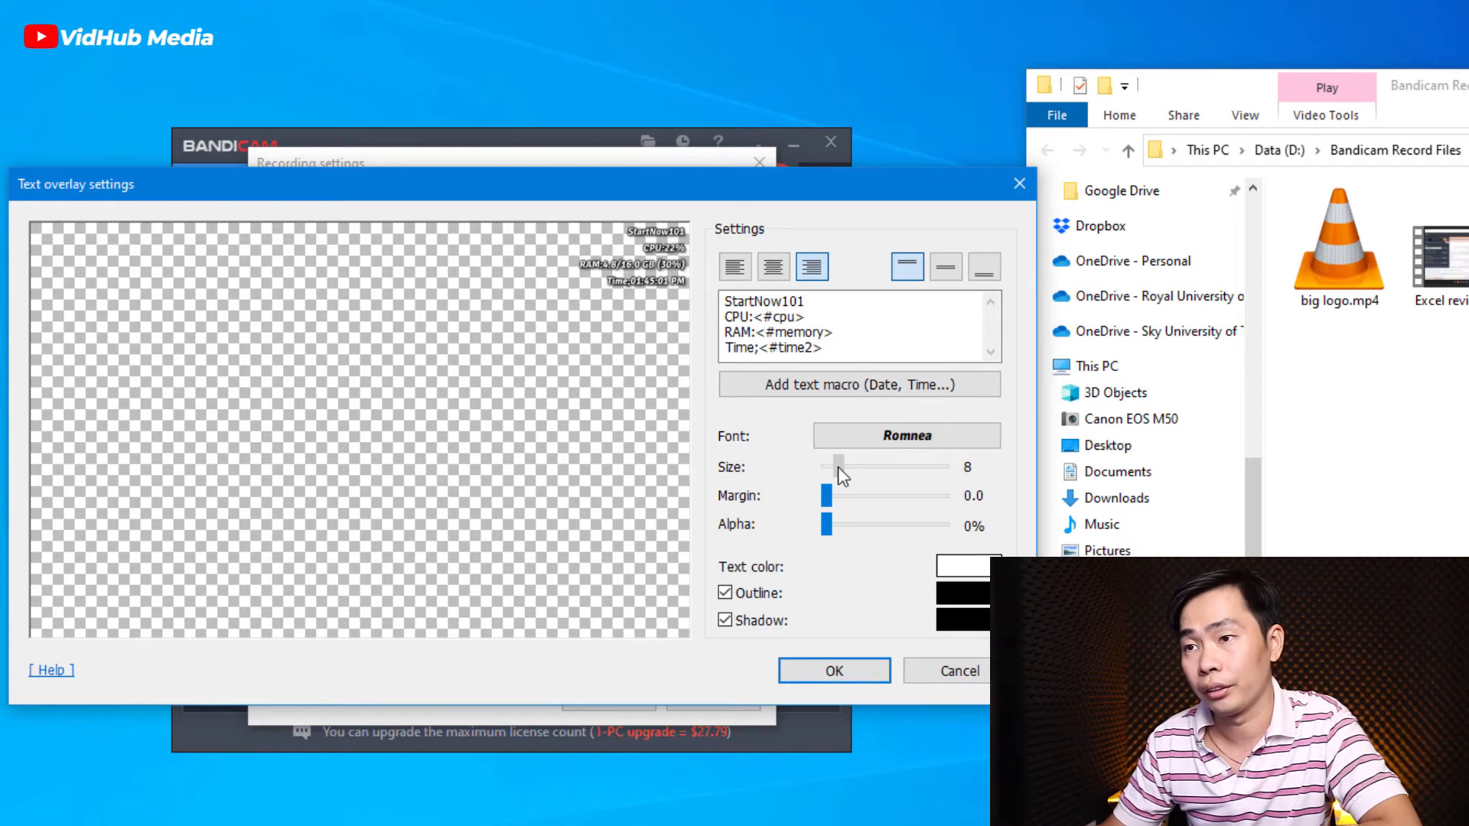
click(905, 435)
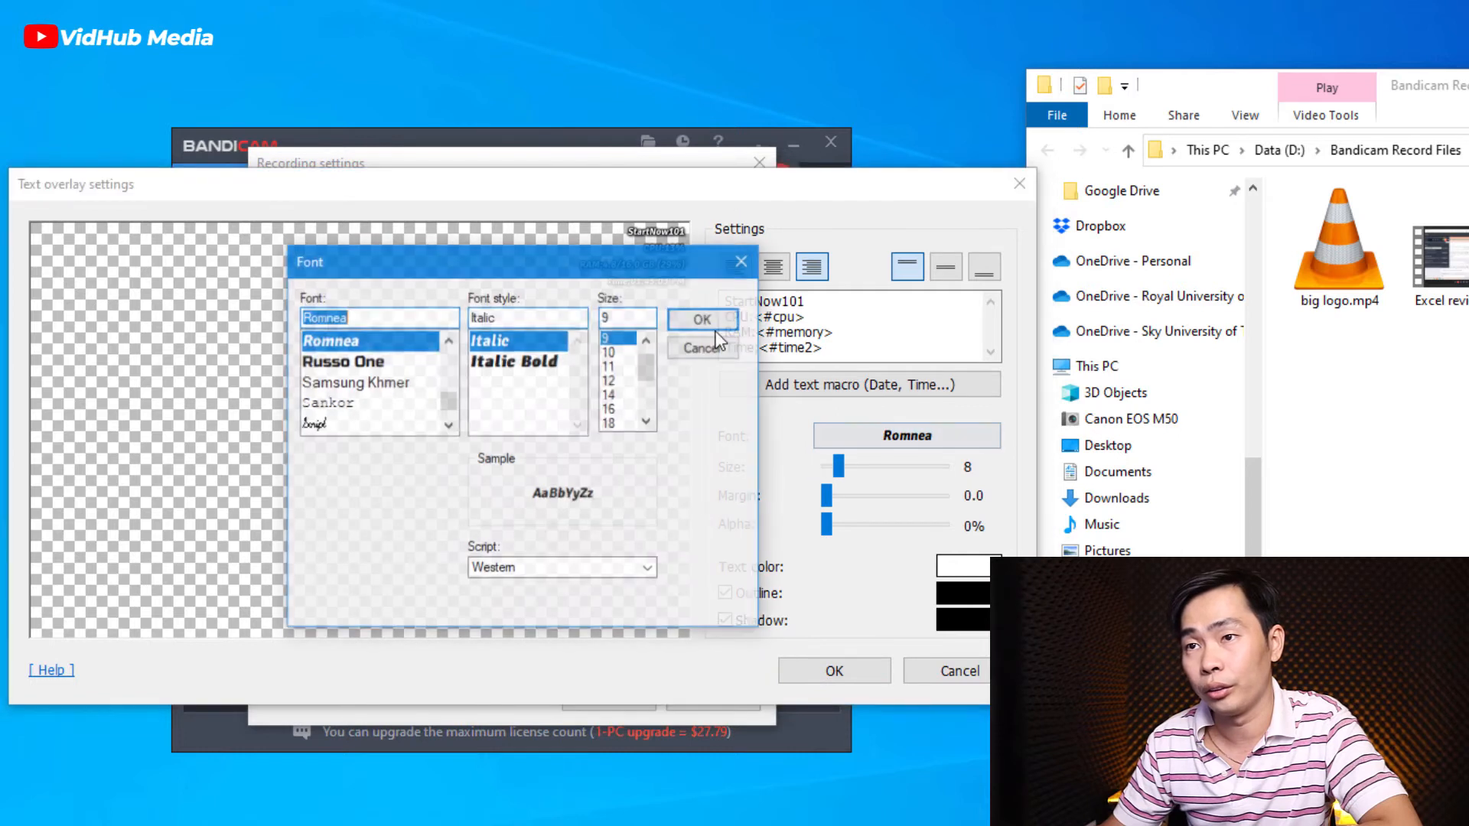
click(610, 366)
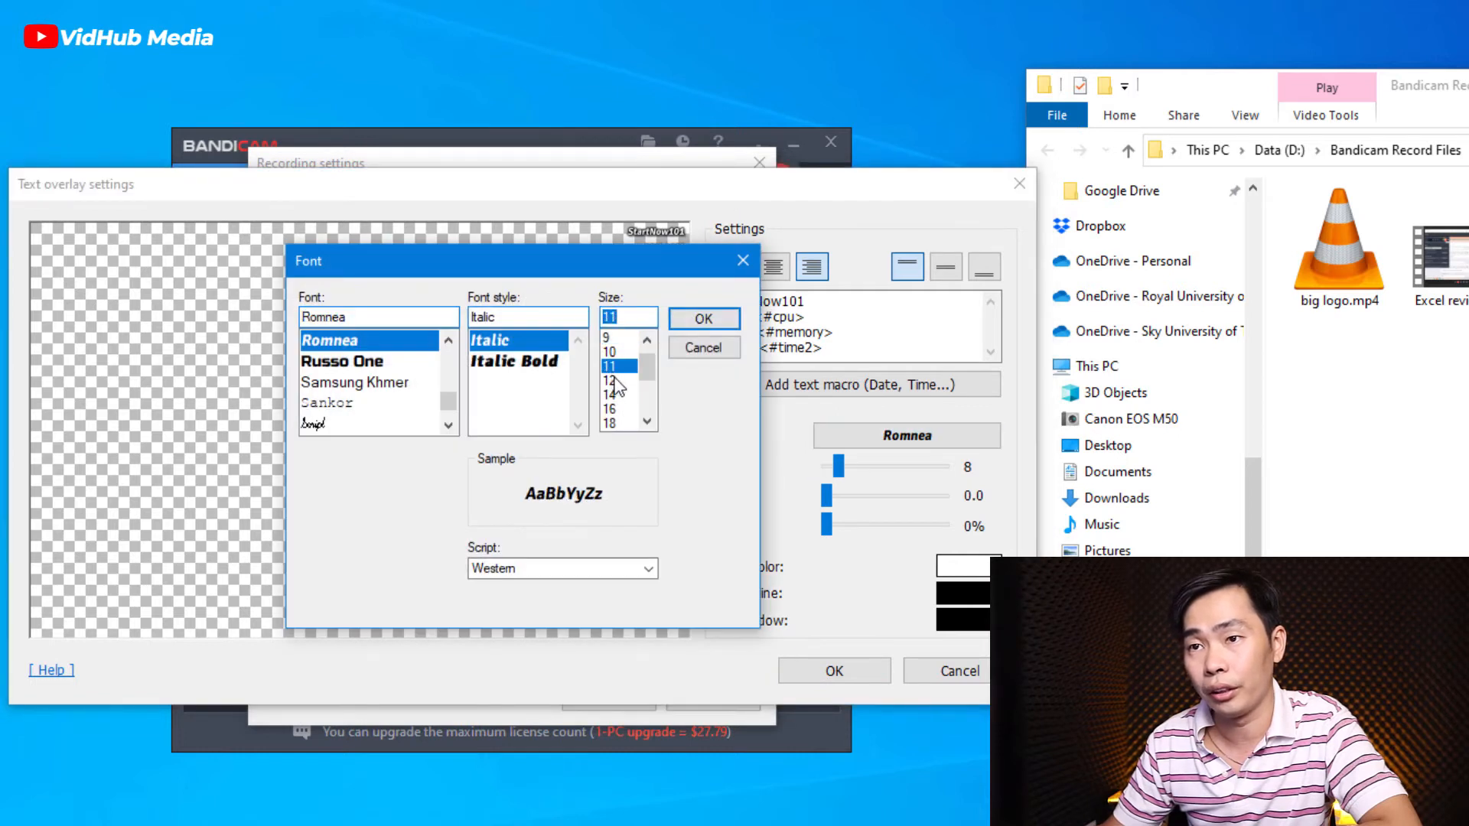
click(702, 318)
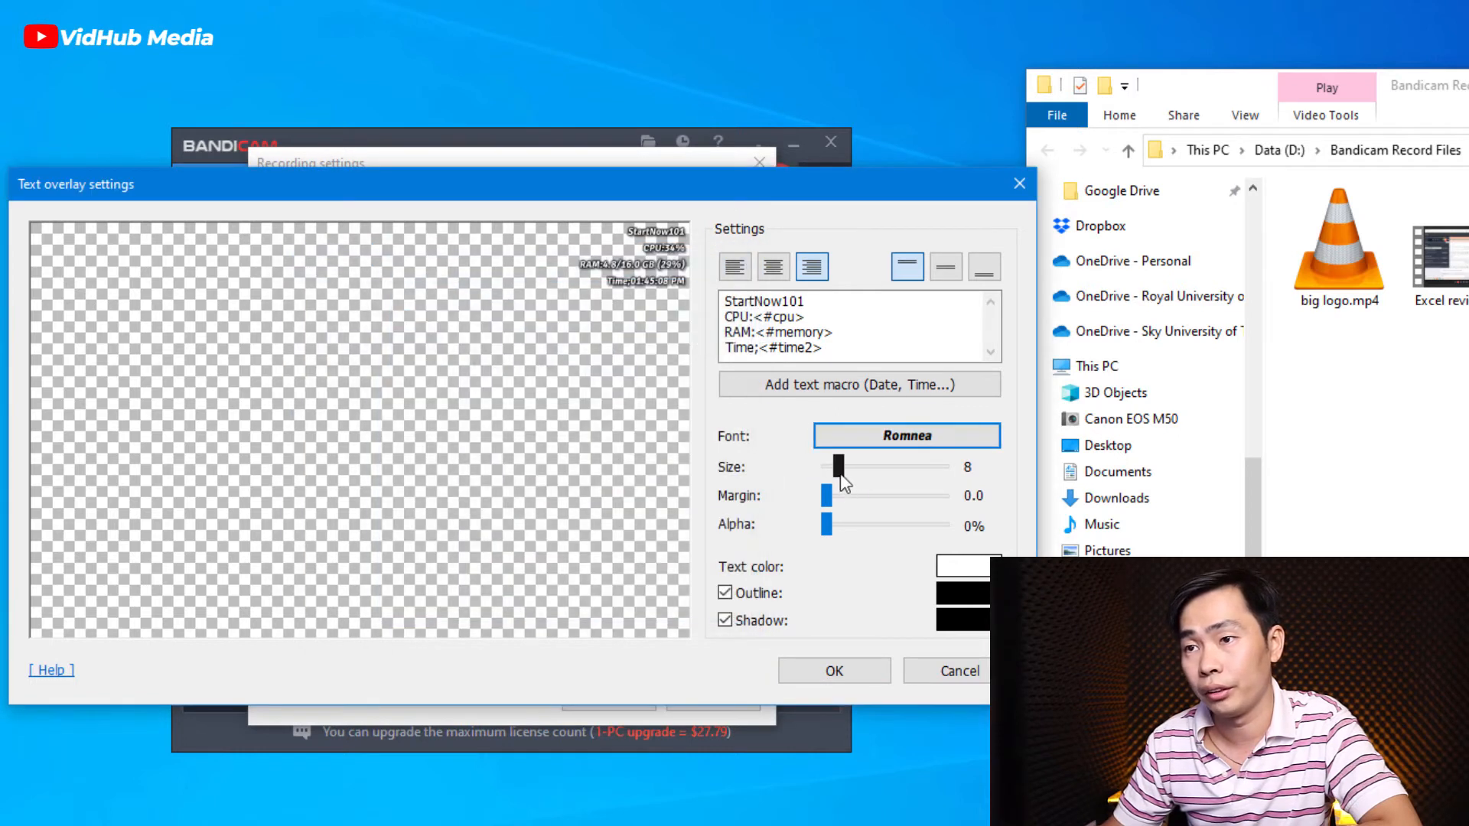
drag(836, 466, 843, 466)
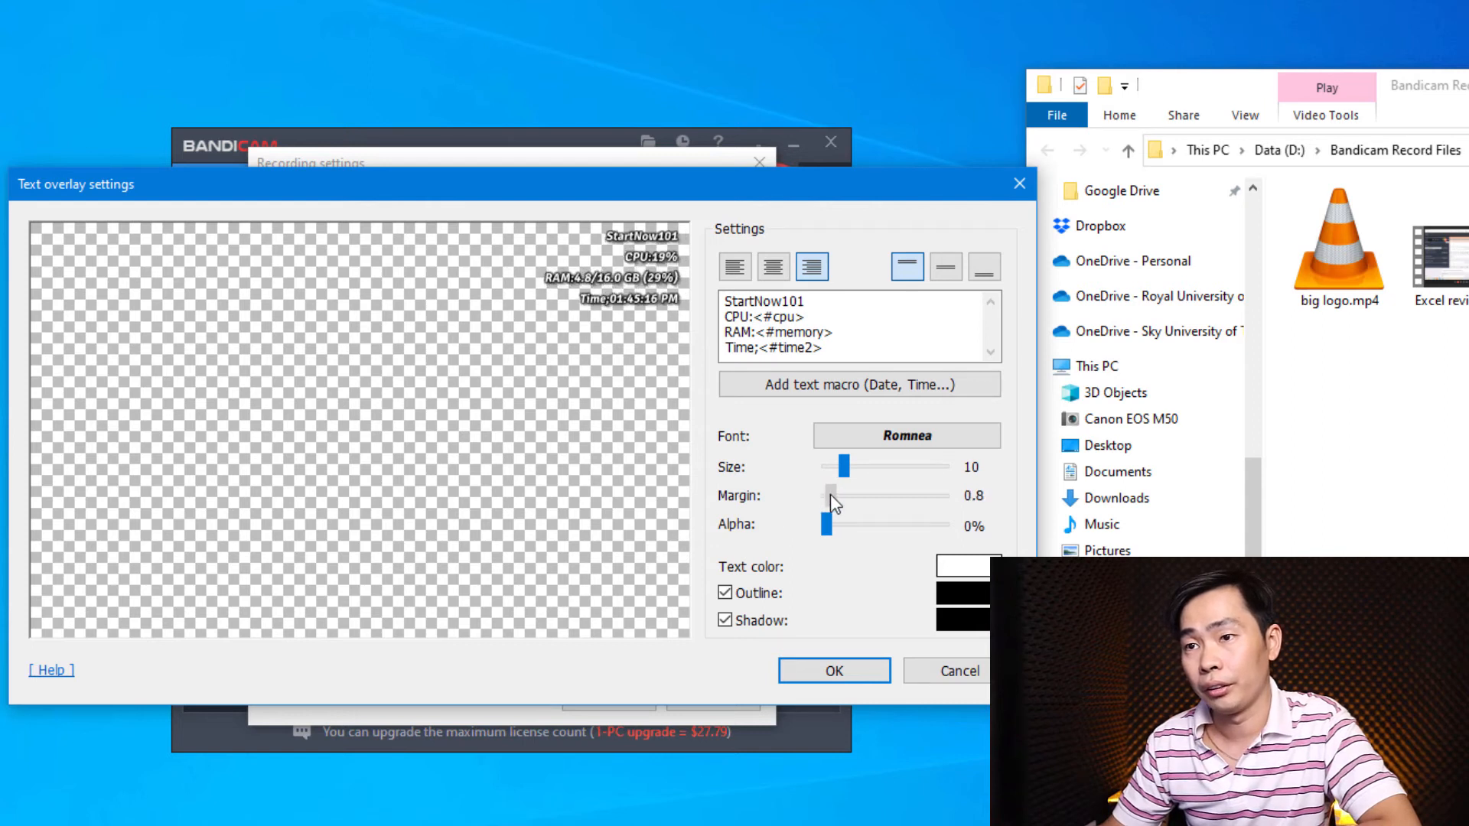
- Test the Alpha transparency slider and return it to 0%
drag(826, 525, 889, 525)
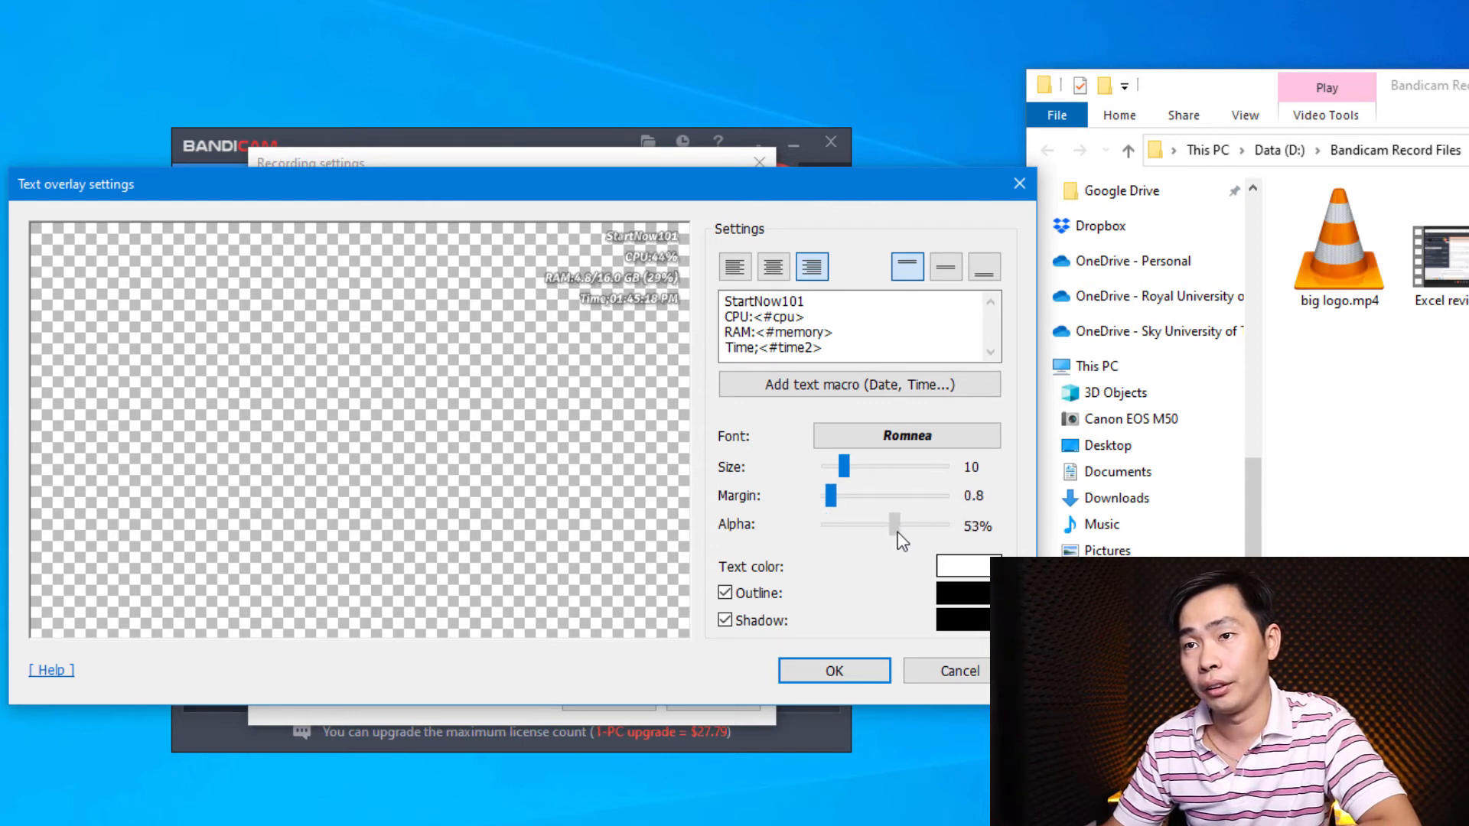
drag(890, 525, 827, 524)
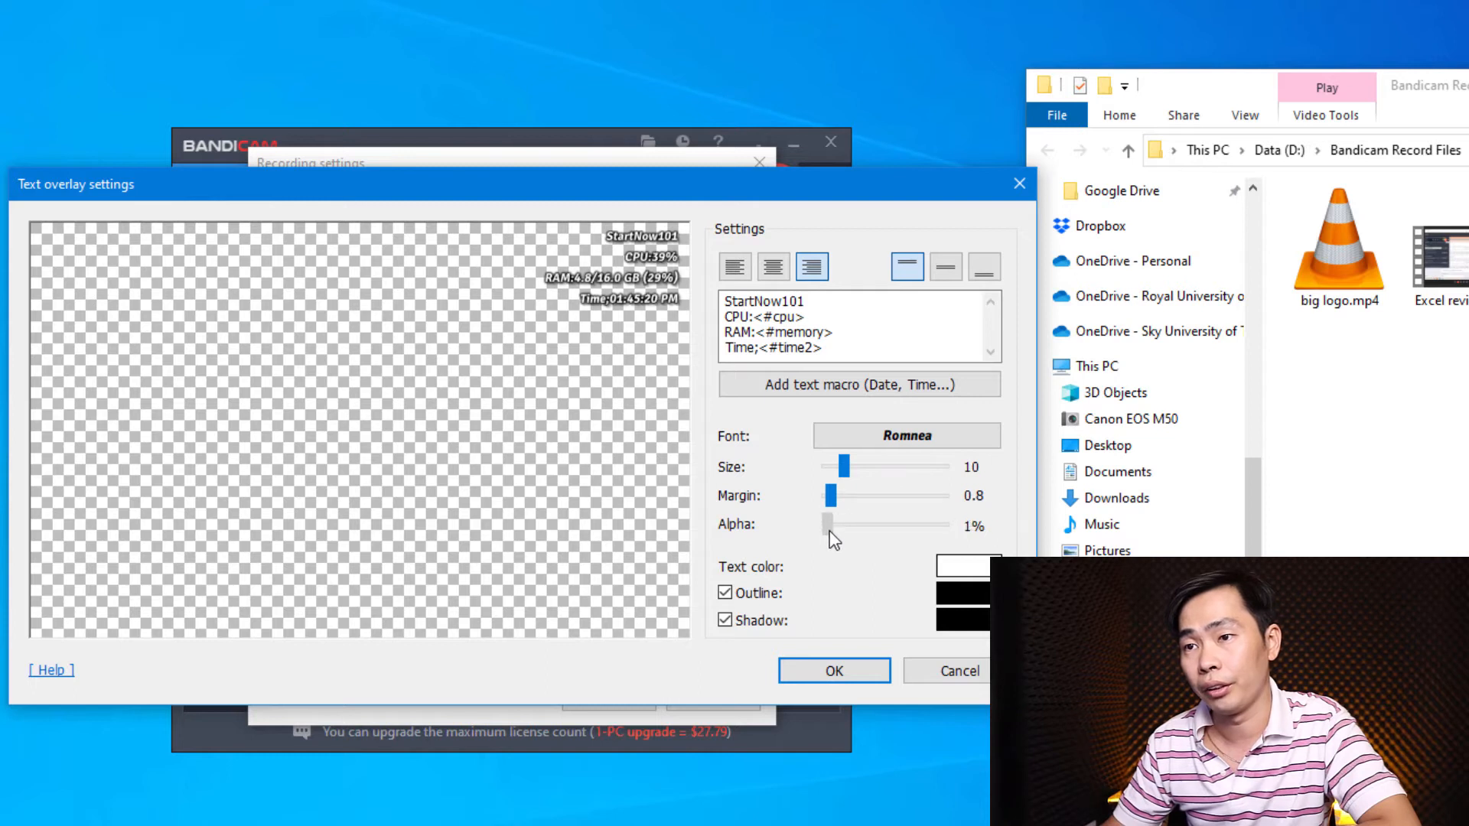
drag(827, 525, 946, 525)
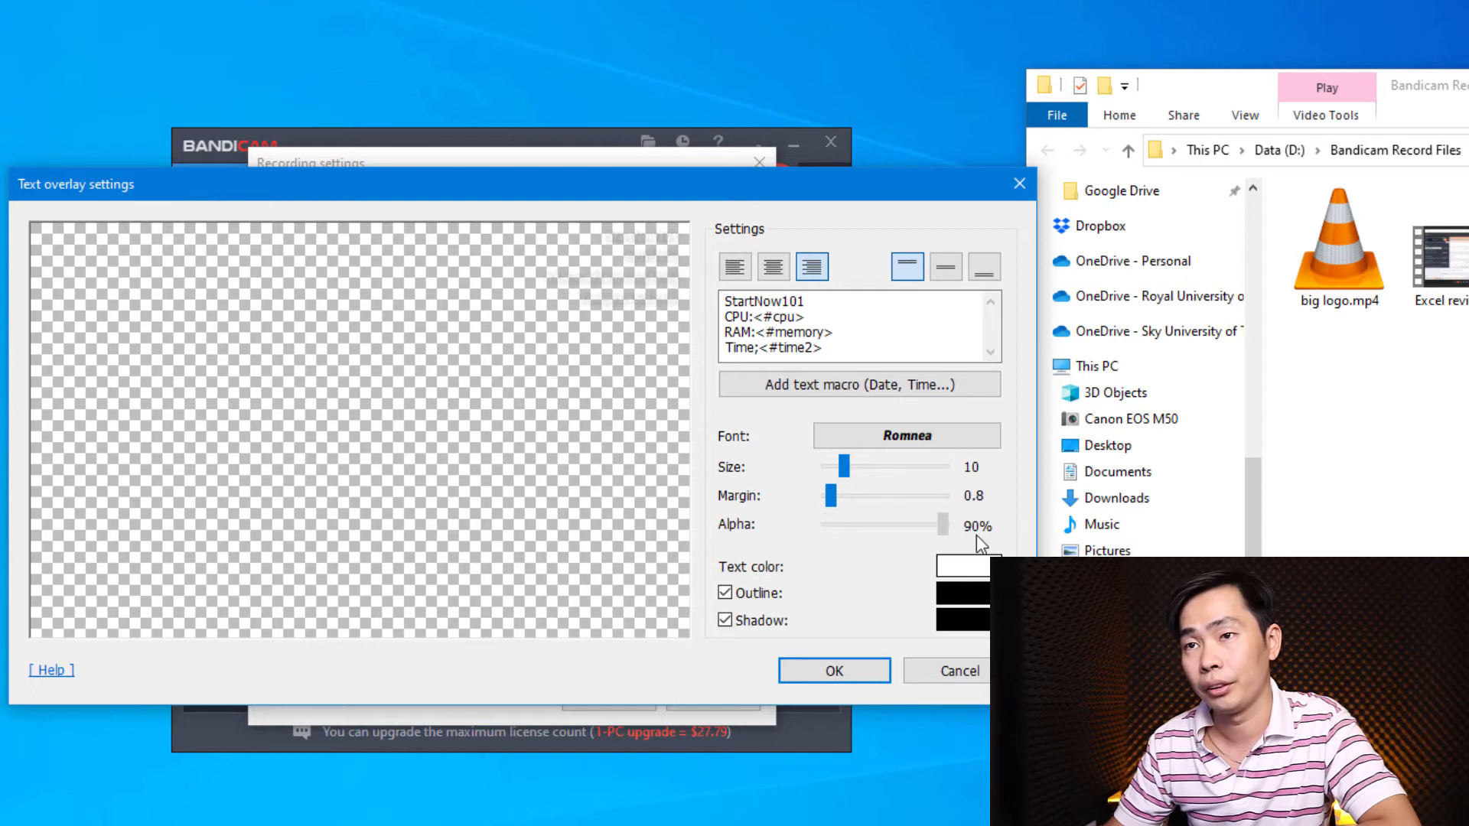
drag(946, 525, 827, 525)
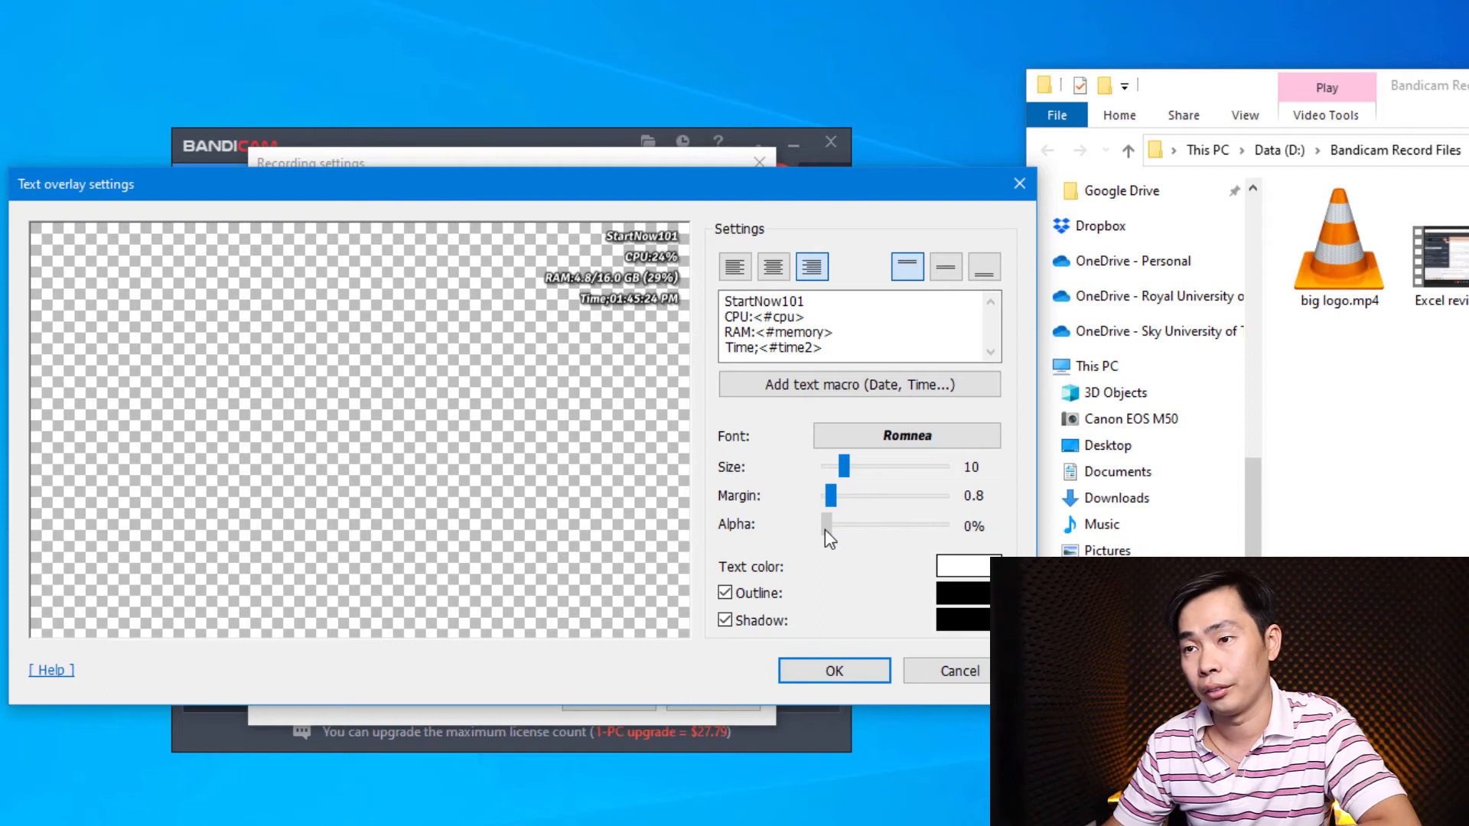
- Color the overlay text pale yellow, drop the shadow, and save the overlay
click(725, 593)
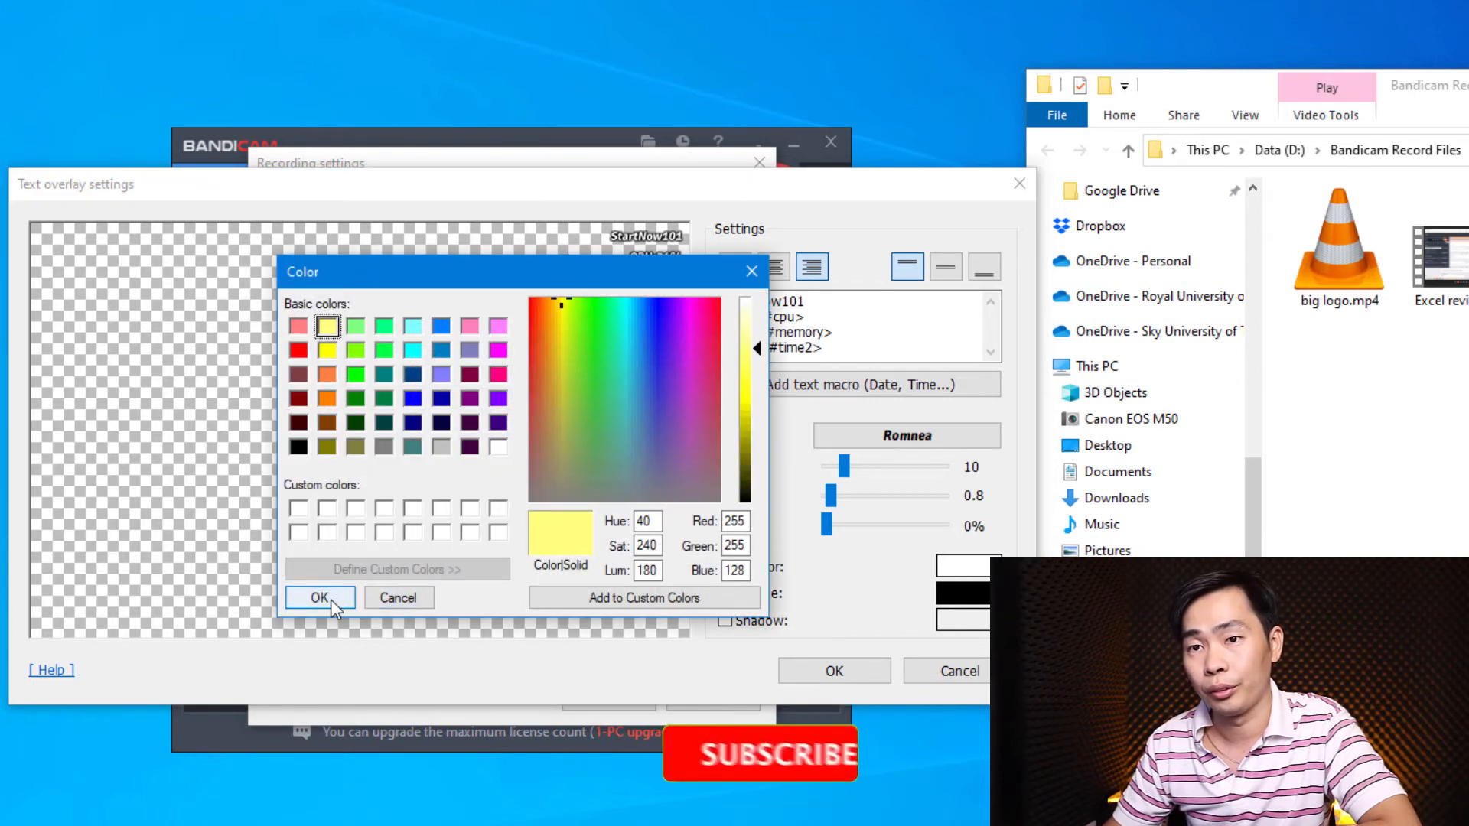
click(319, 597)
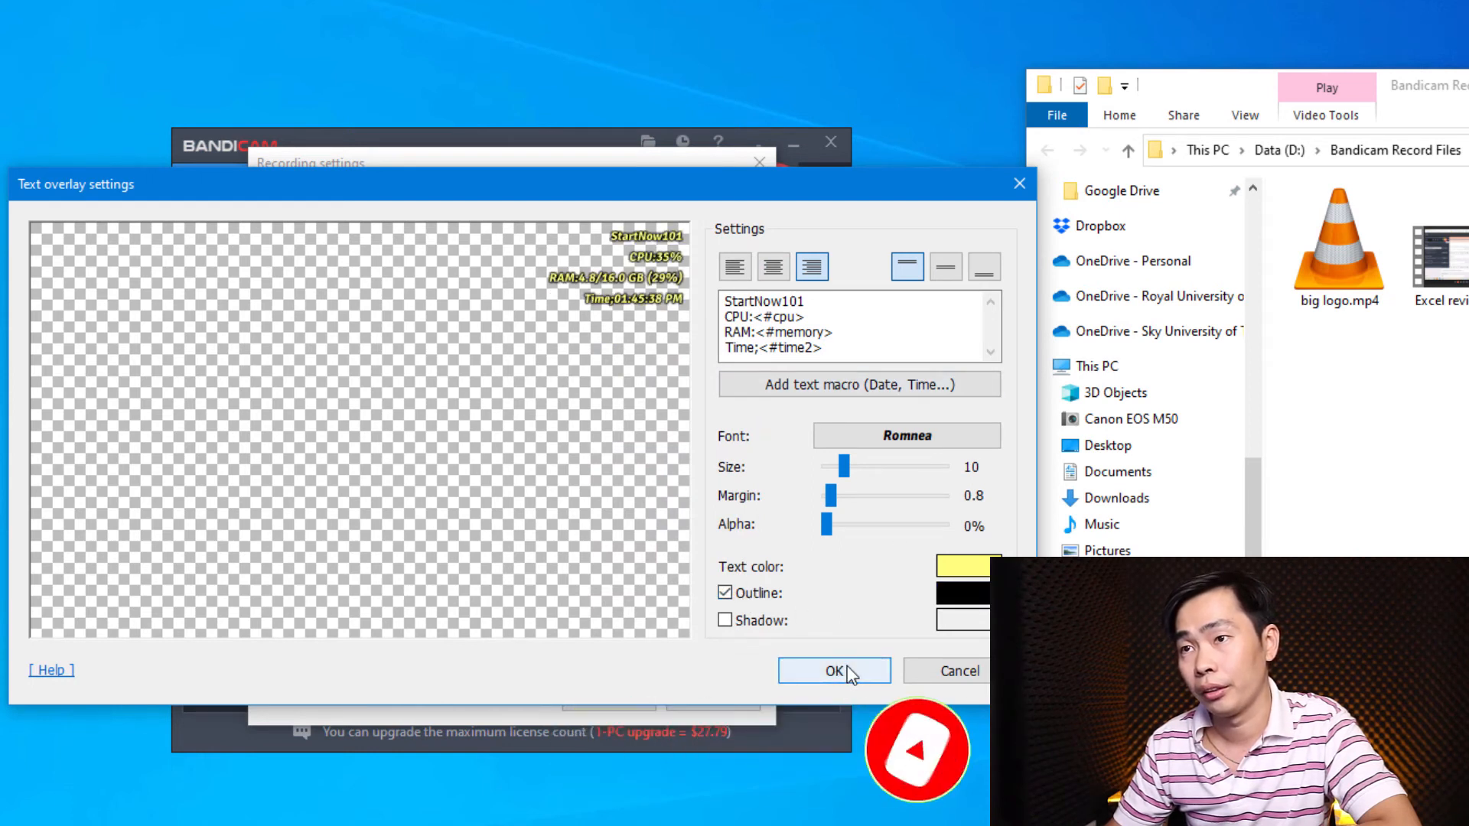
click(831, 671)
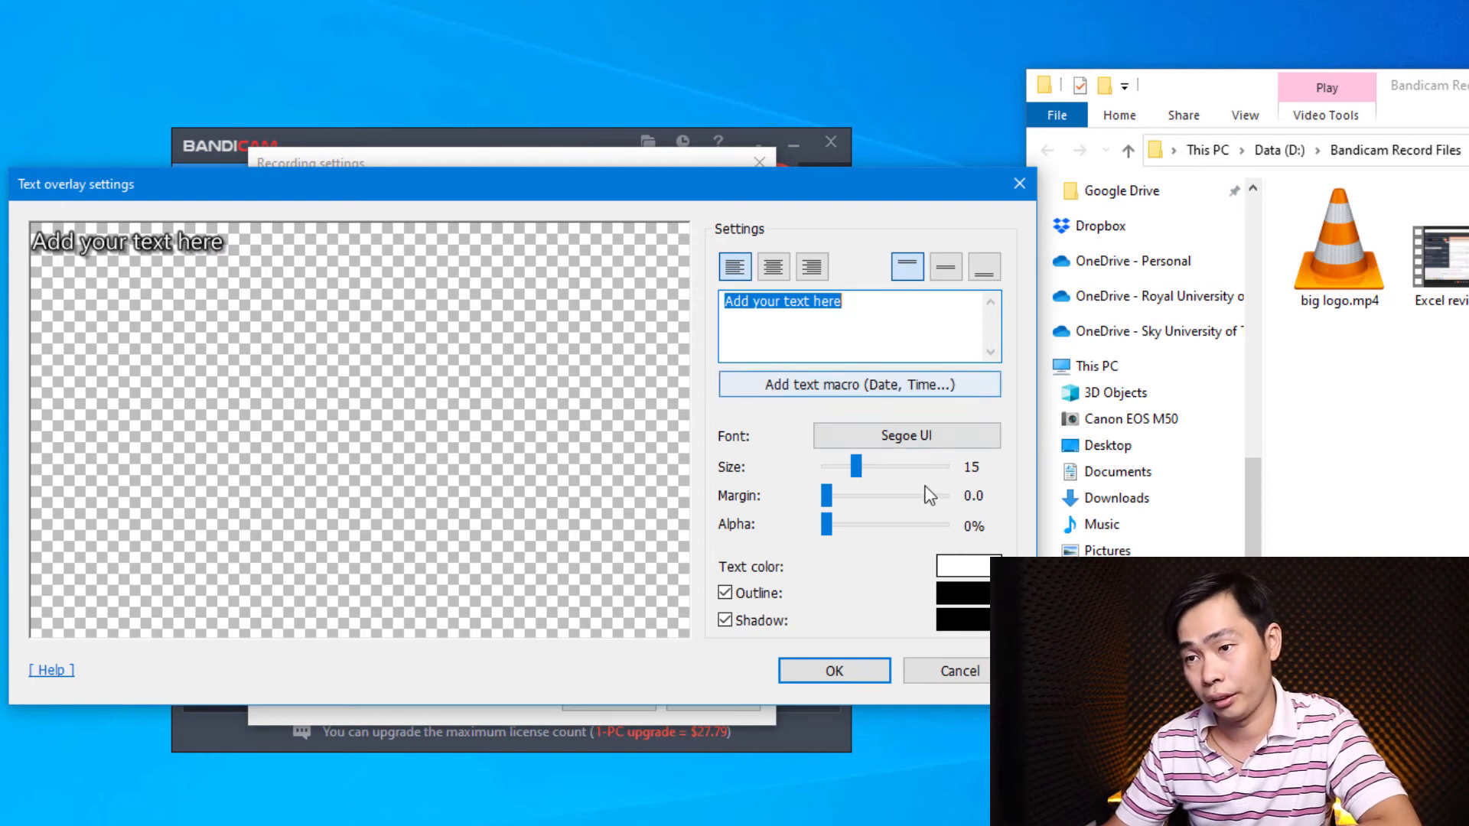
- Discard the extra empty text overlay and confirm the Recording settings
click(773, 267)
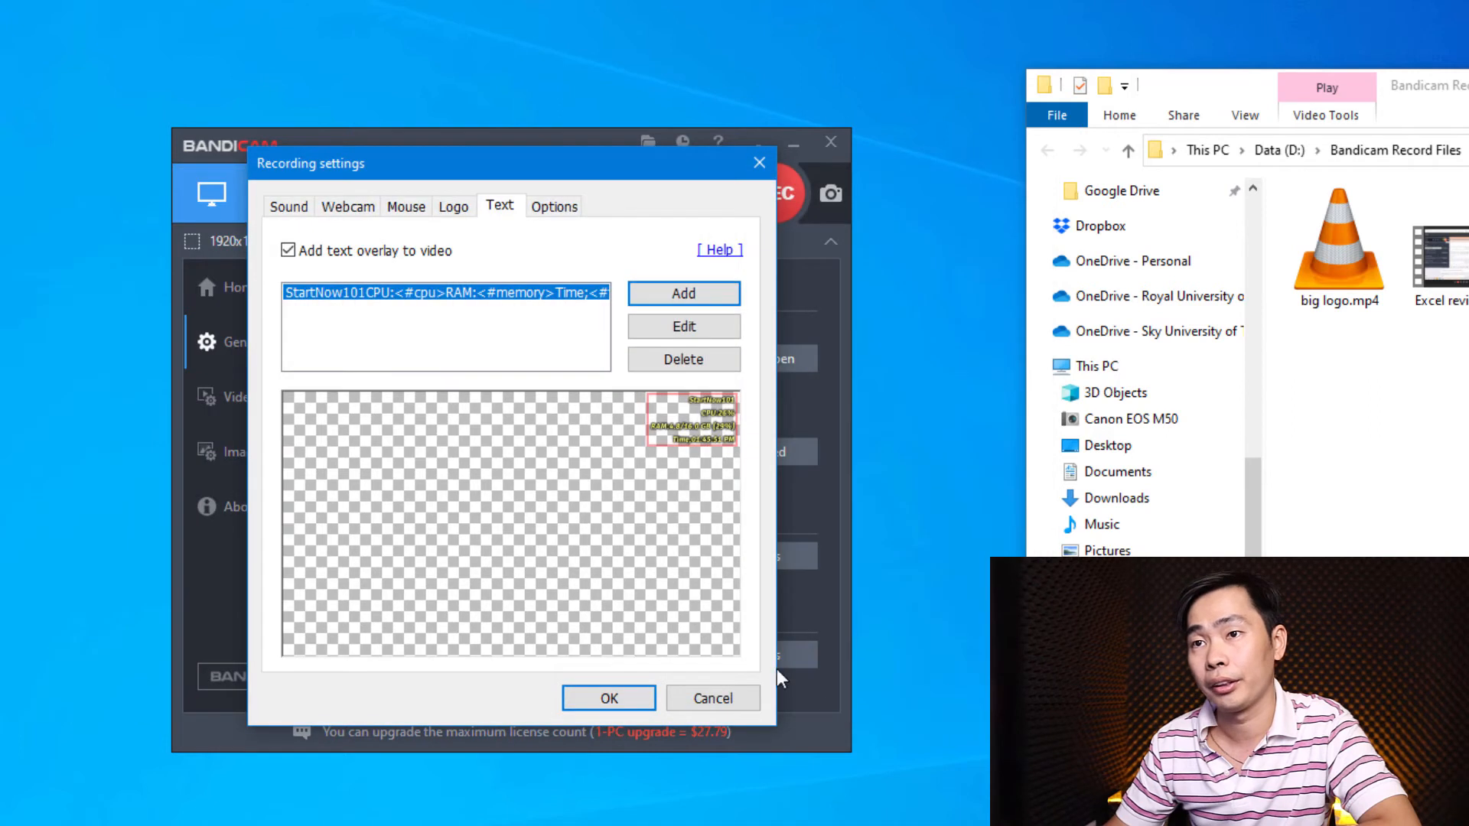
mouse_move(698, 441)
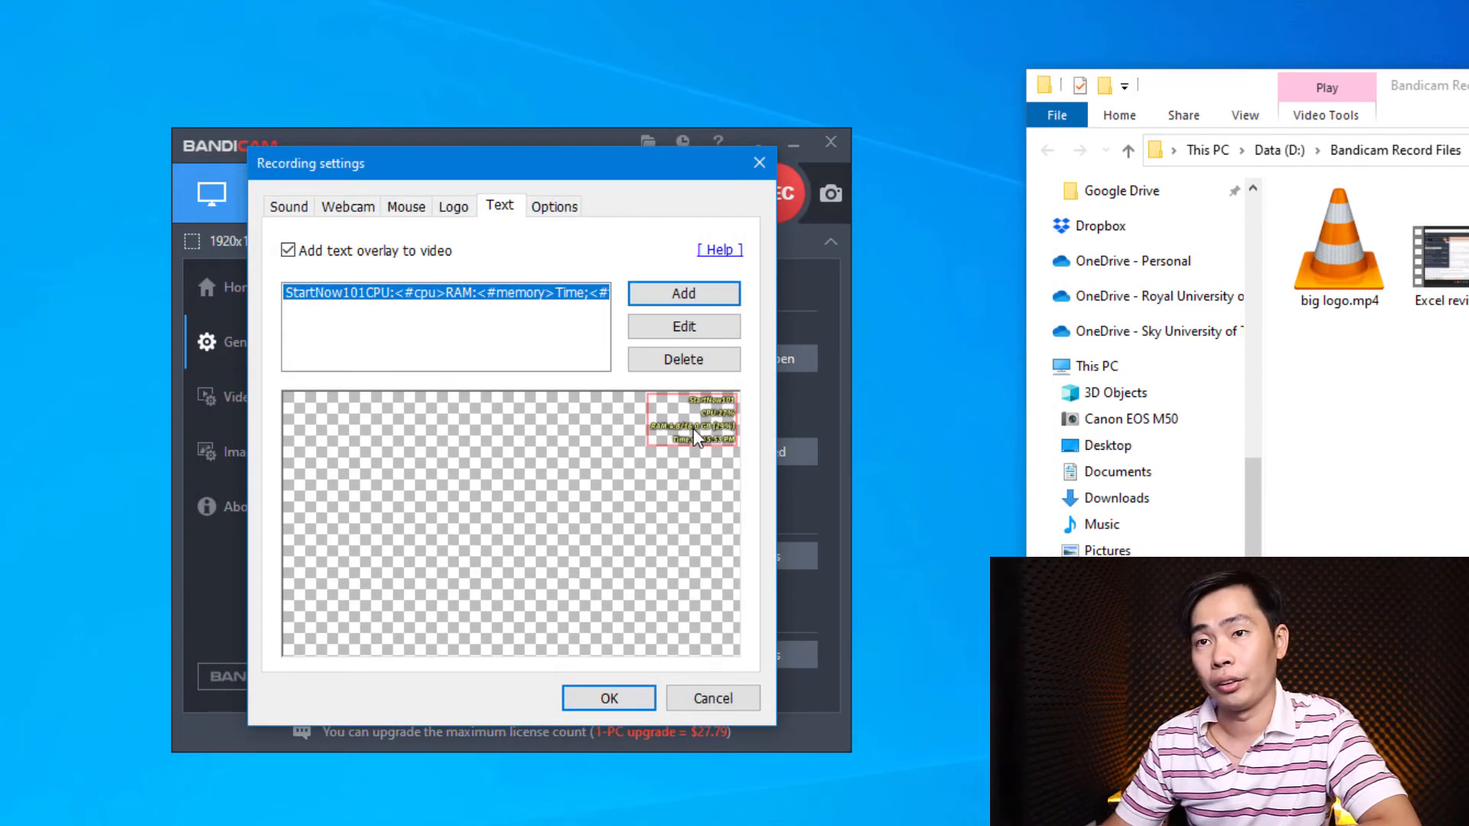
click(454, 206)
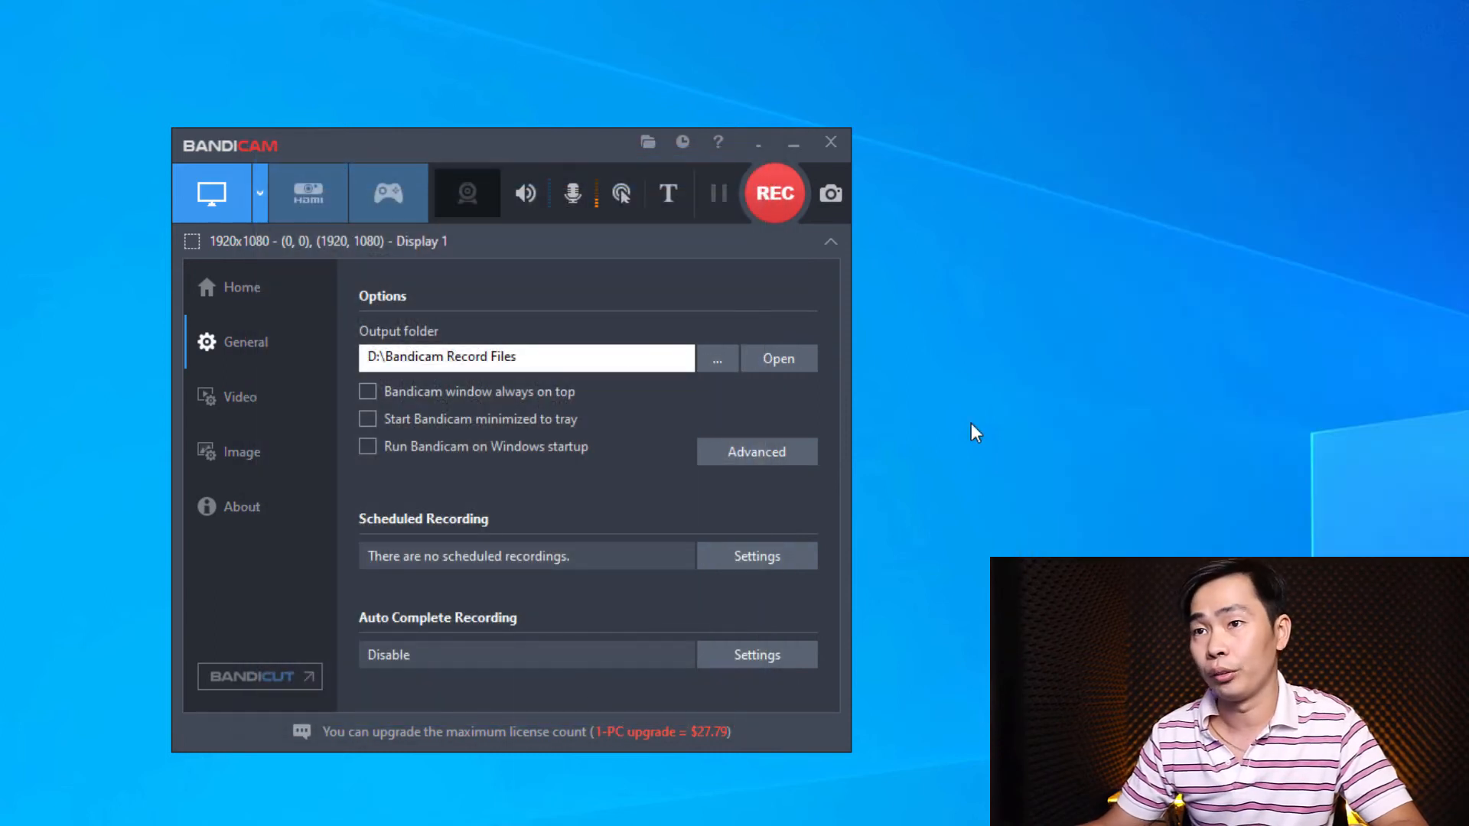
mouse_move(773, 193)
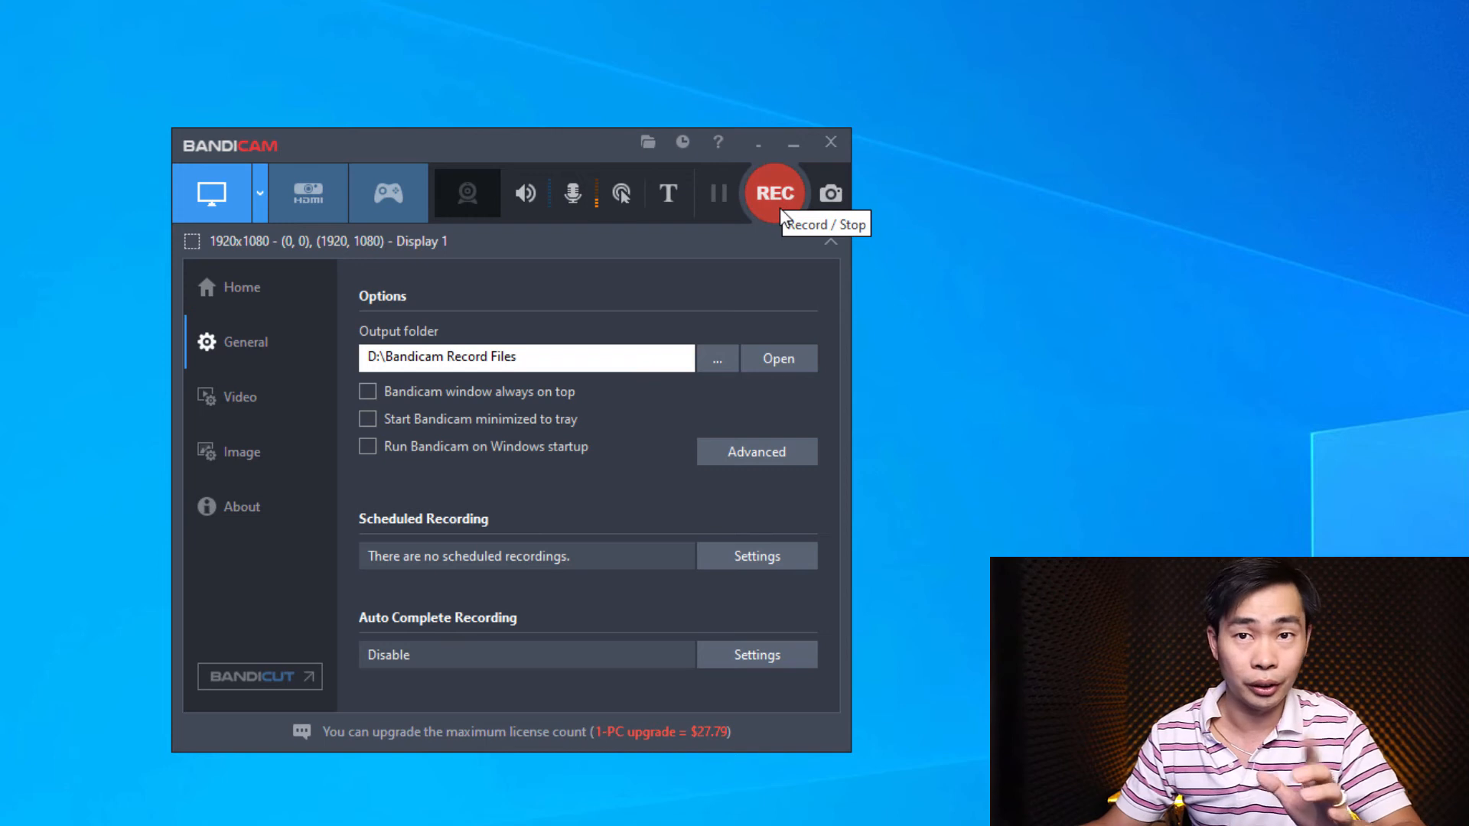
- Start a Bandicam screen recording with the StartNow101 overlay active
click(774, 192)
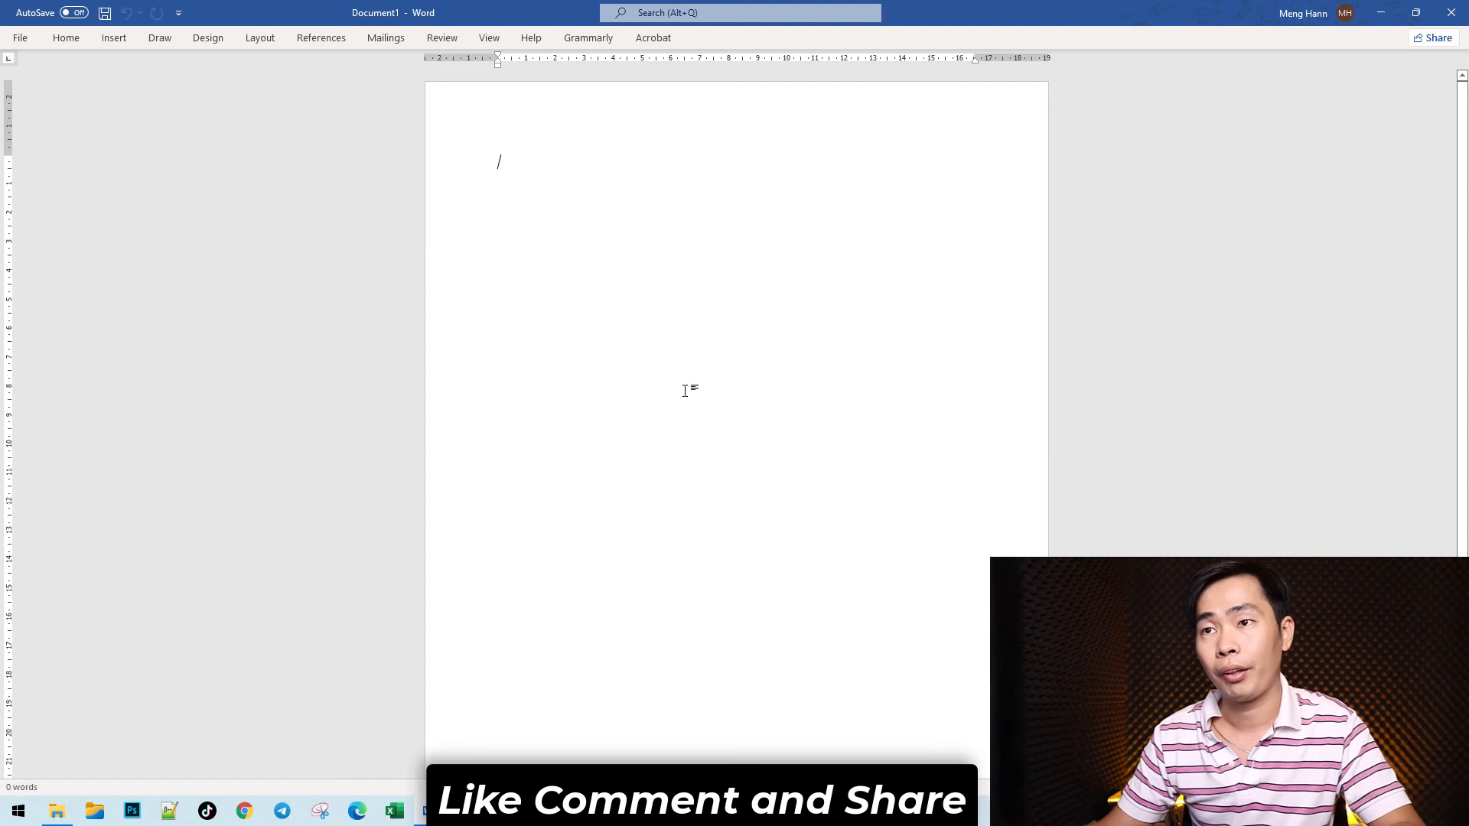
- Generate sample paragraphs in Word with =rand() and scroll back up
text(=ran)
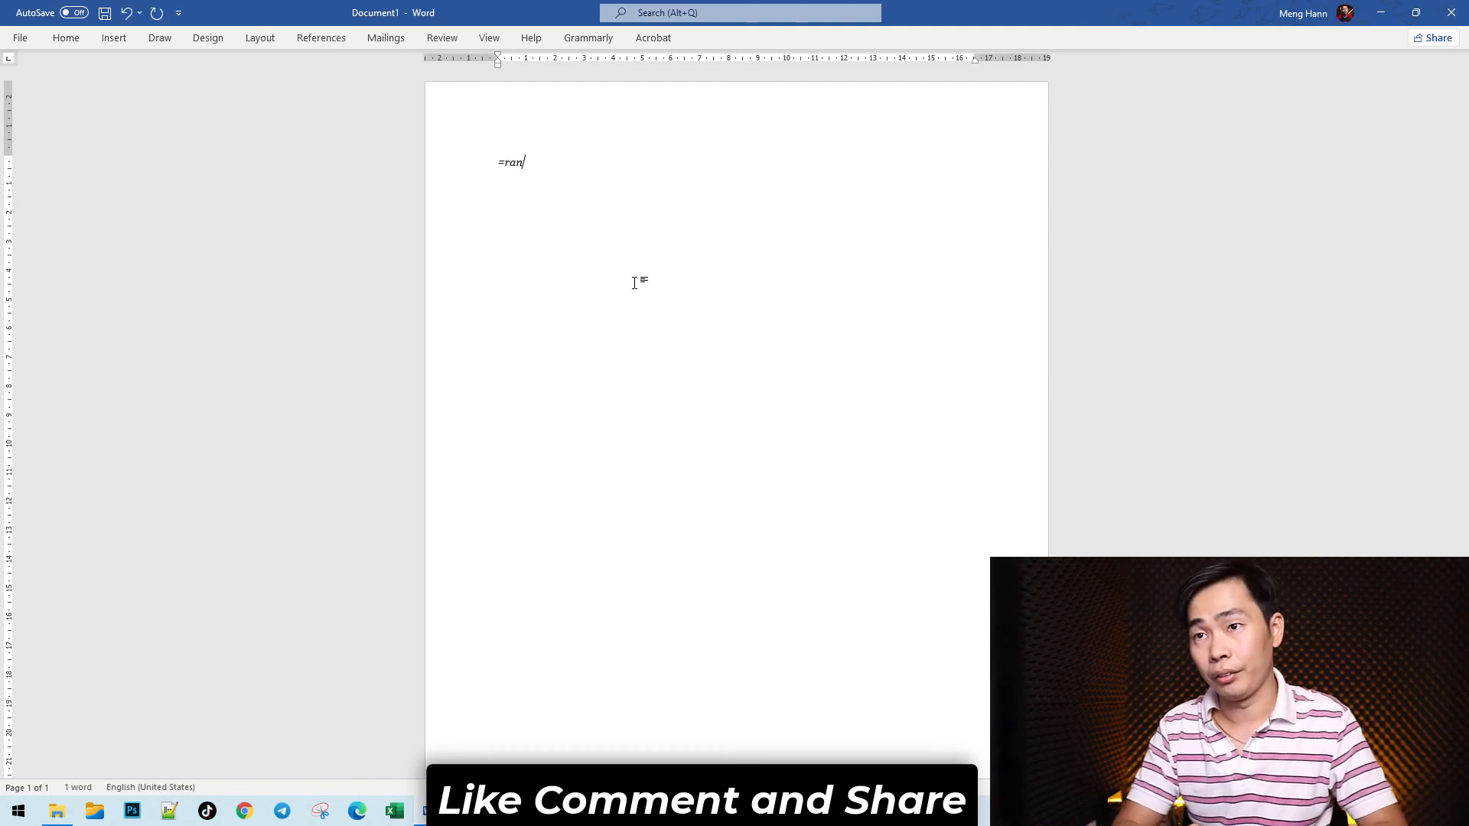
text(d(0)
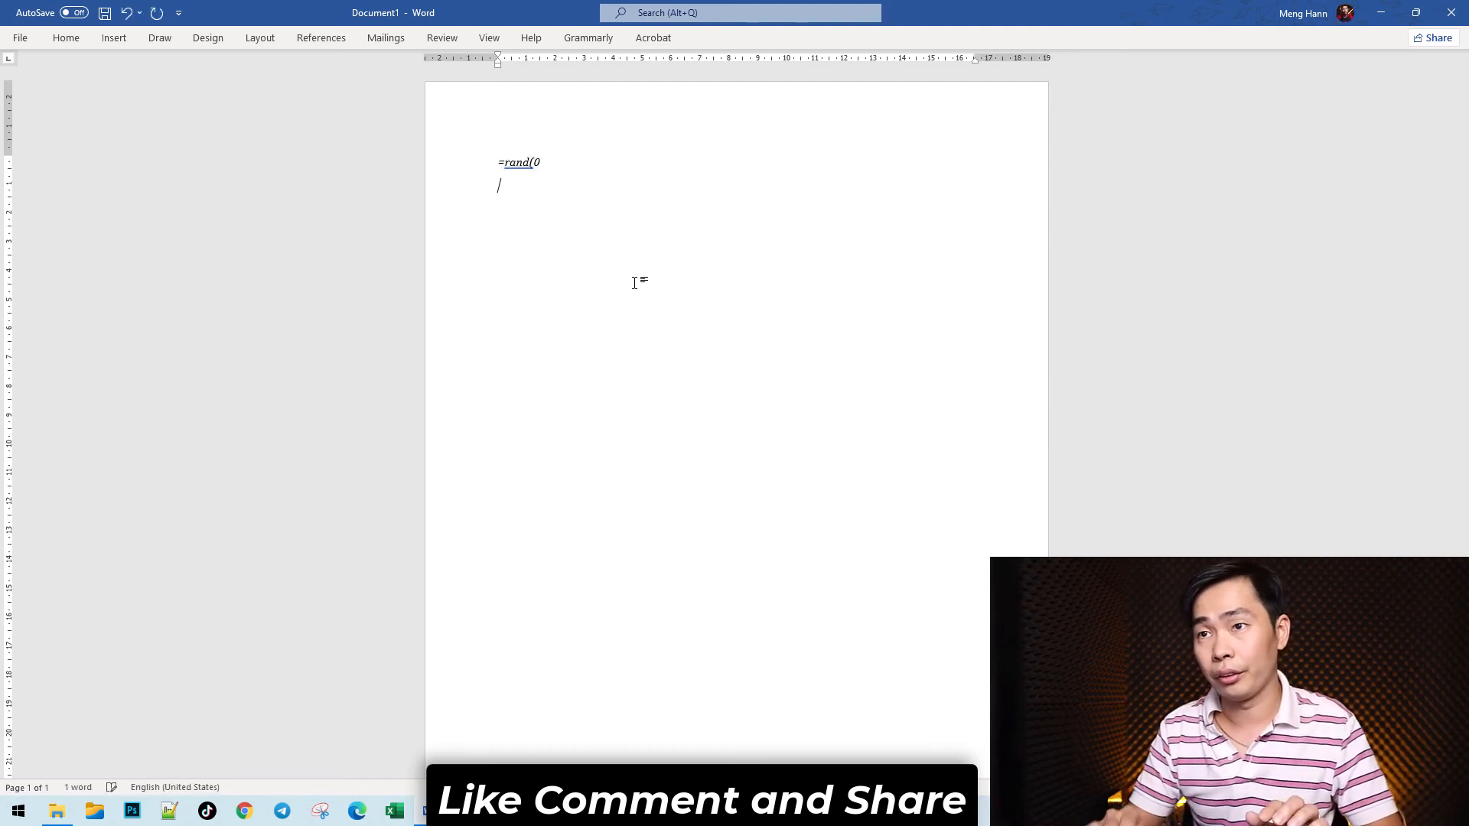
key(enter)
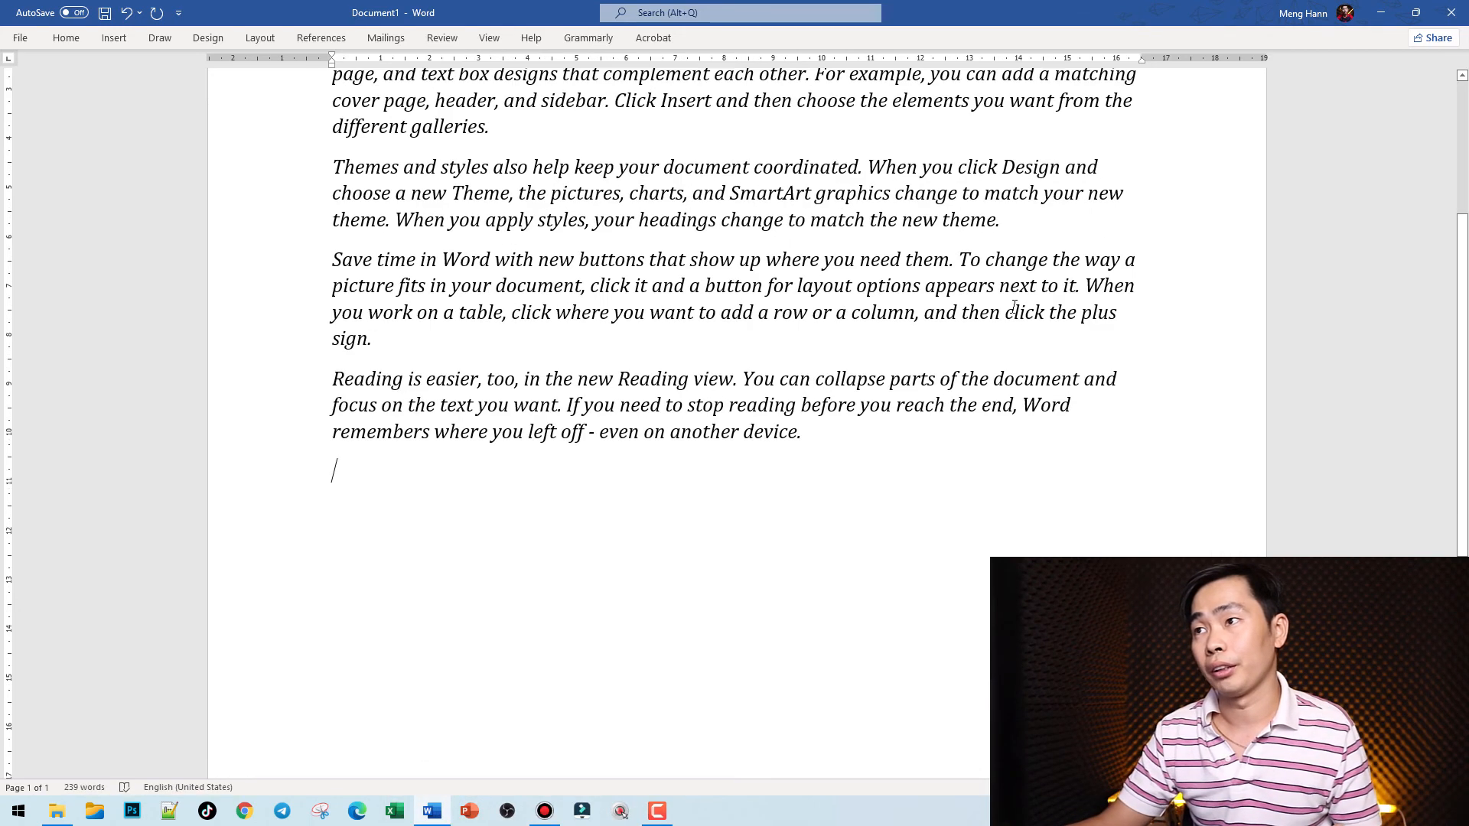
scroll(up, 3)
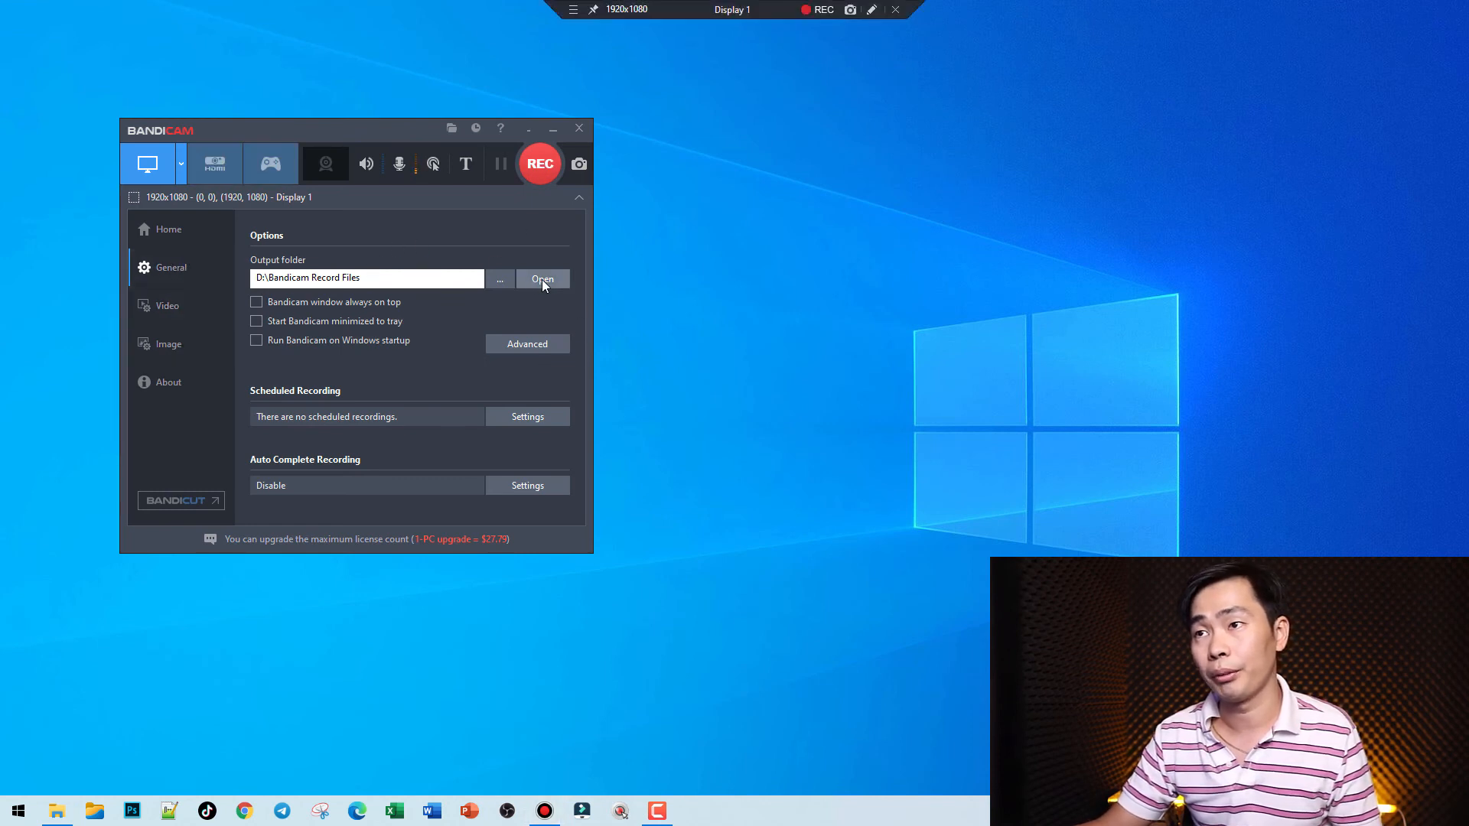
- Stop recording and open Bandicam's Output folder of recorded videos
click(542, 278)
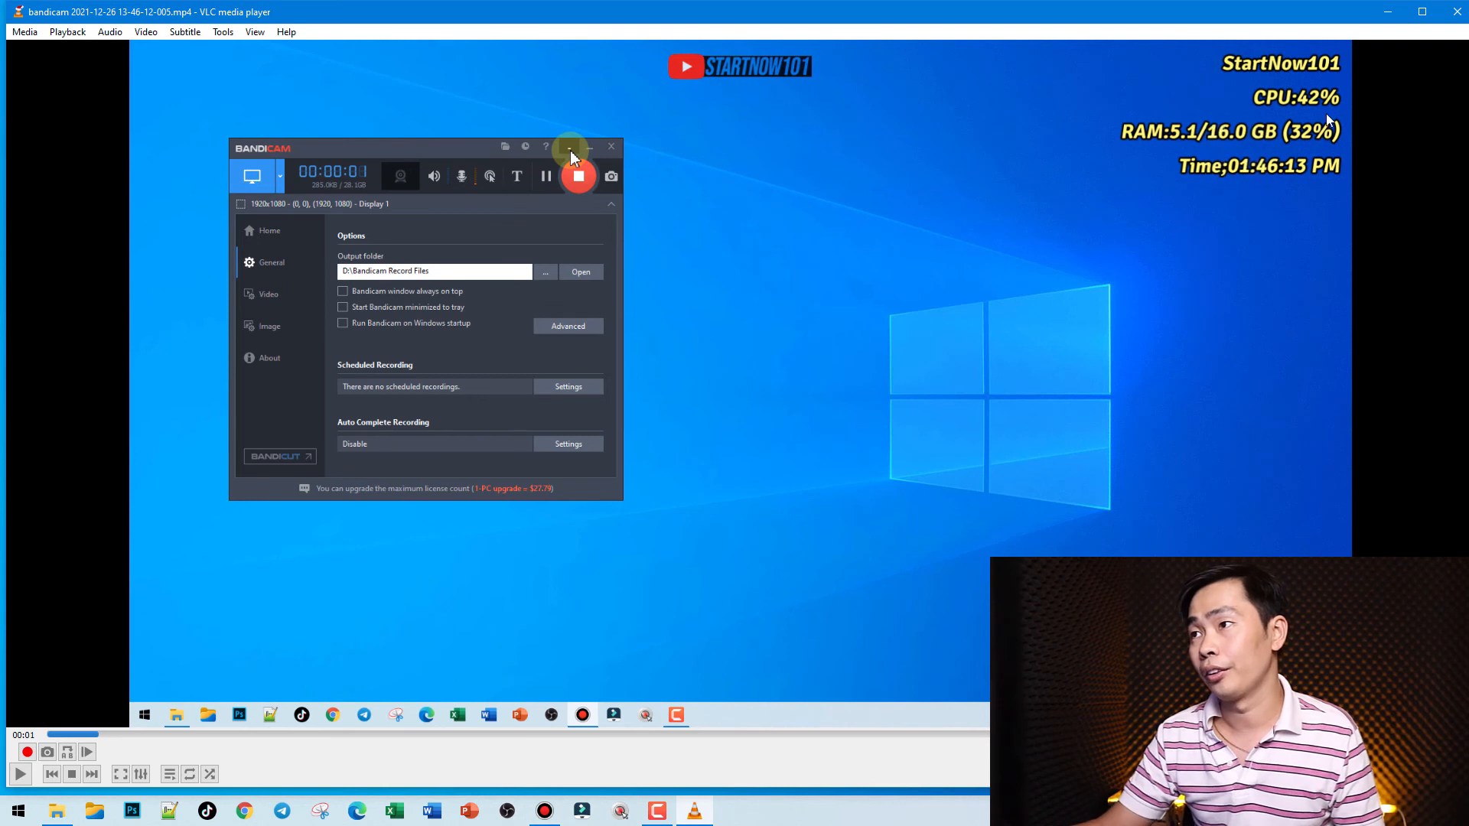
mouse_move(768, 84)
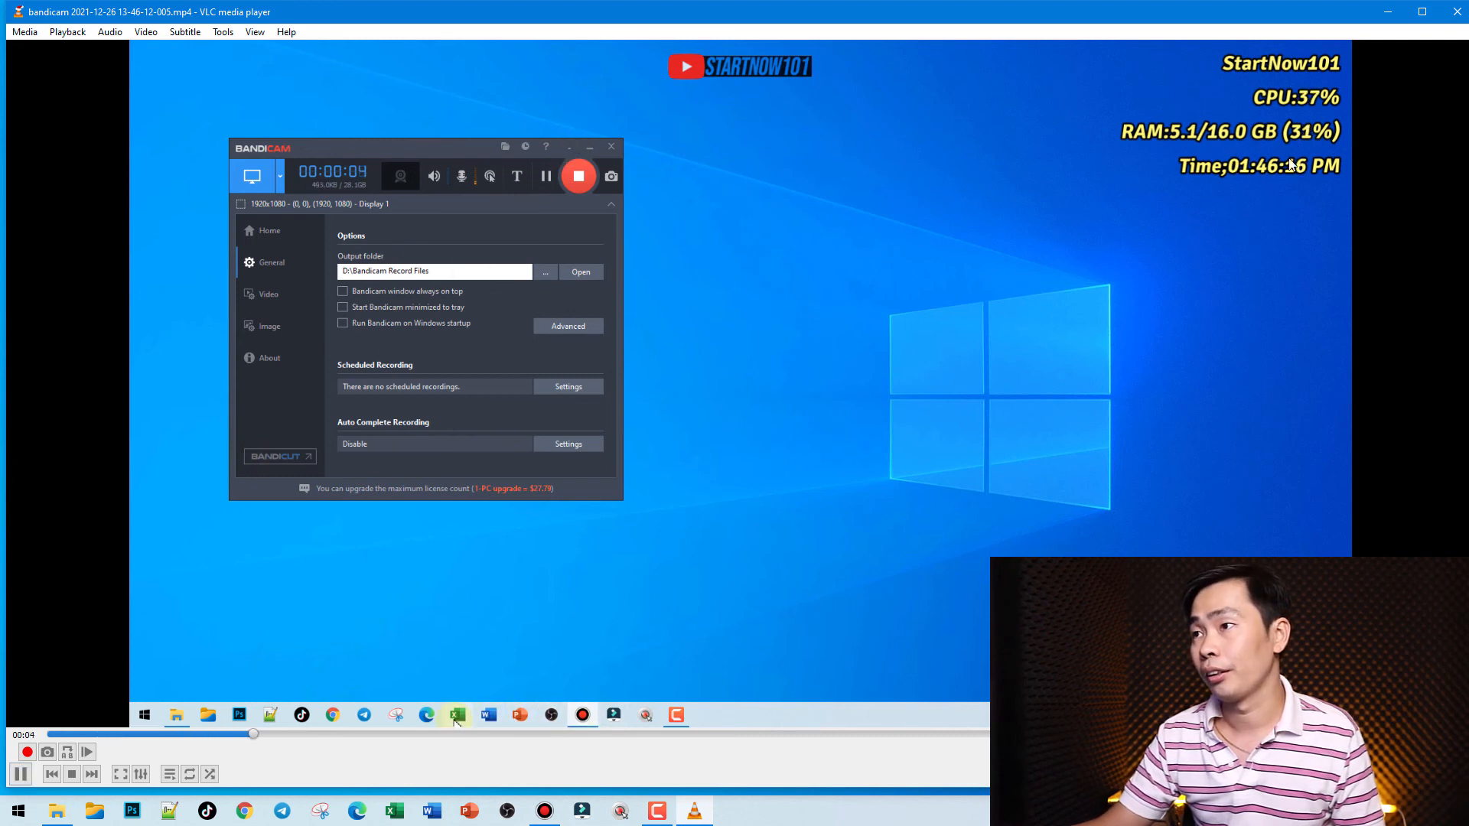
- Play the new mp4 in VLC to check the yellow StartNow101, CPU, RAM and time overlay
click(487, 714)
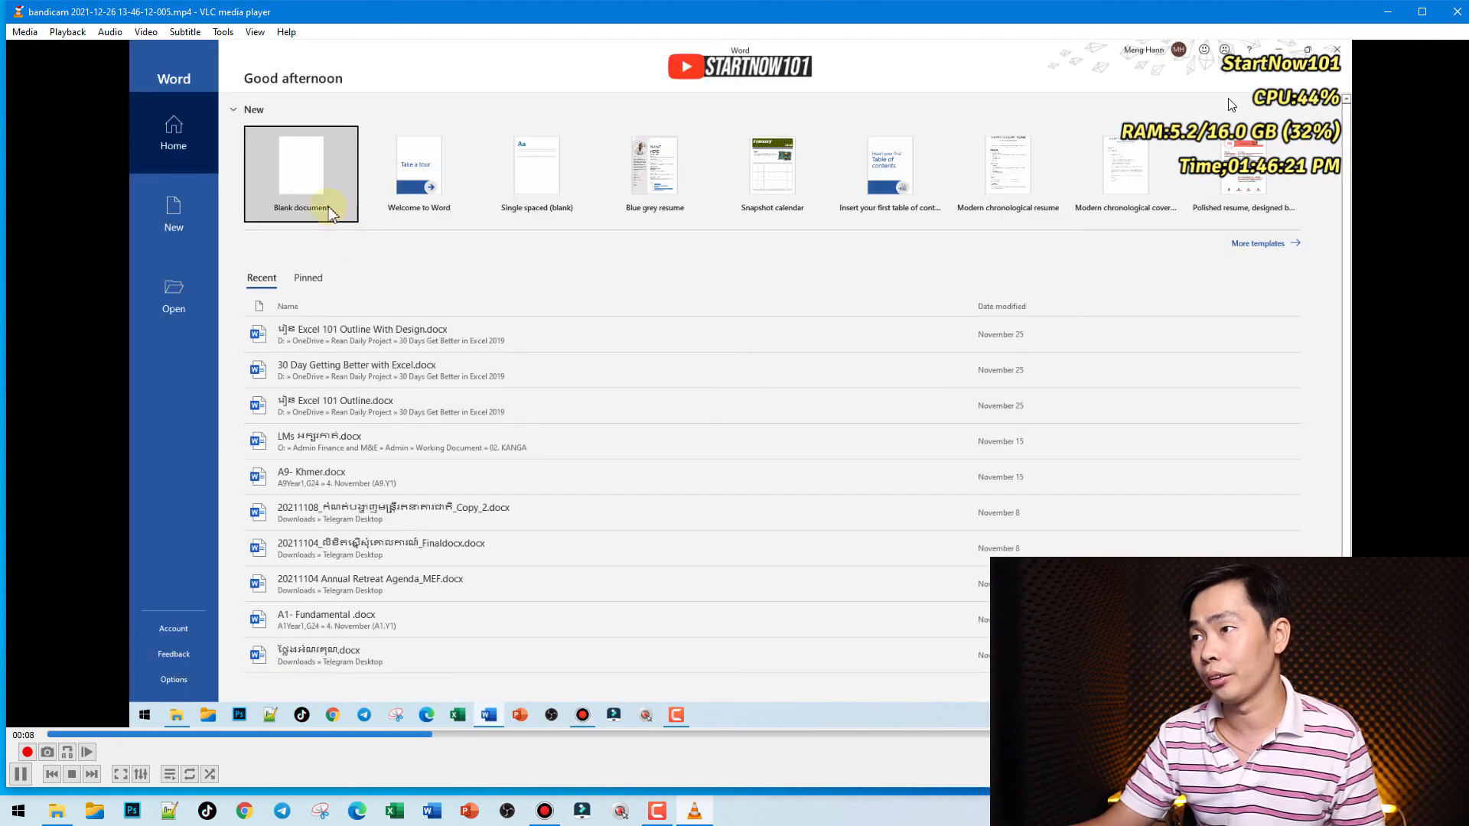
click(301, 174)
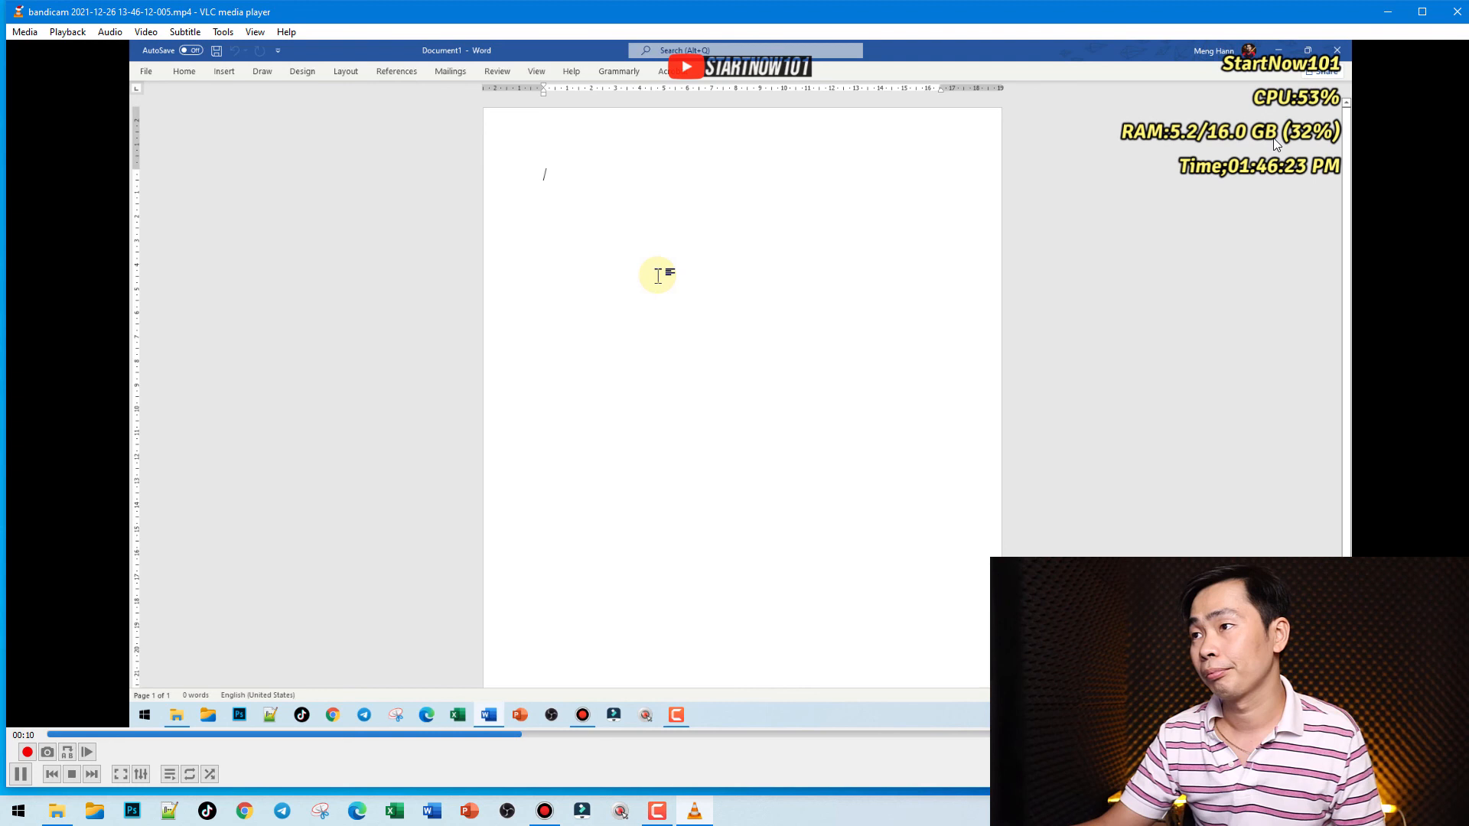